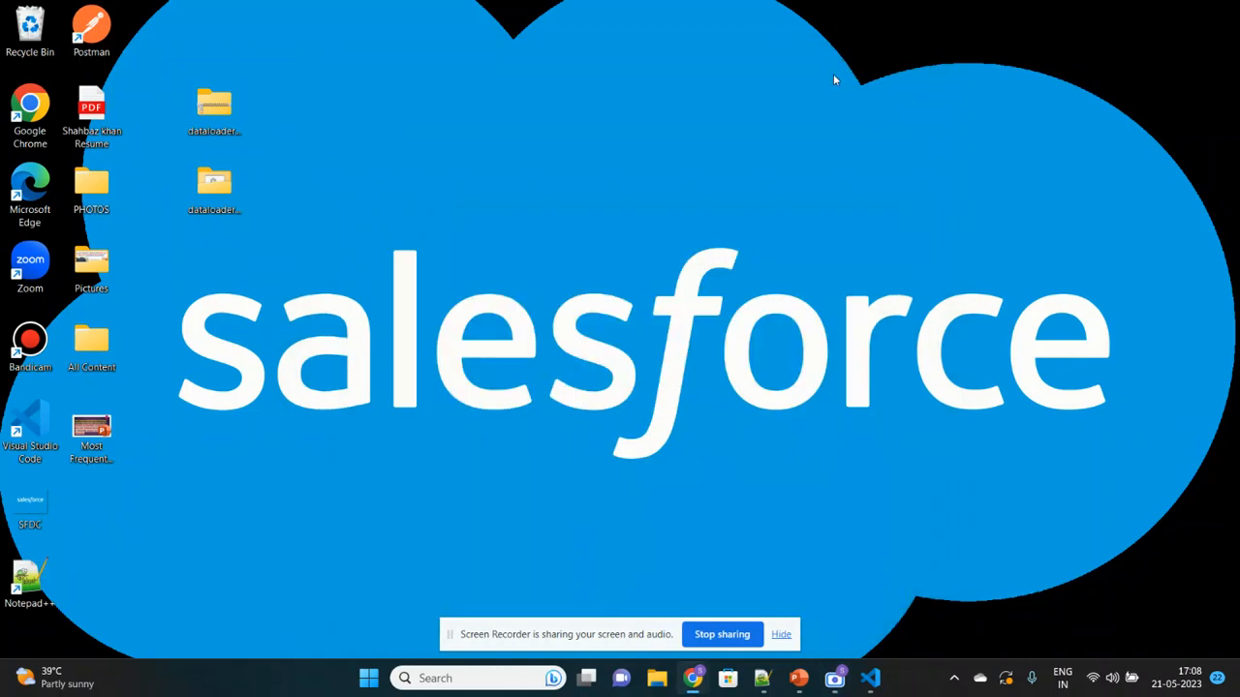
# - Bring the Chrome window with Salesforce Setup to the front
pyautogui.click(780, 633)
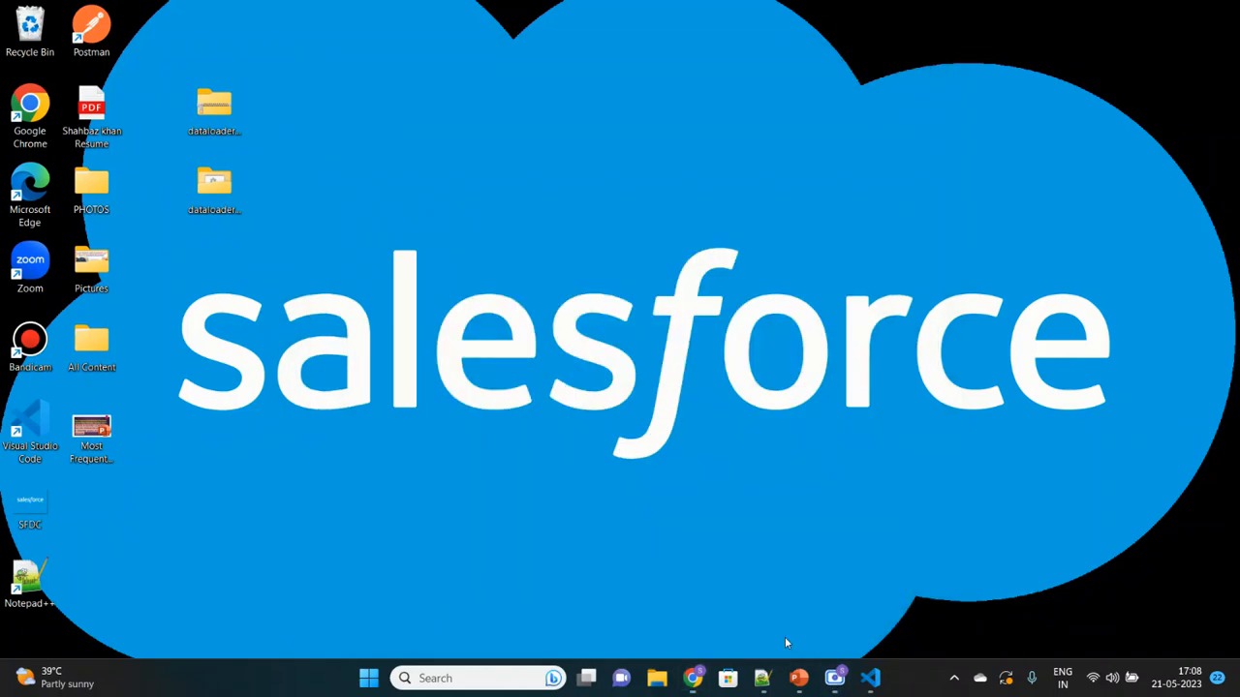
pyautogui.moveTo(612, 442)
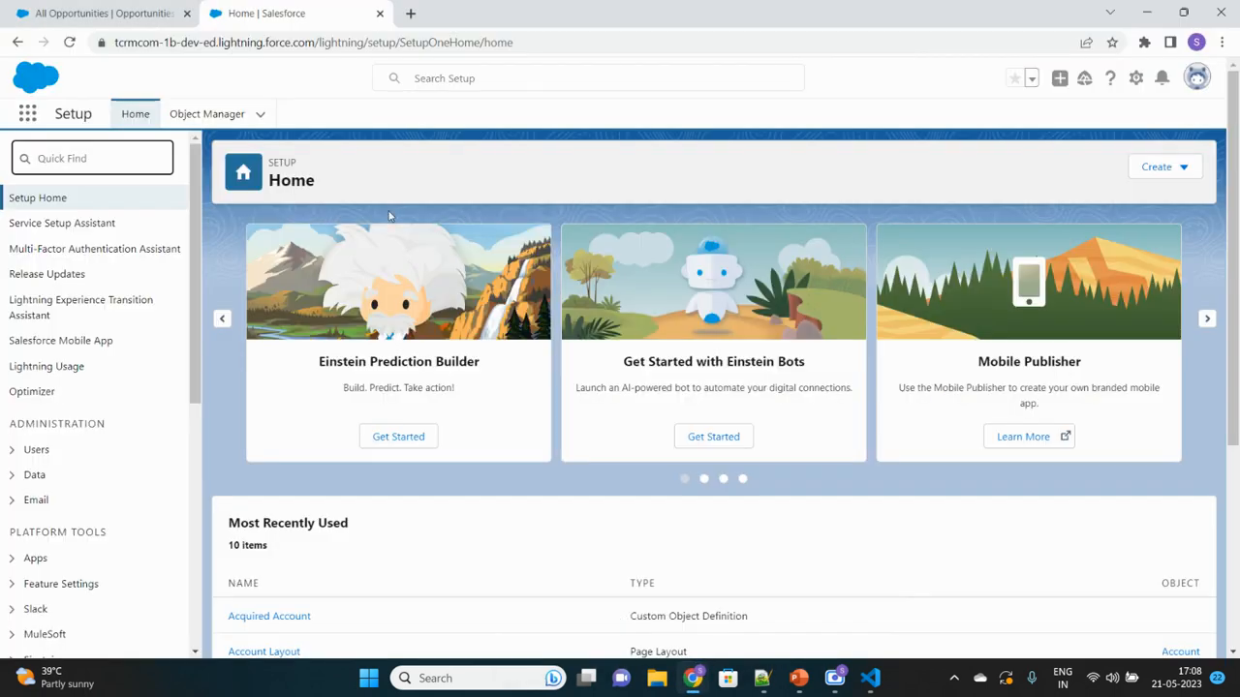
# - Search Quick Find for 'loader' and open the Dataloader.io integration page
pyautogui.click(93, 159)
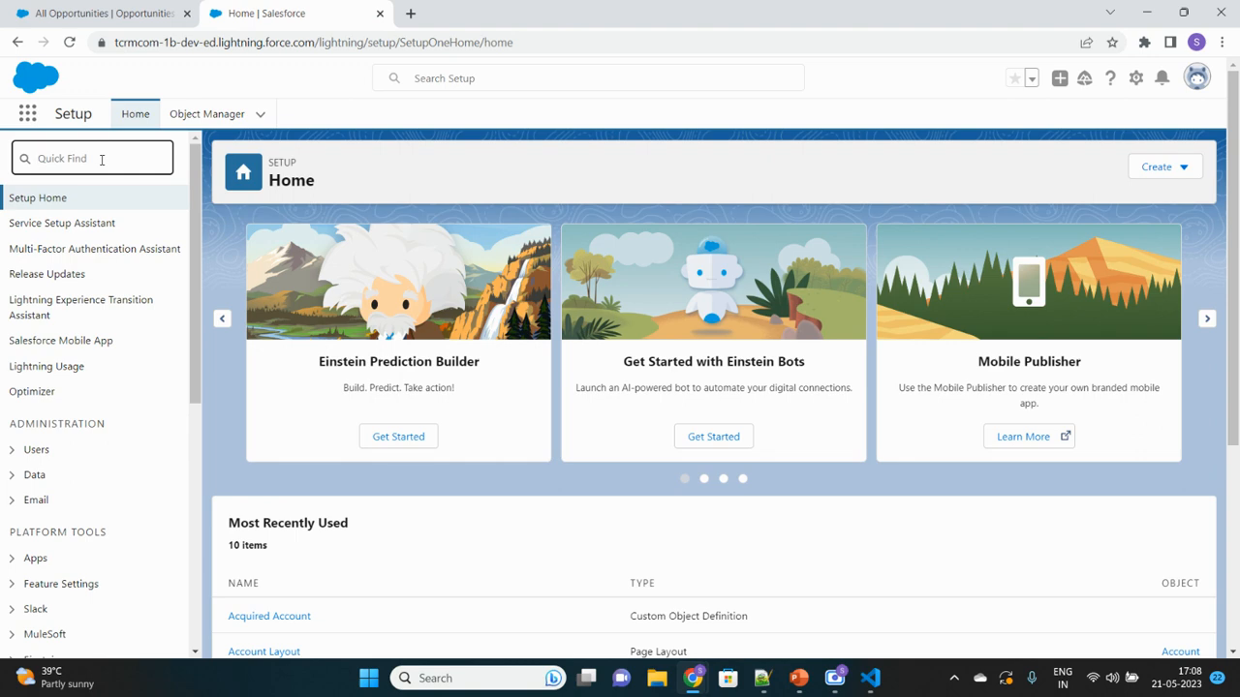
pyautogui.write('loader')
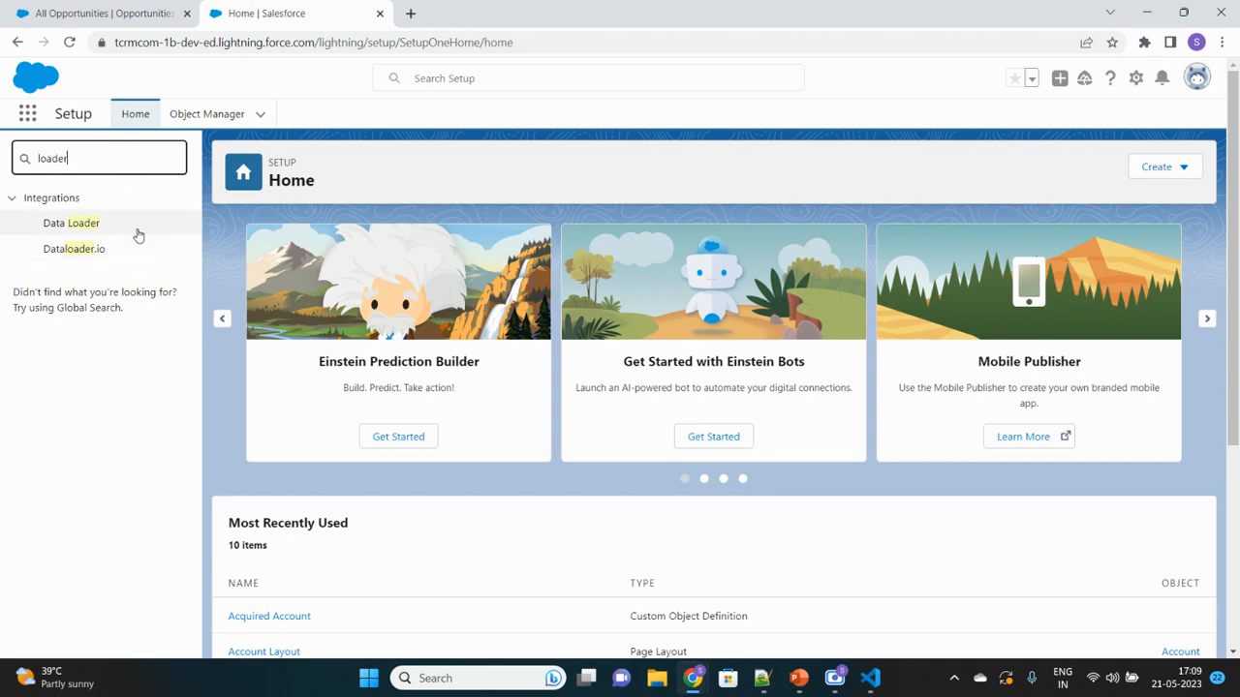
pyautogui.moveTo(64, 256)
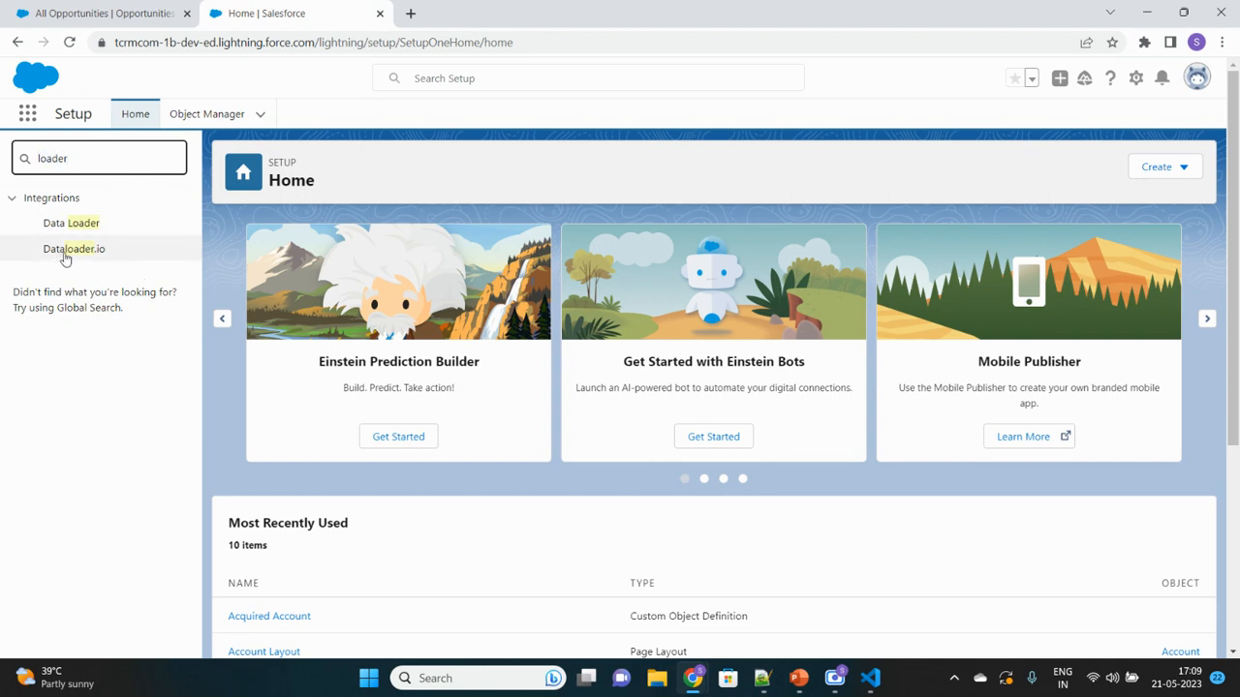
pyautogui.moveTo(73, 255)
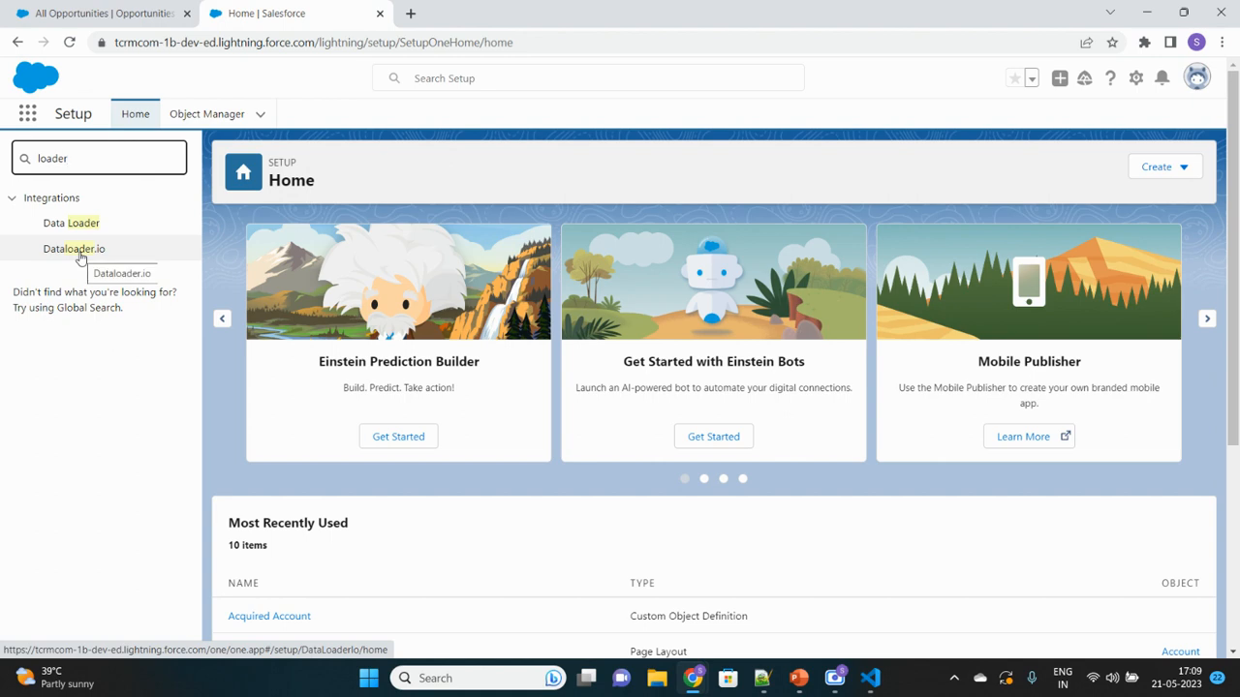
pyautogui.moveTo(66, 234)
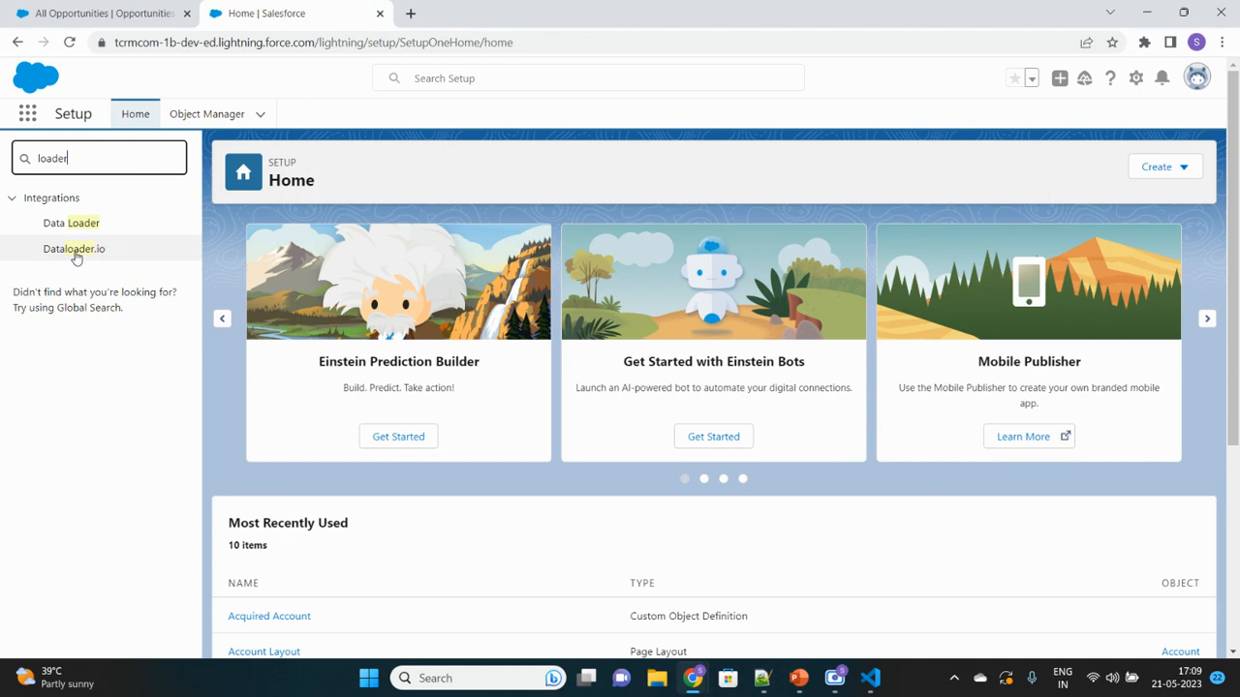
pyautogui.moveTo(76, 256)
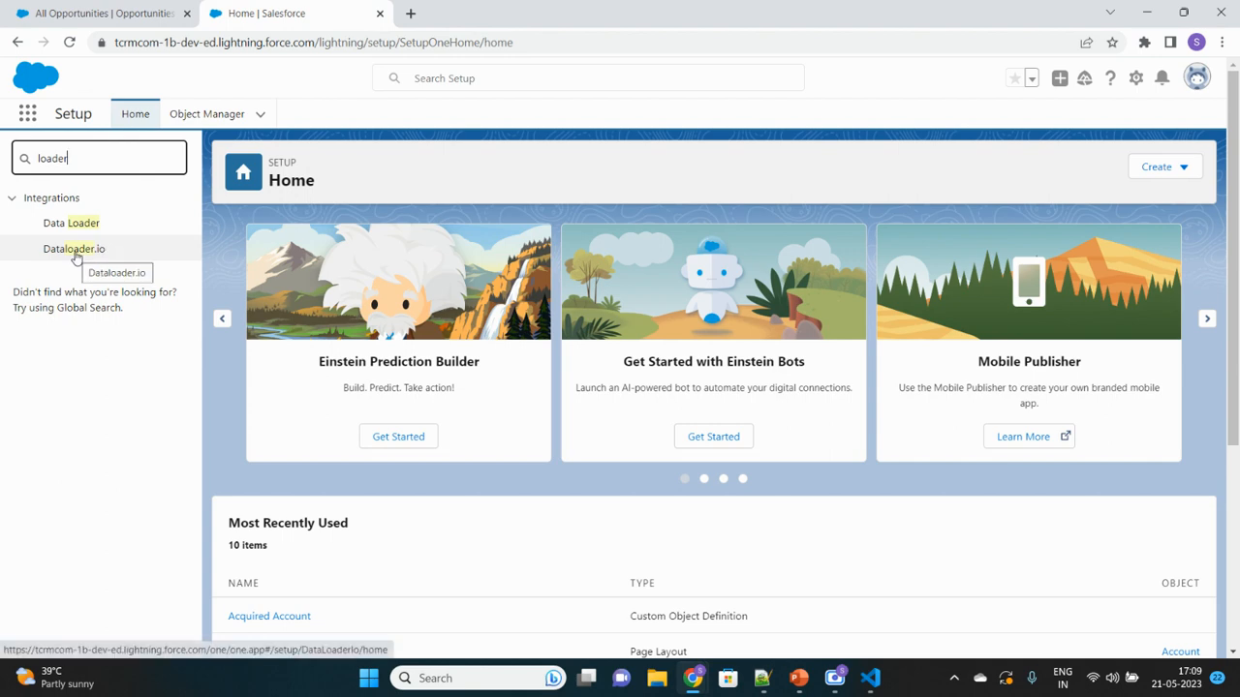
pyautogui.click(74, 248)
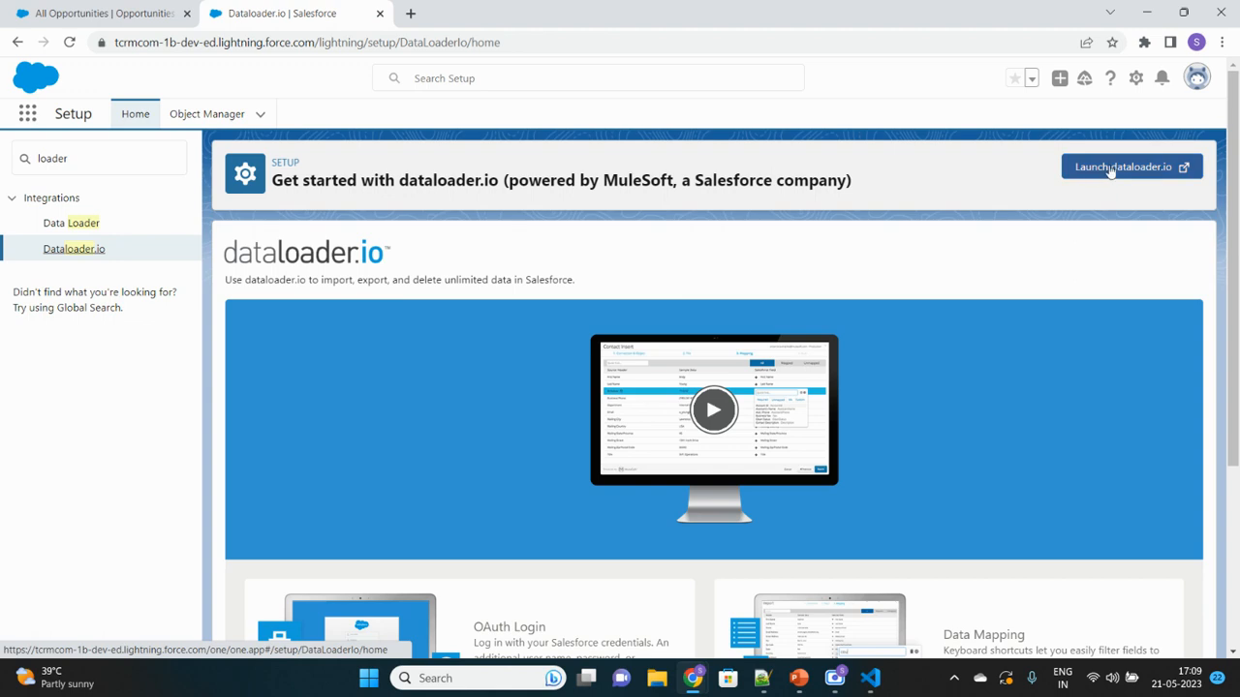
# - Launch dataloader.io, confirm the redirect, and start Login with Salesforce against Production
pyautogui.click(1125, 166)
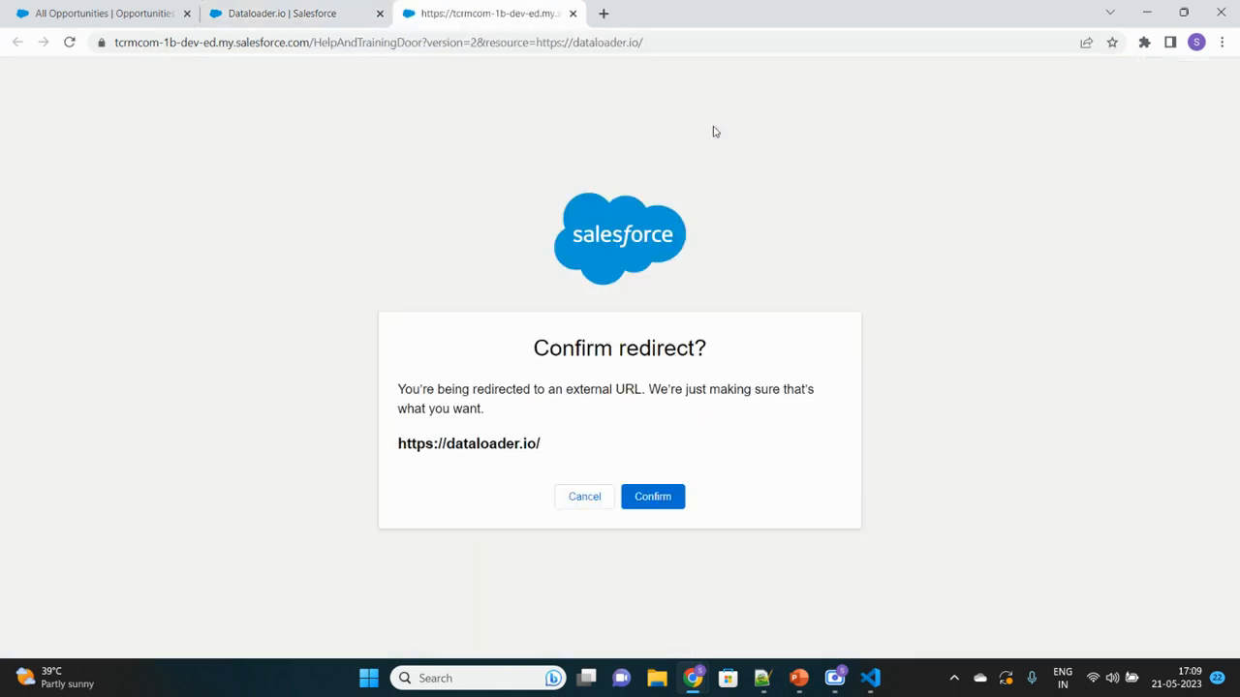
pyautogui.click(653, 496)
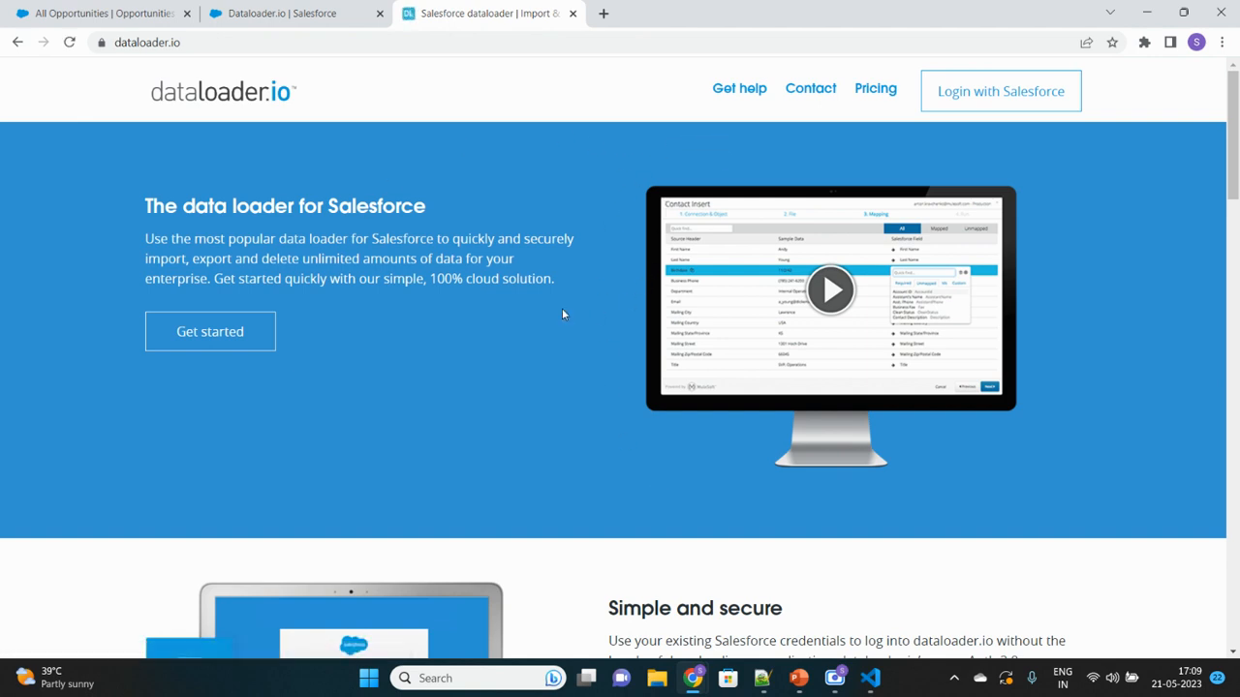
pyautogui.moveTo(1001, 101)
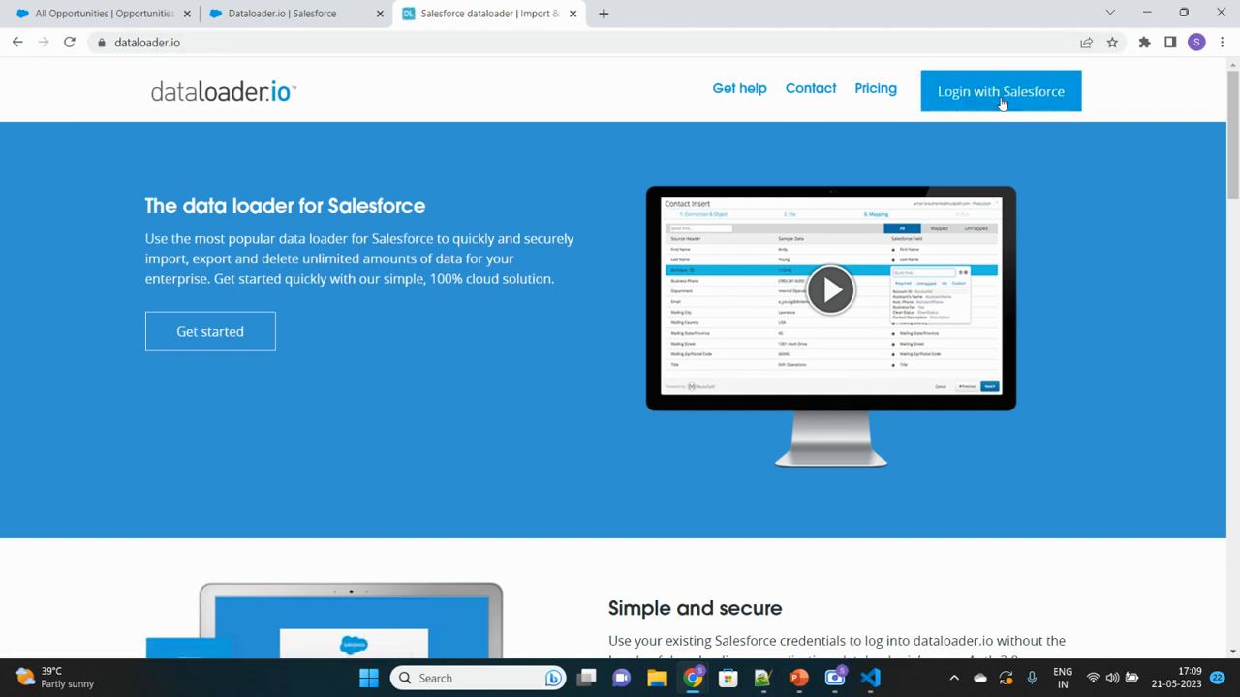
pyautogui.click(999, 91)
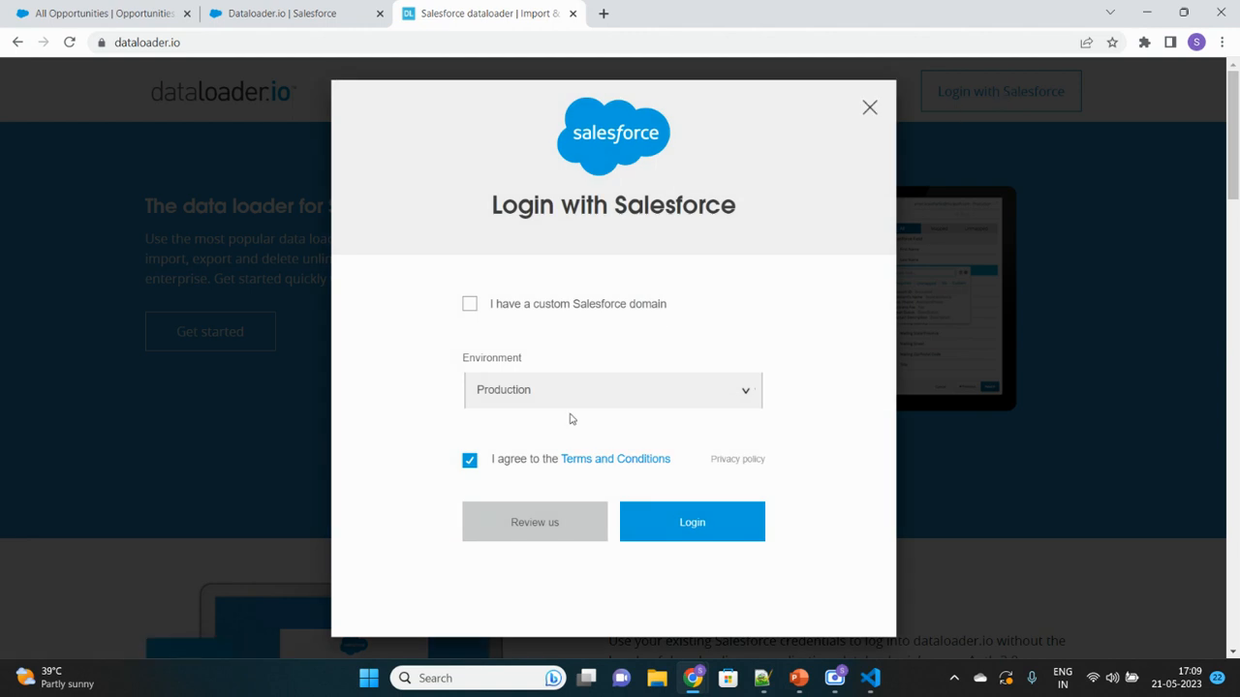
pyautogui.moveTo(517, 415)
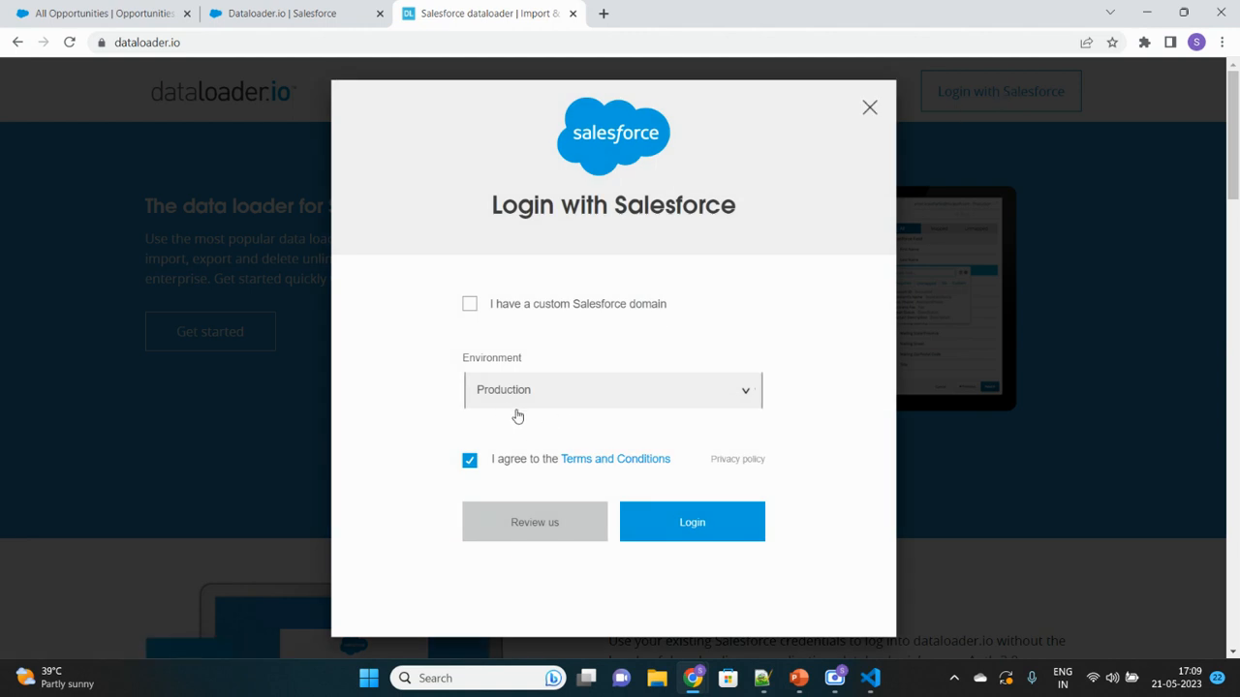
pyautogui.moveTo(583, 399)
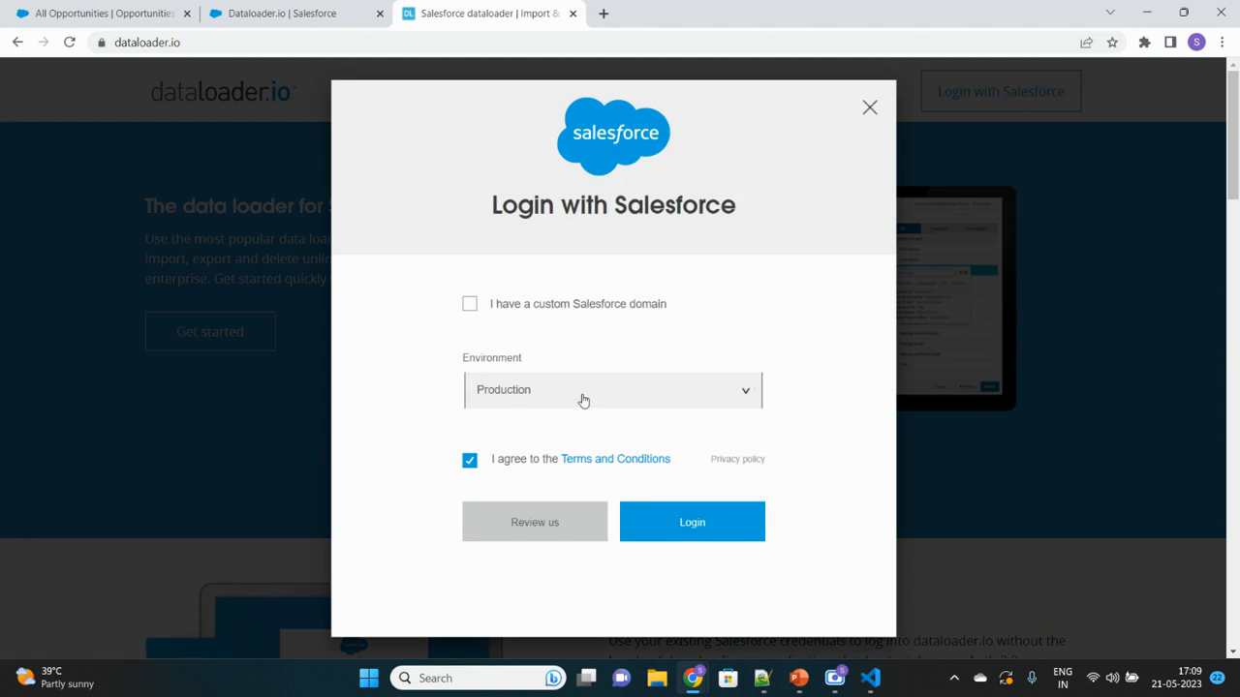
pyautogui.moveTo(659, 345)
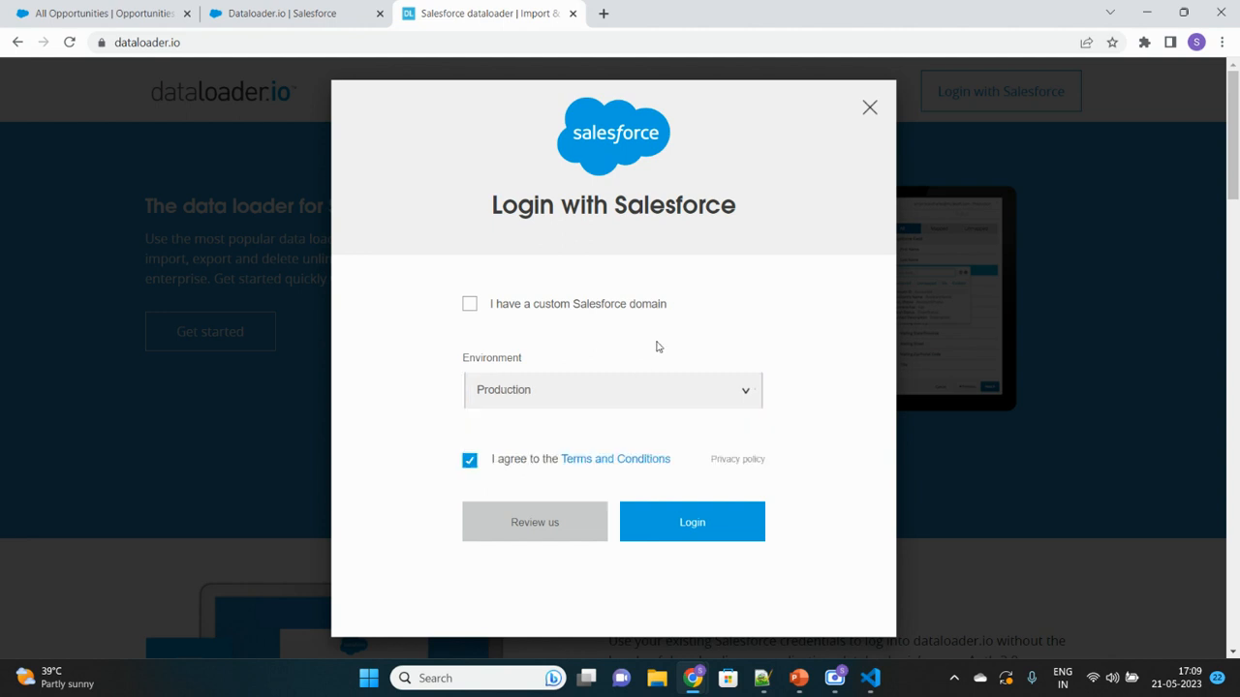
pyautogui.click(613, 391)
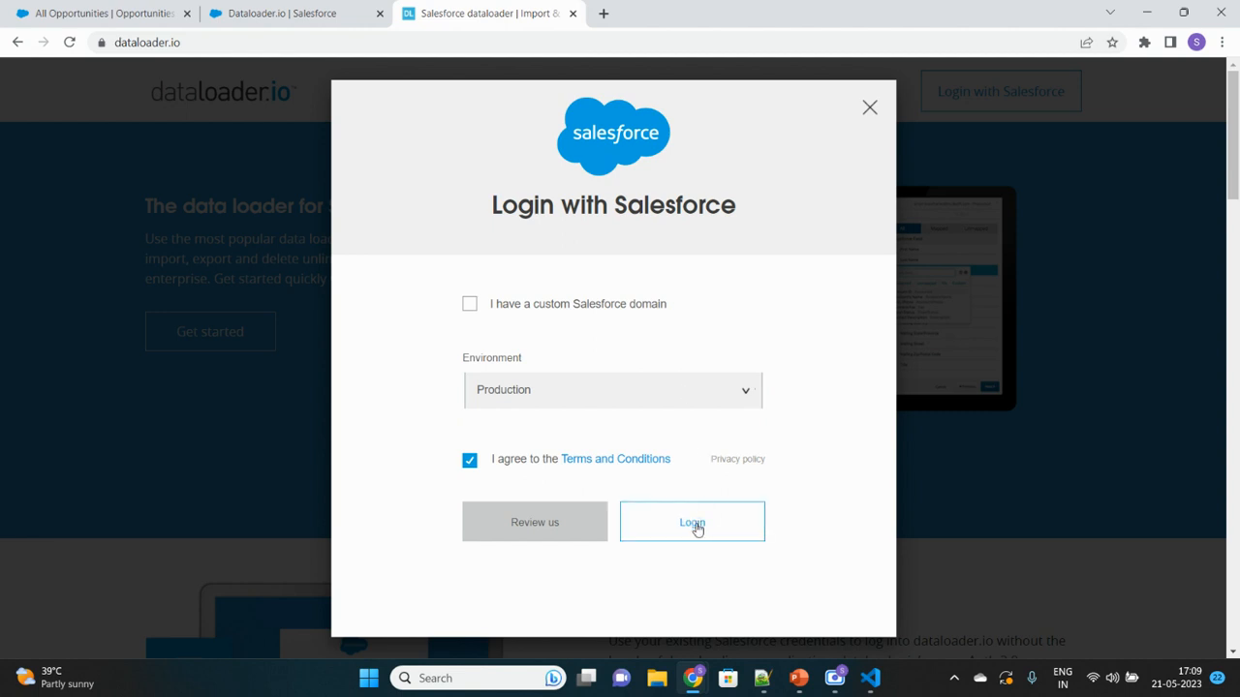
# - Complete the Salesforce login and show the New Task choices (Import, Export, Delete)
pyautogui.click(691, 523)
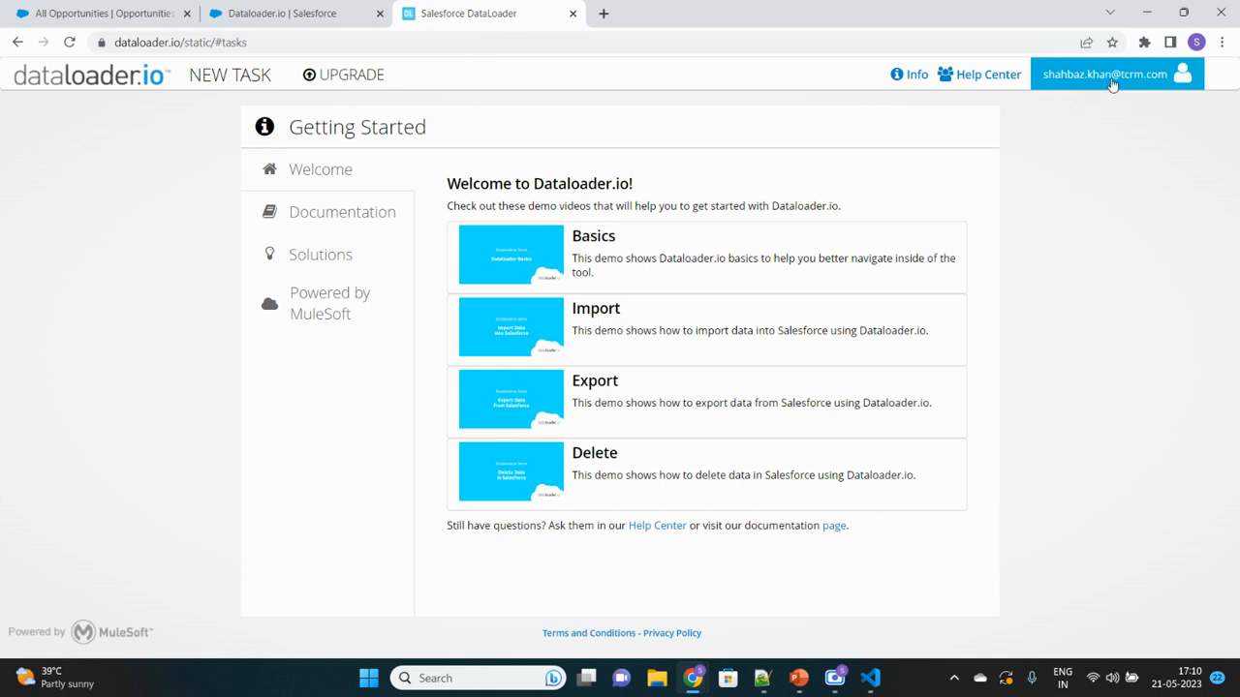
pyautogui.moveTo(1135, 82)
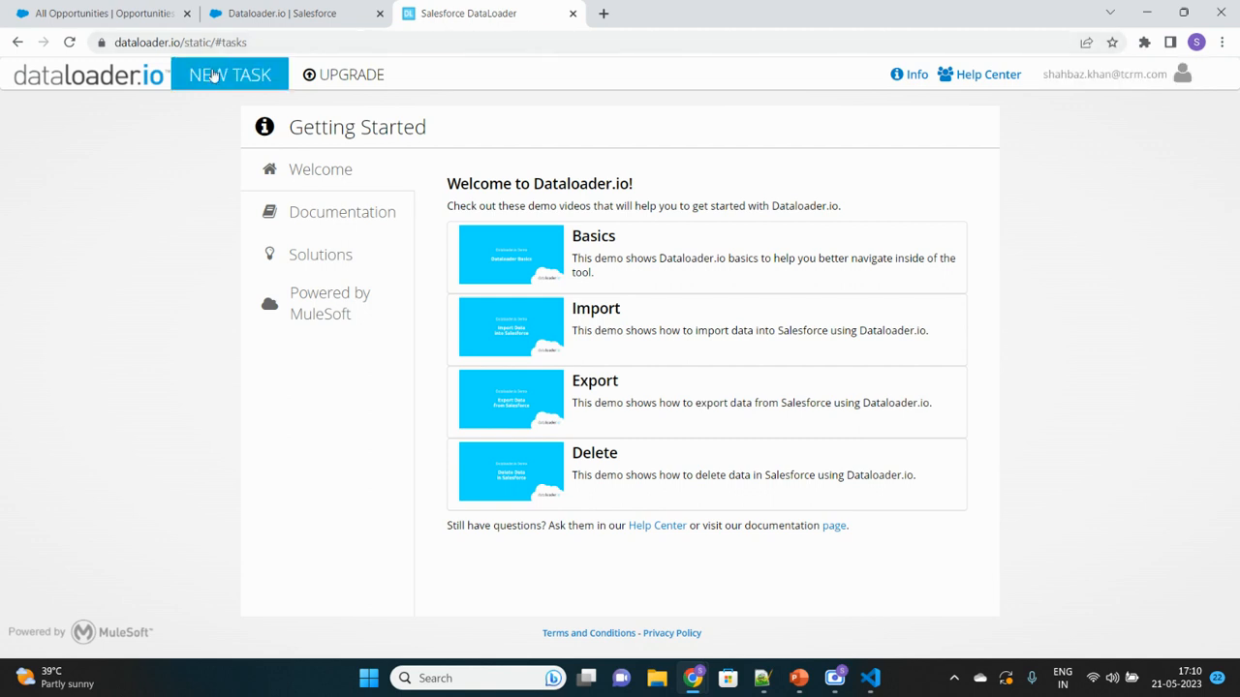
pyautogui.moveTo(213, 171)
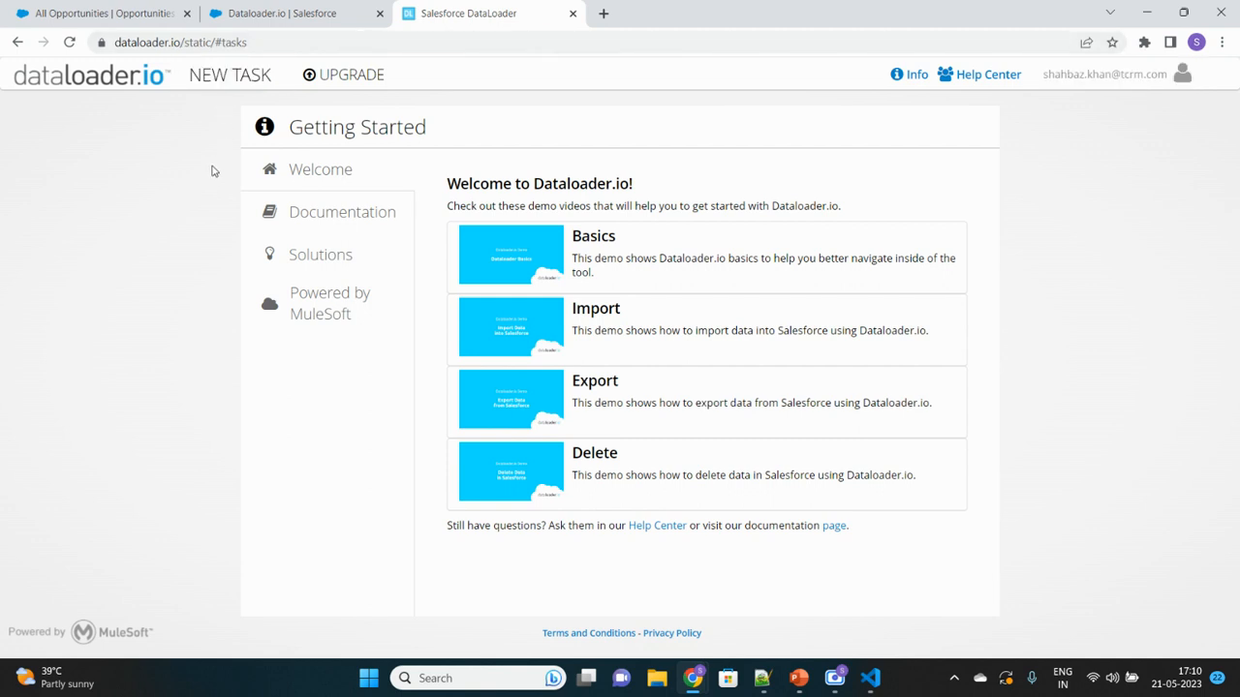
pyautogui.click(229, 73)
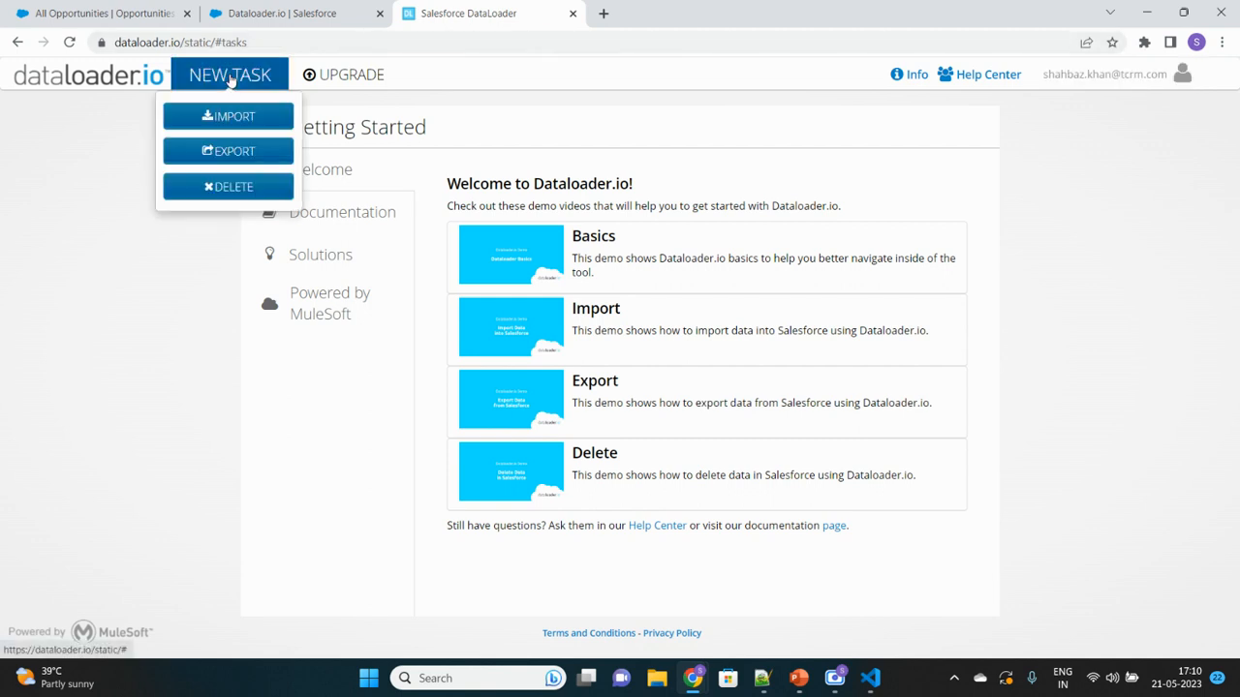
pyautogui.moveTo(236, 170)
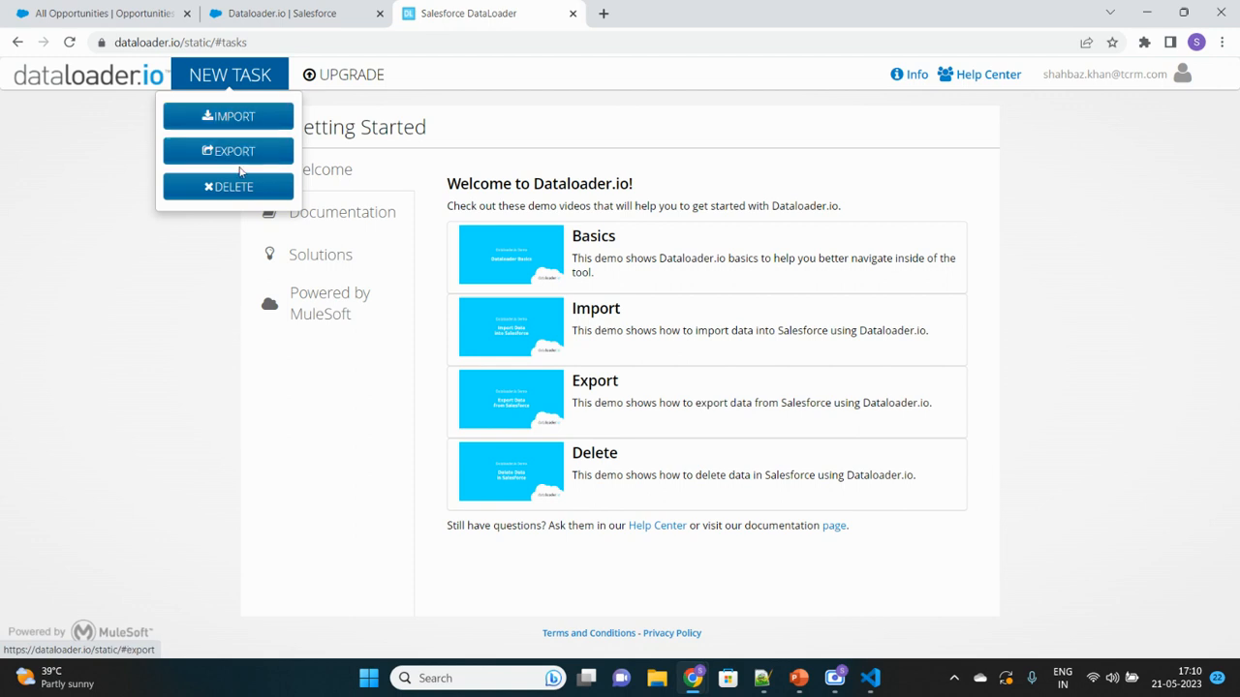
pyautogui.moveTo(232, 151)
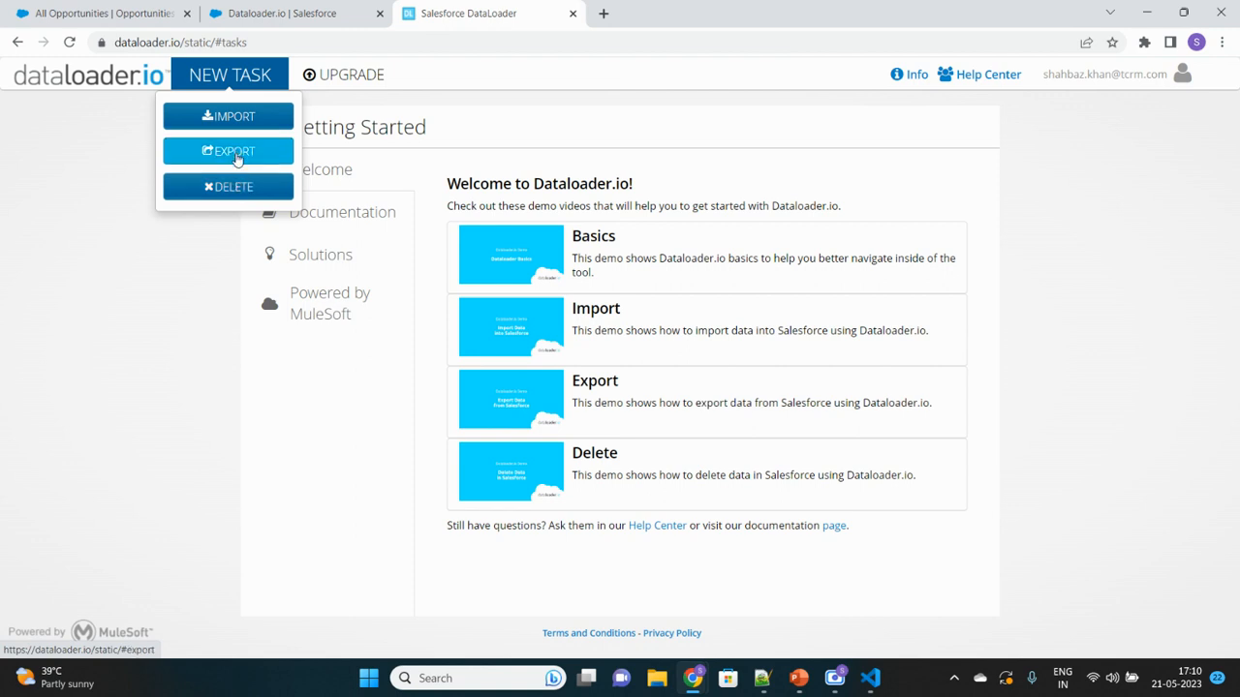
# - Start an Export task on the Account object and continue to the Fields step
pyautogui.click(229, 151)
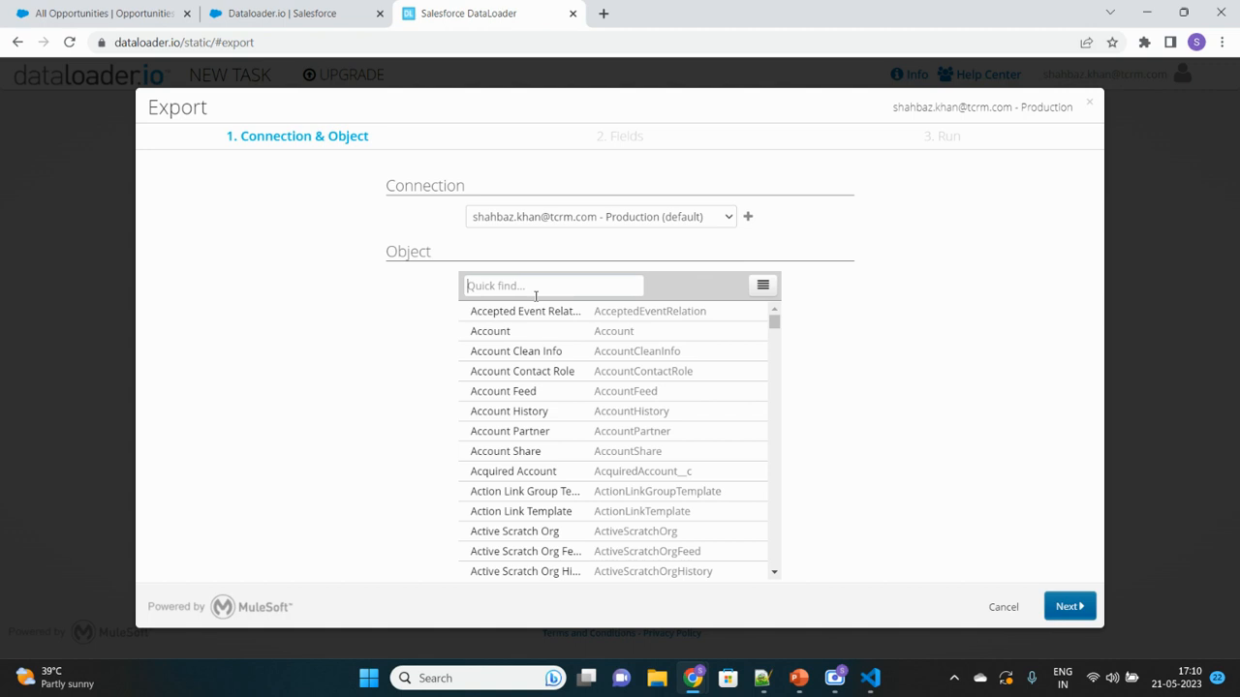
pyautogui.click(504, 329)
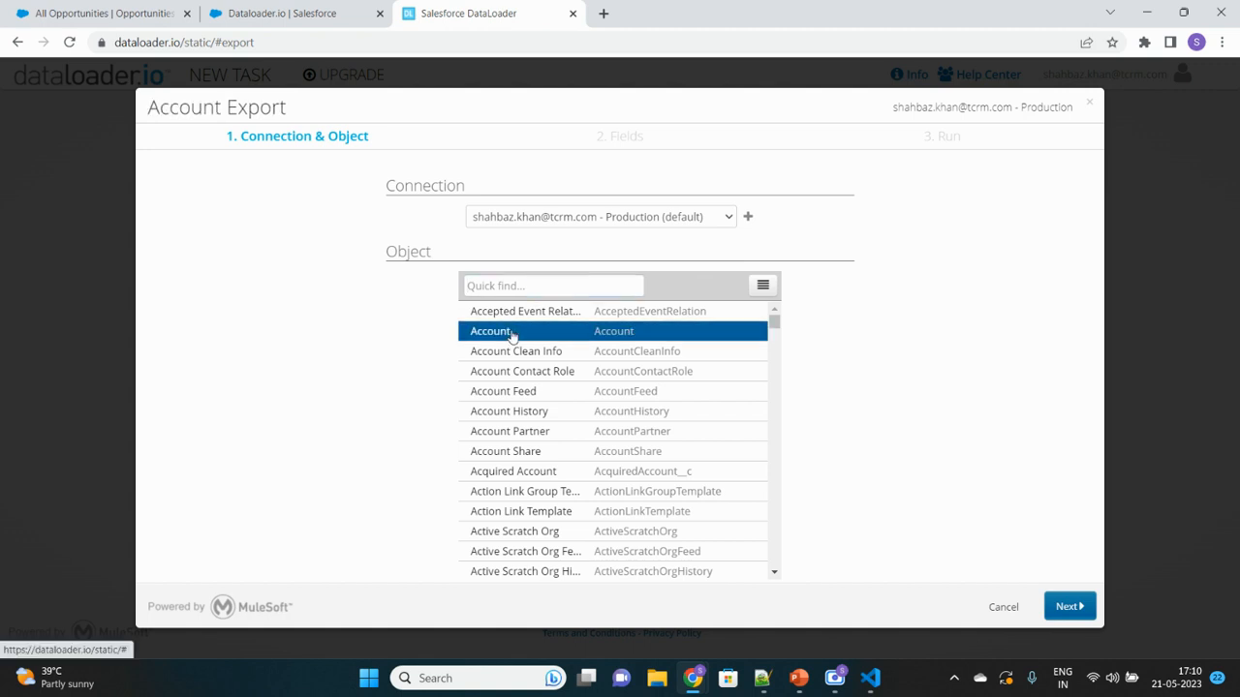
pyautogui.moveTo(1069, 606)
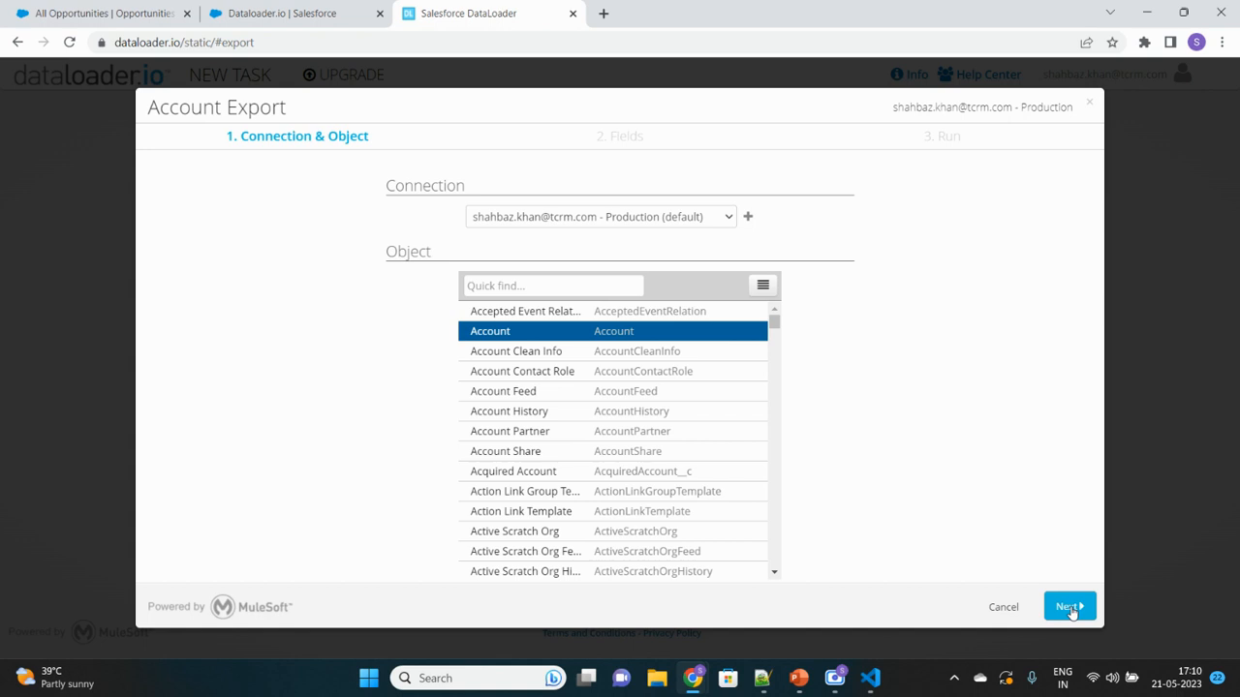
pyautogui.moveTo(662, 471)
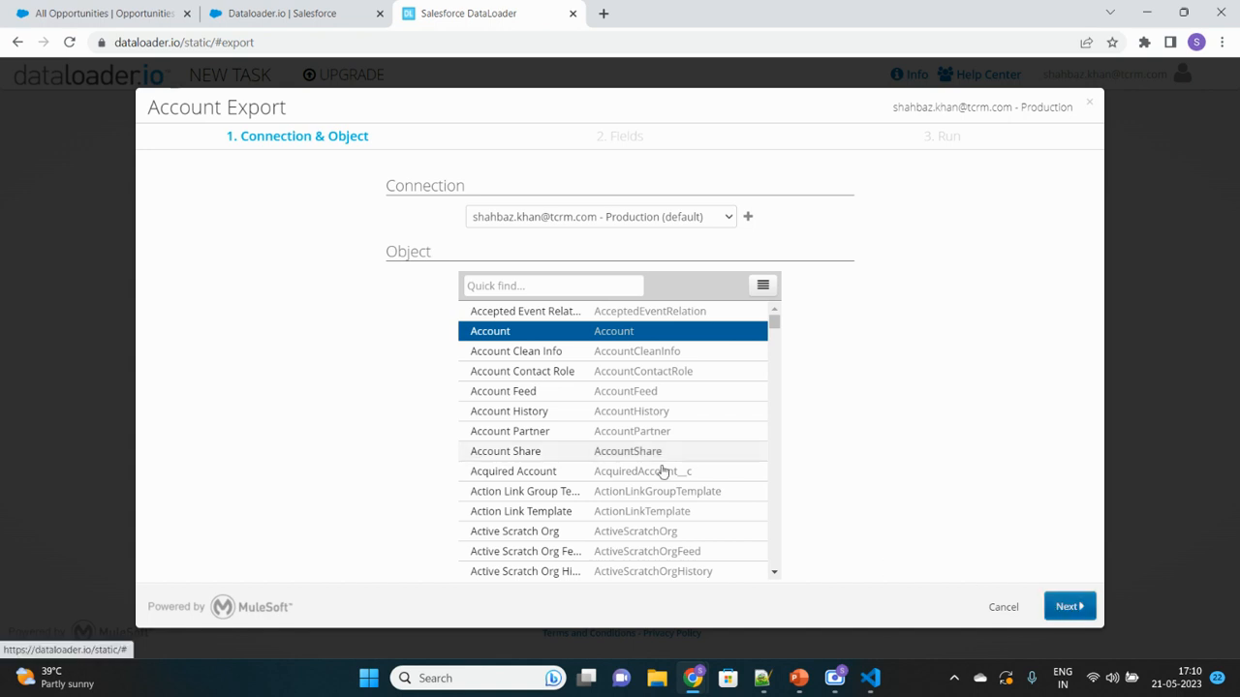
pyautogui.click(1069, 607)
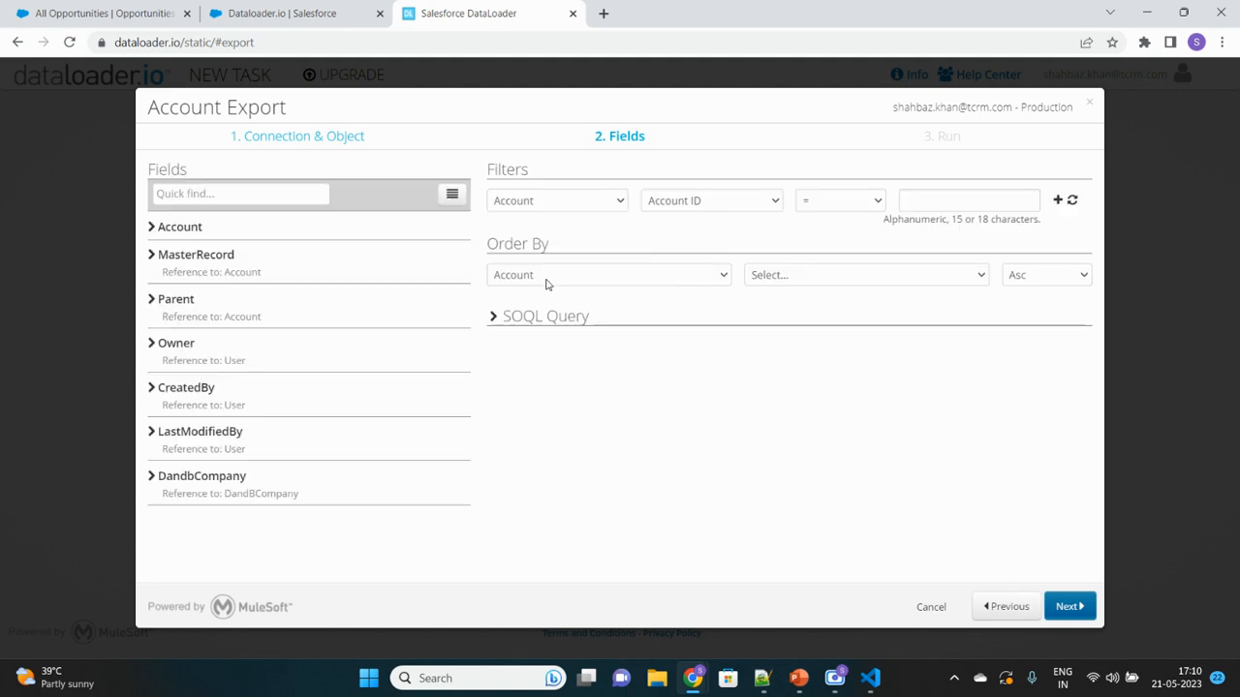
# - Select Account ID, Account Name, Account Number and Account Type for export
pyautogui.click(180, 224)
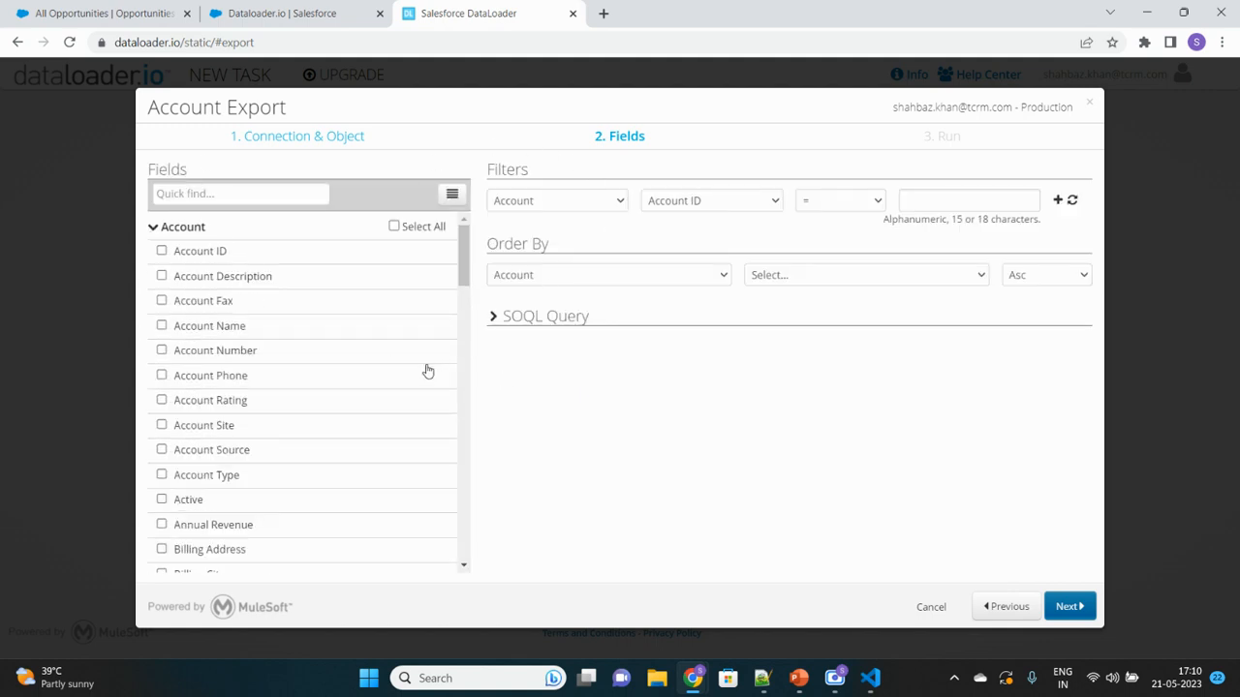
pyautogui.moveTo(468, 182)
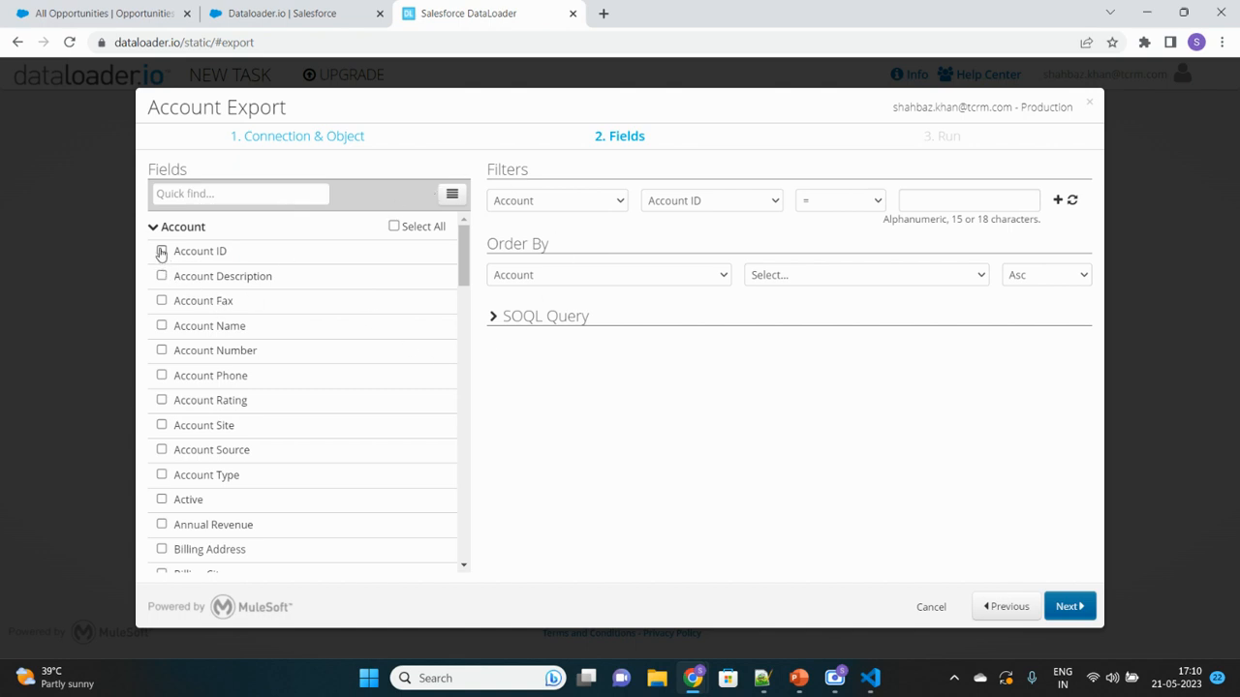
pyautogui.moveTo(368, 281)
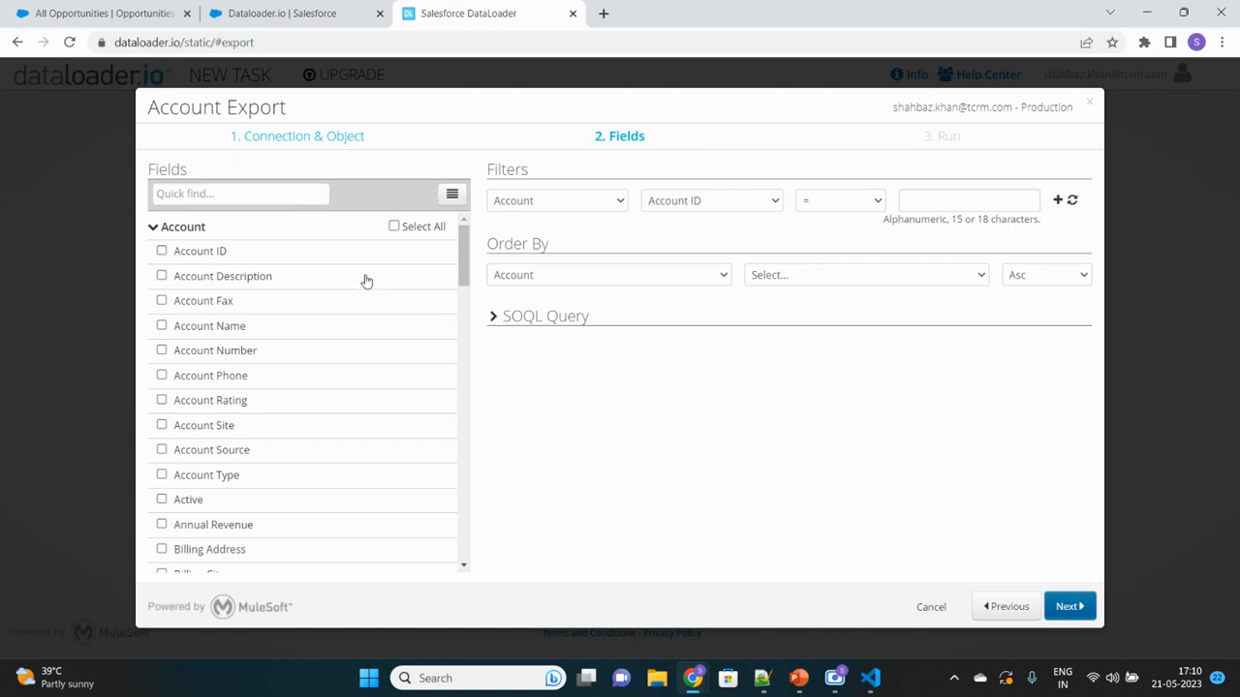
pyautogui.click(492, 316)
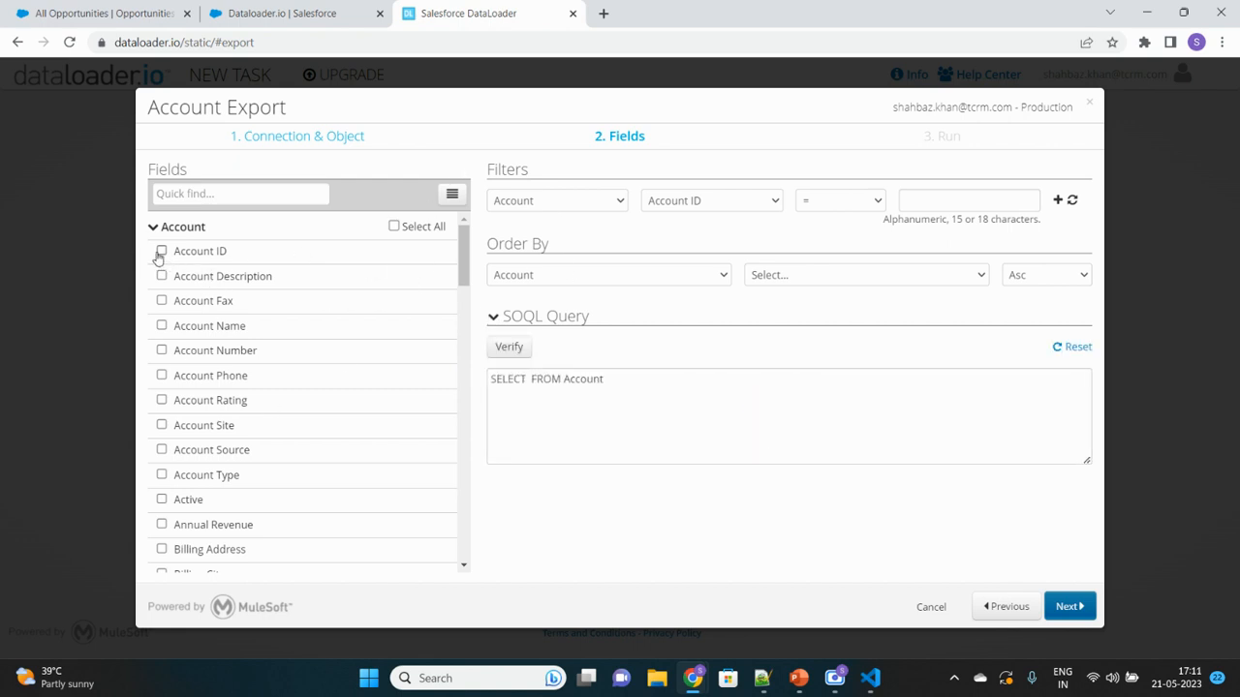
pyautogui.click(161, 249)
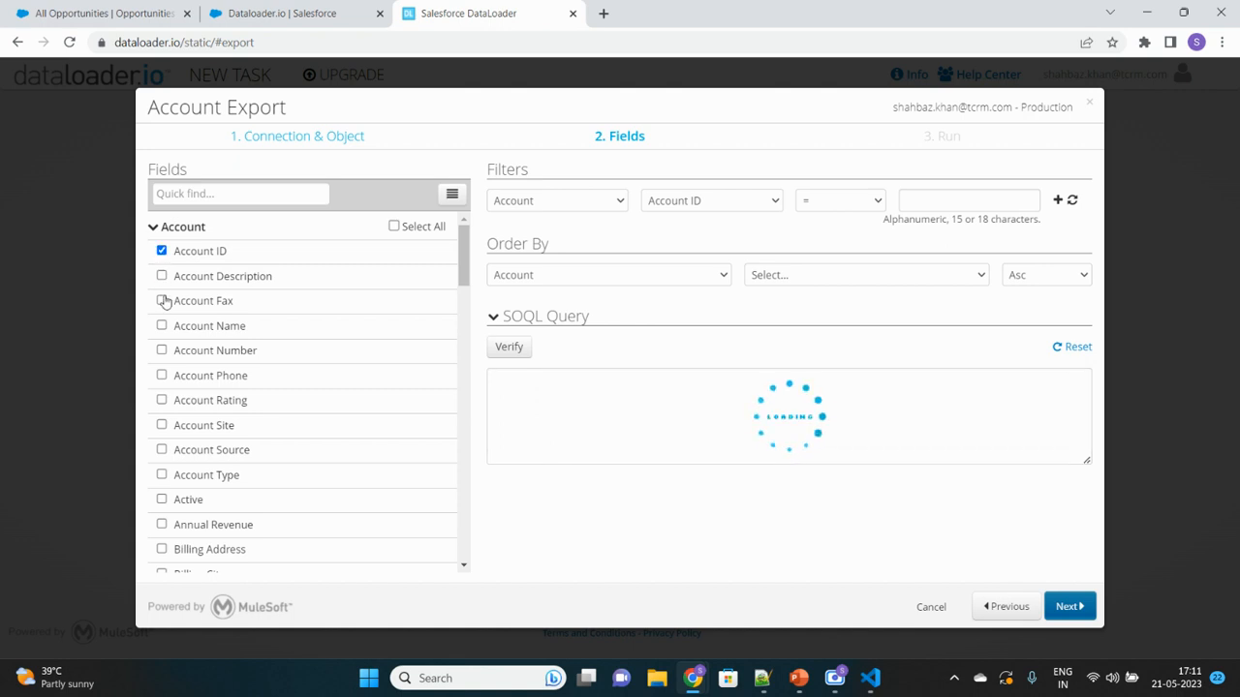
pyautogui.click(162, 325)
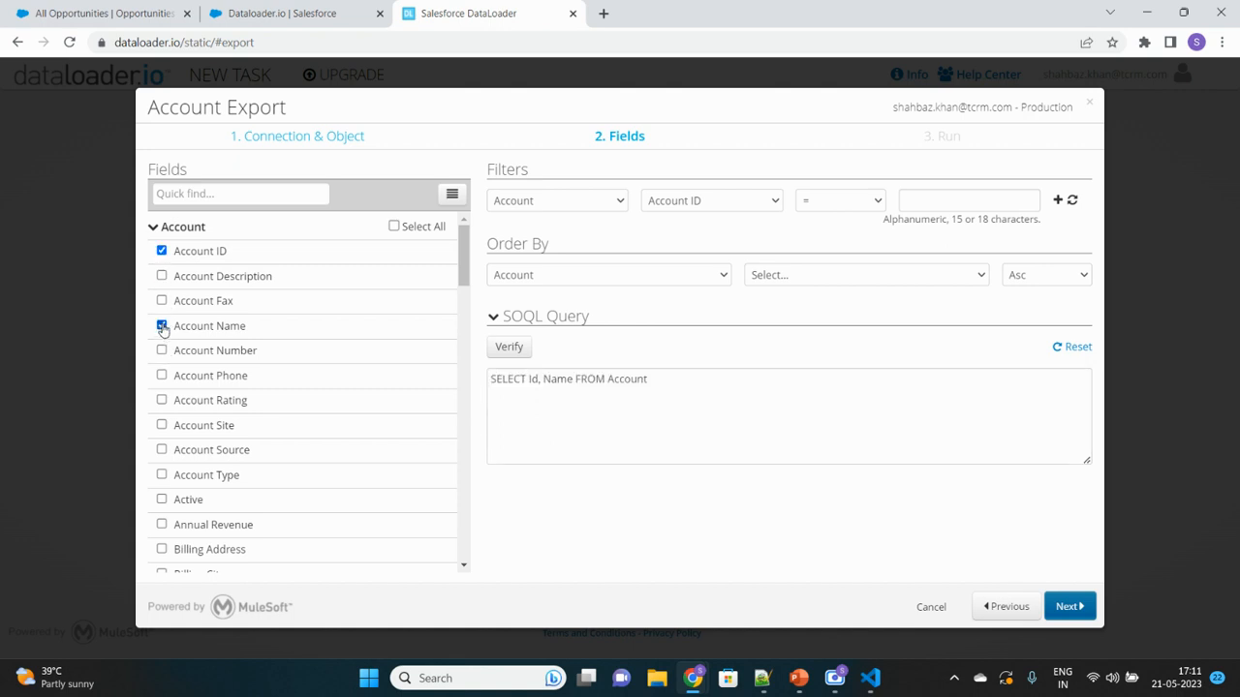
pyautogui.click(163, 350)
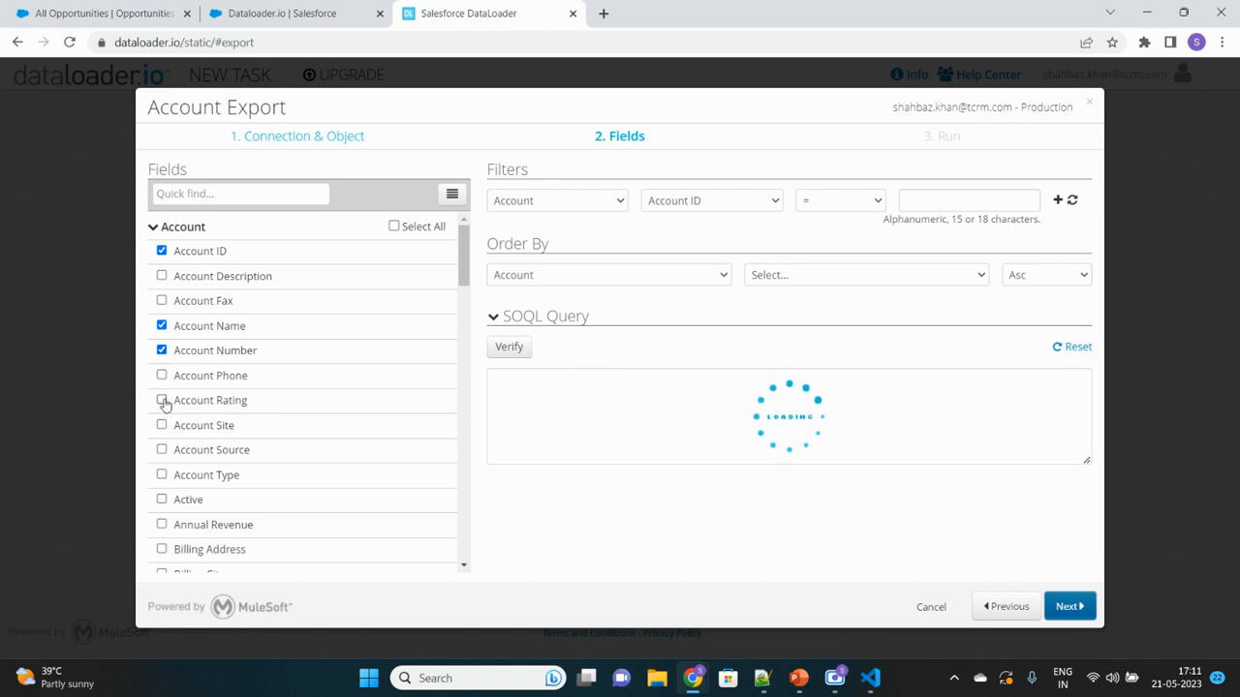
pyautogui.click(163, 477)
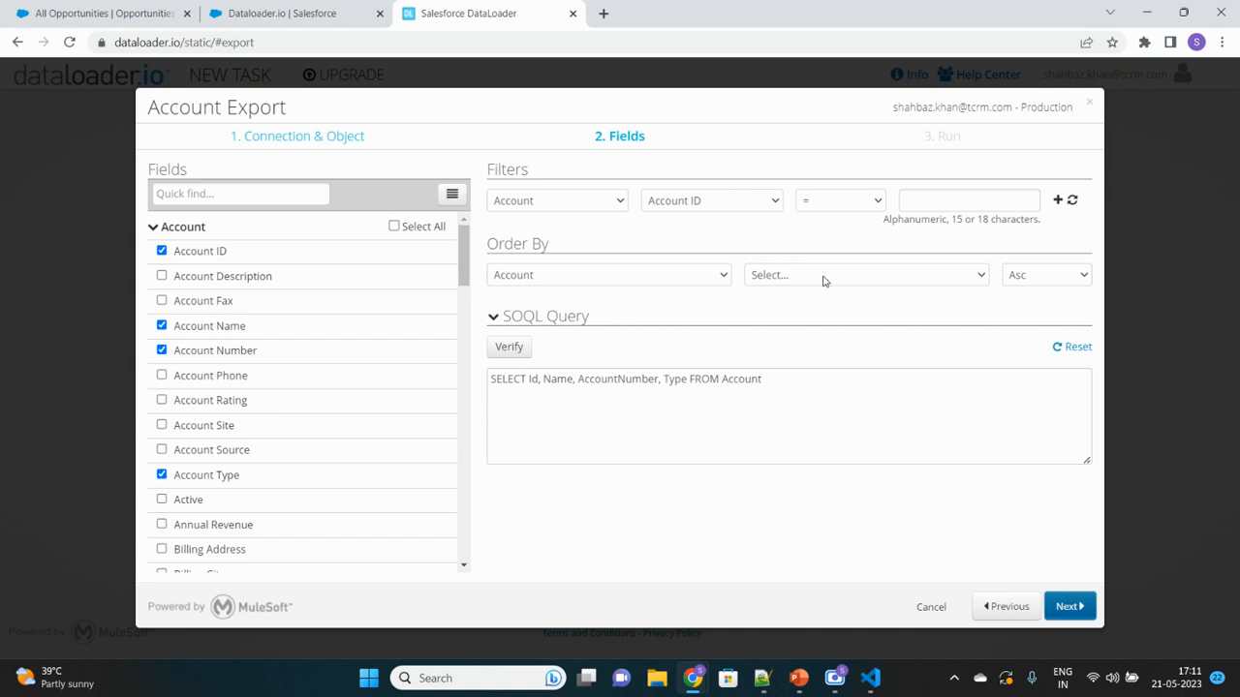
pyautogui.moveTo(589, 199)
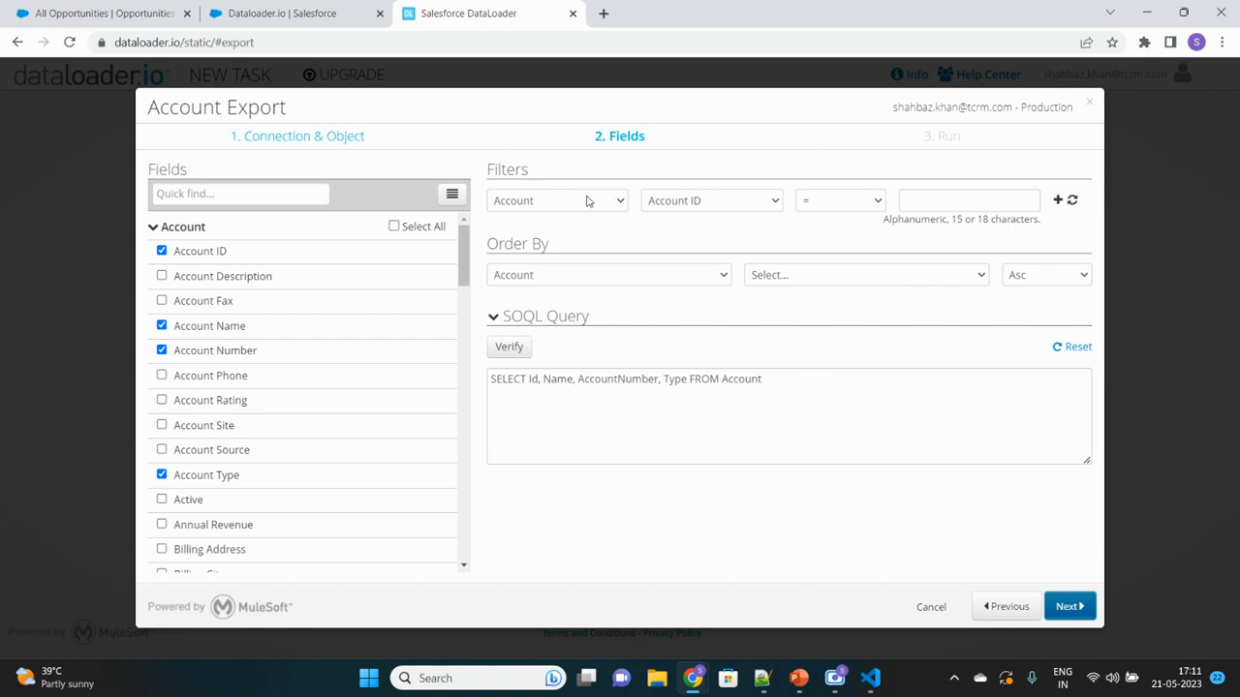
# - Begin a filter on Account Name with operator 'contains', then switch to the Salesforce tab
pyautogui.click(557, 199)
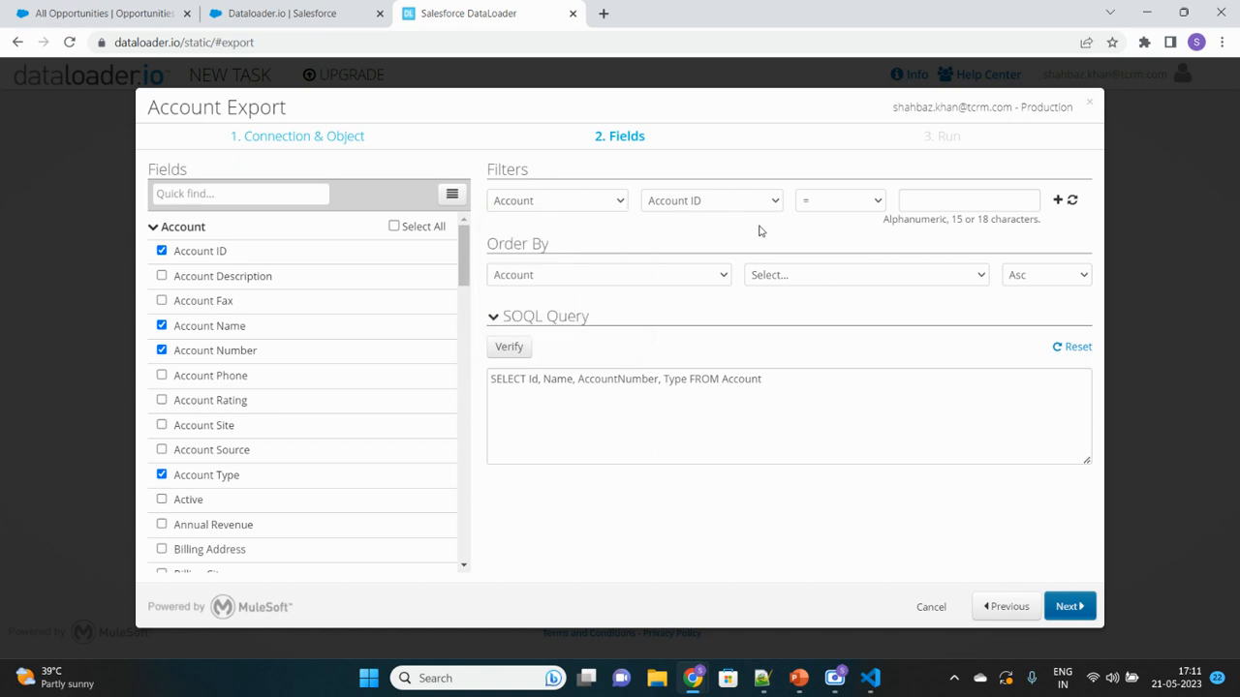
pyautogui.click(773, 377)
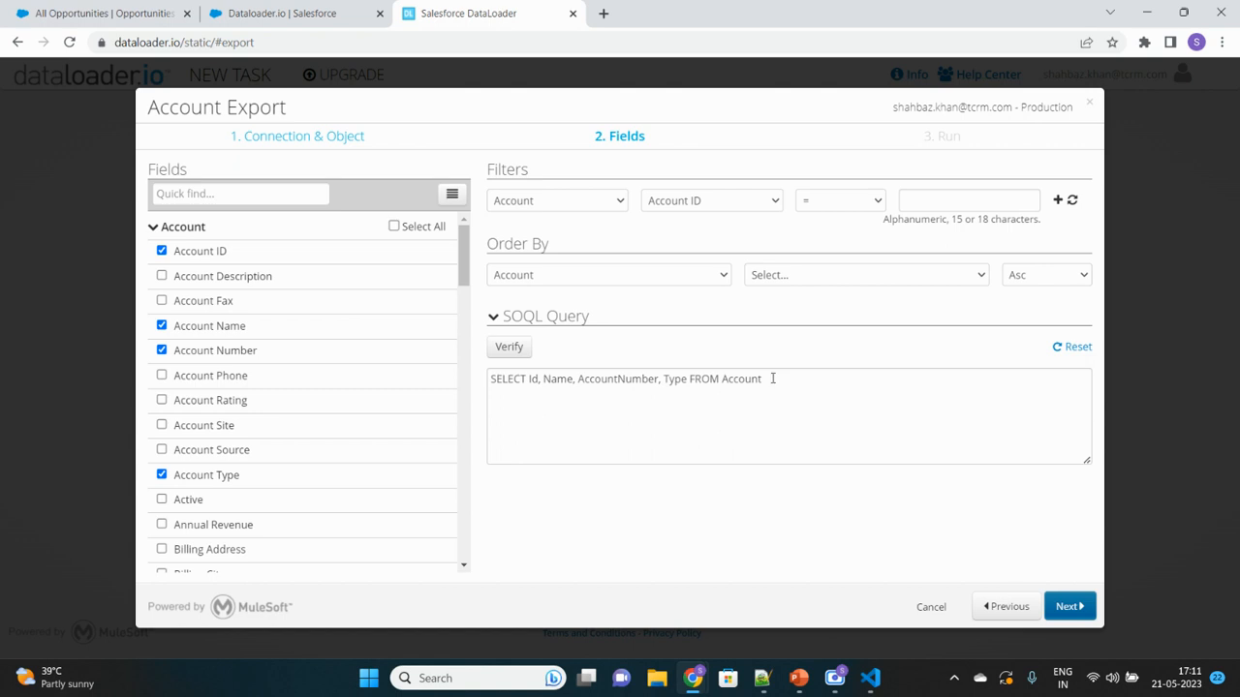
pyautogui.click(771, 377)
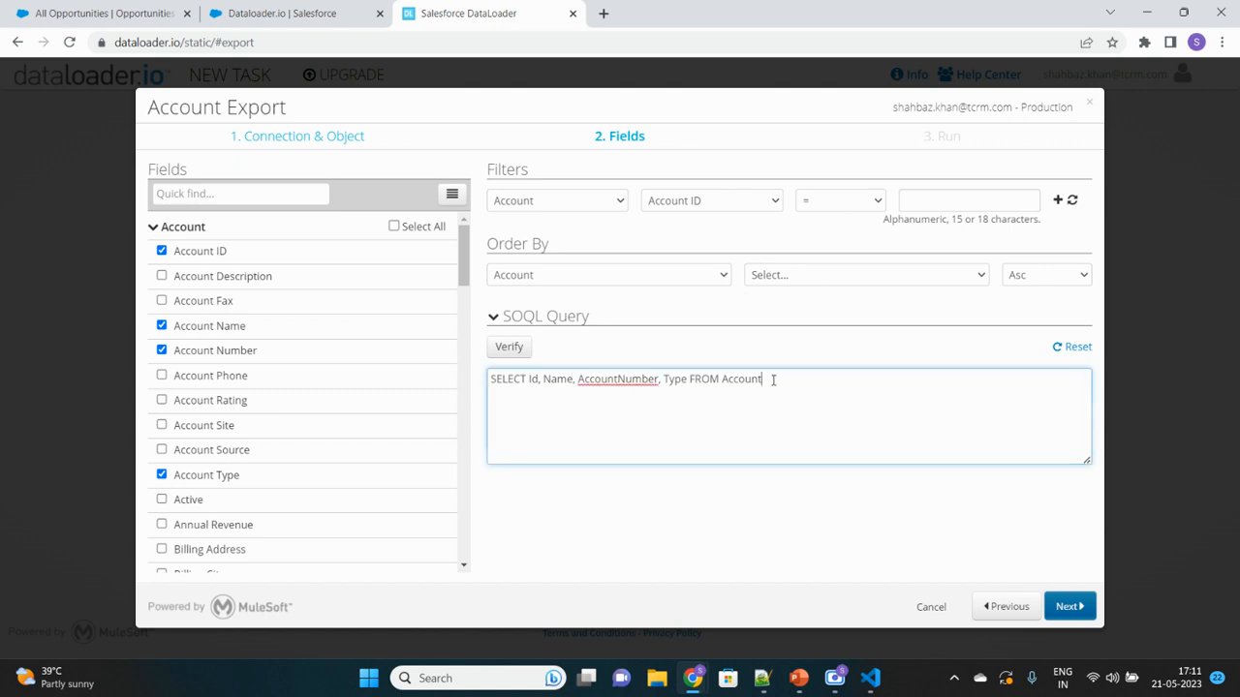
pyautogui.moveTo(887, 294)
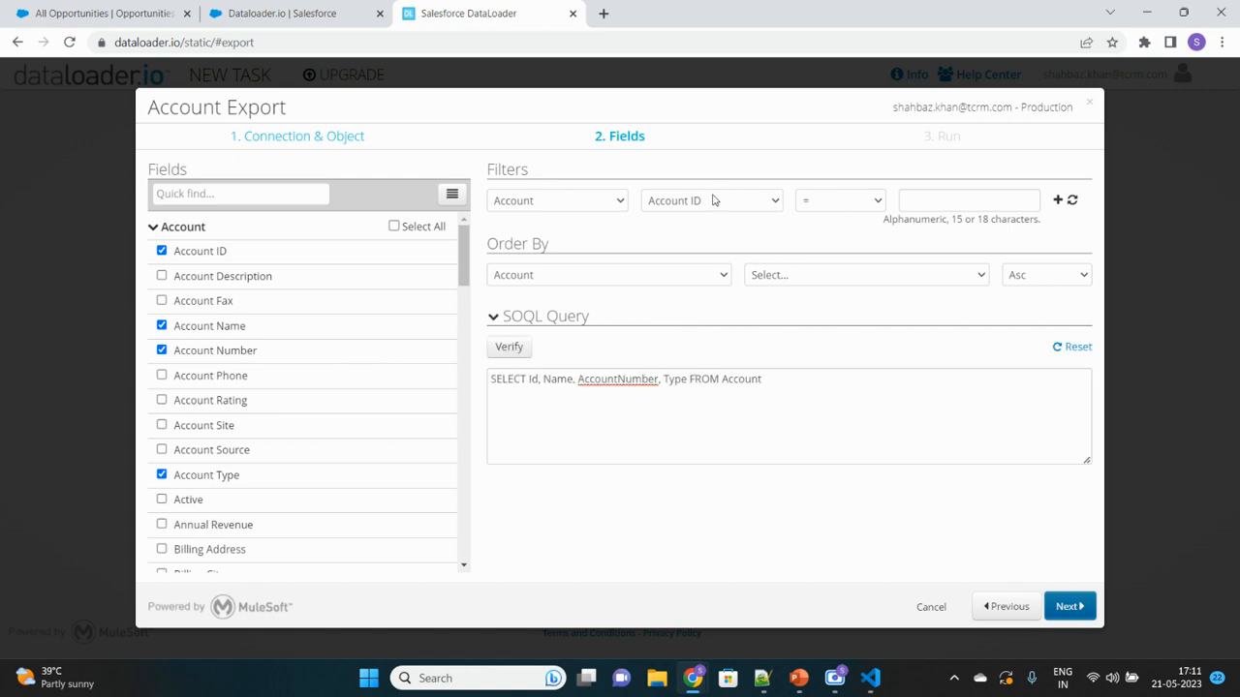
pyautogui.click(557, 199)
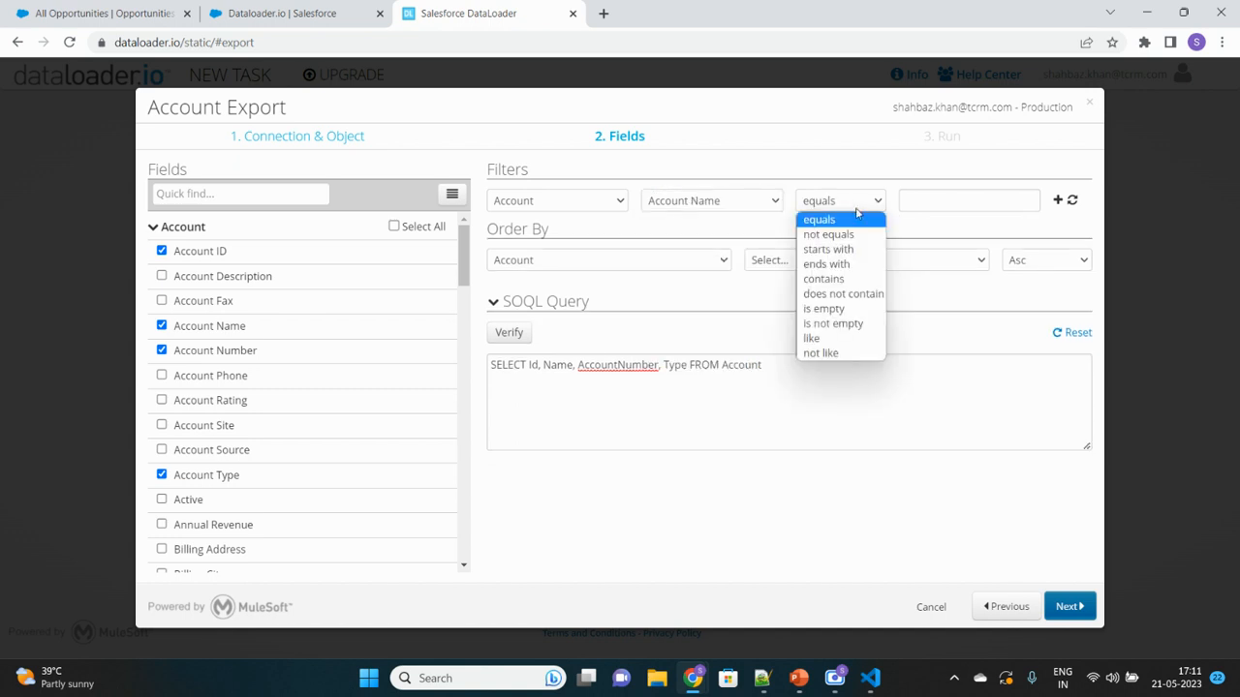
pyautogui.click(823, 279)
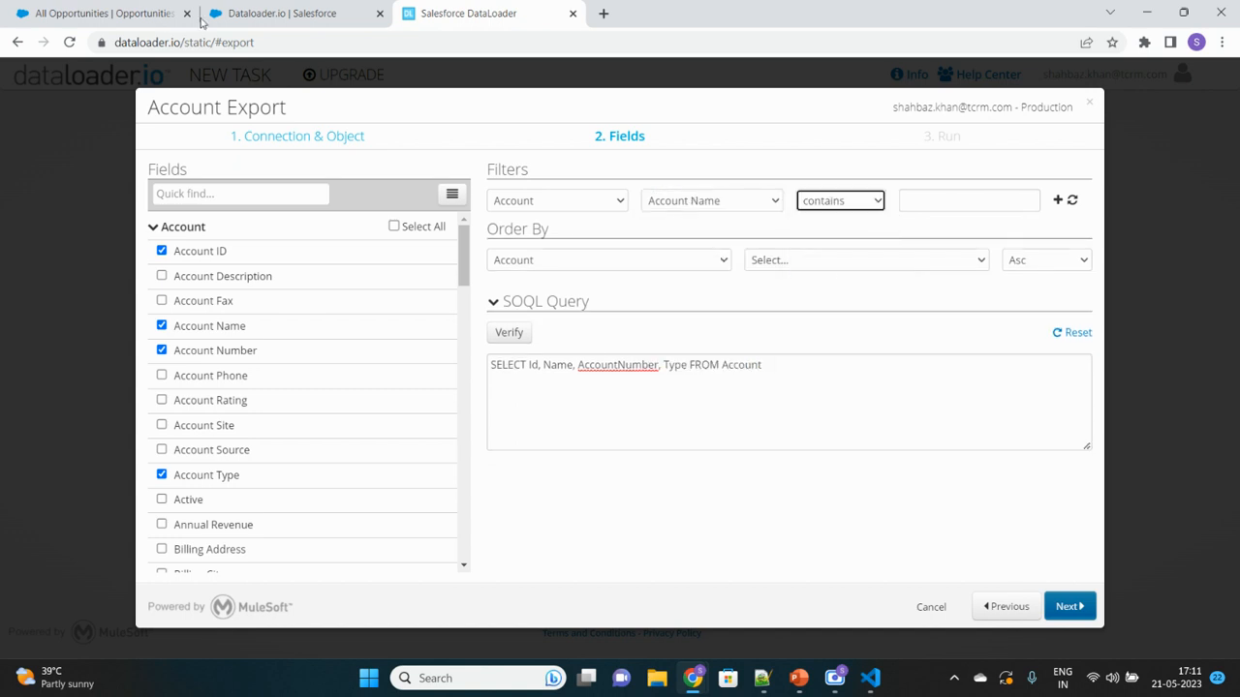
pyautogui.click(96, 16)
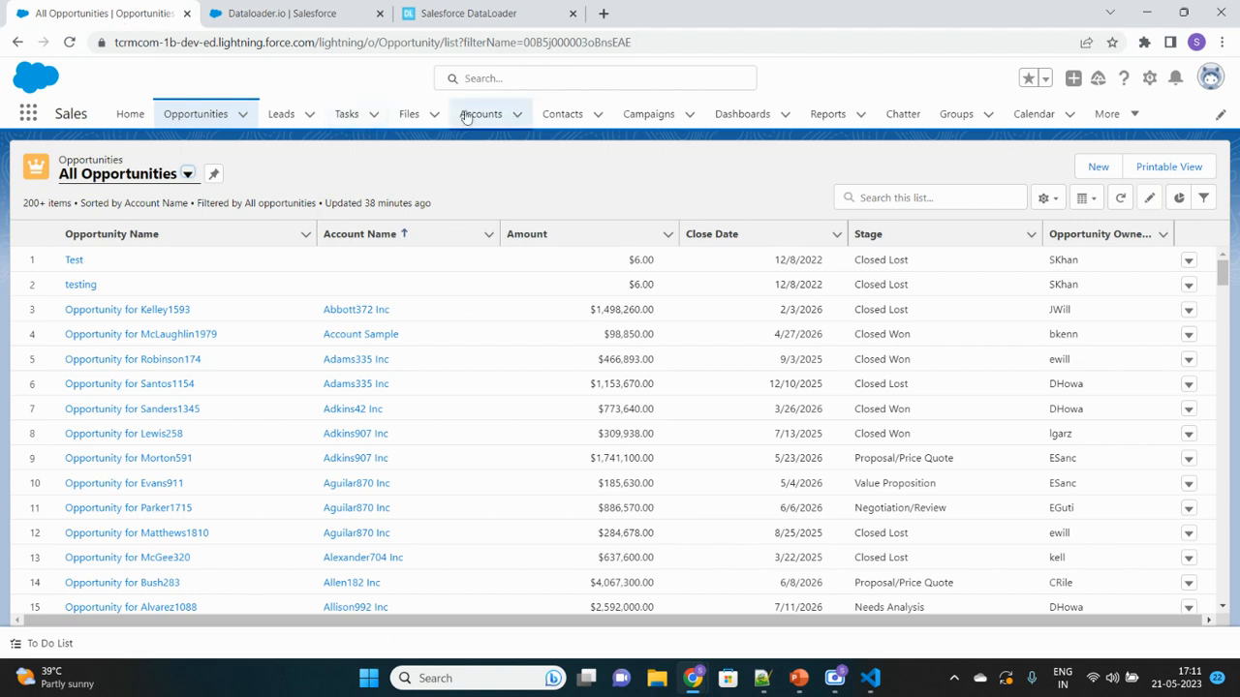
# - View Recently Viewed Accounts in Salesforce, then return to the dataloader.io export
pyautogui.click(481, 113)
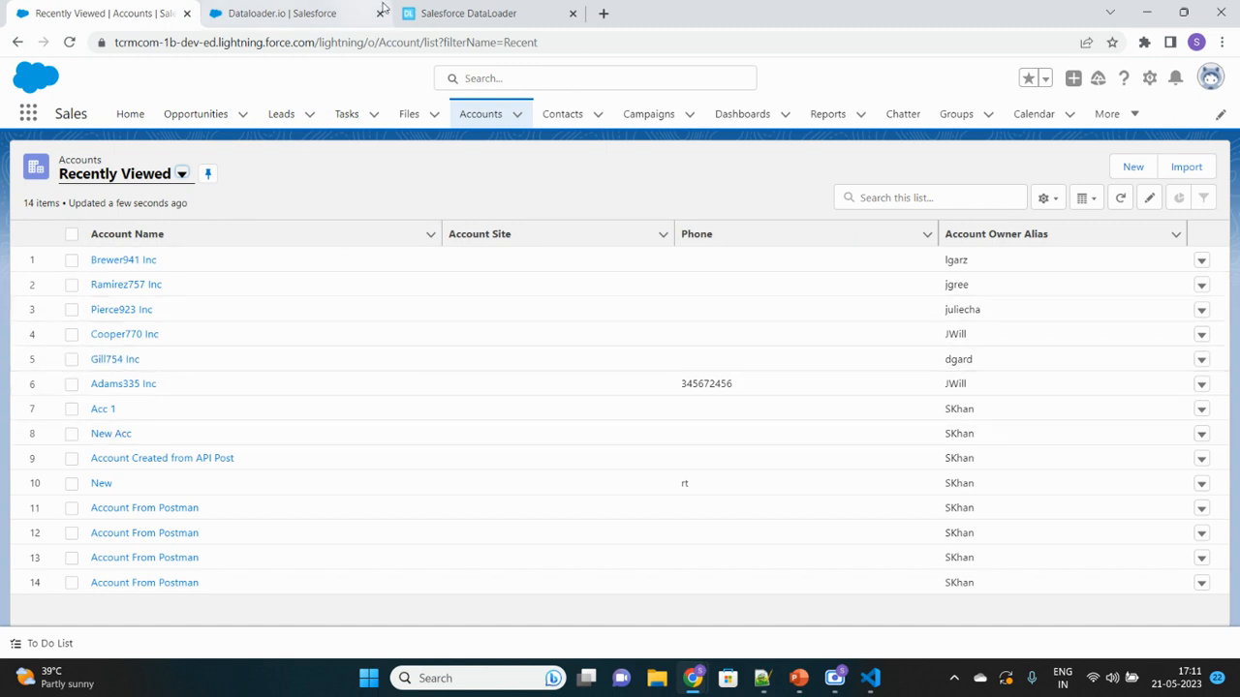
pyautogui.click(484, 12)
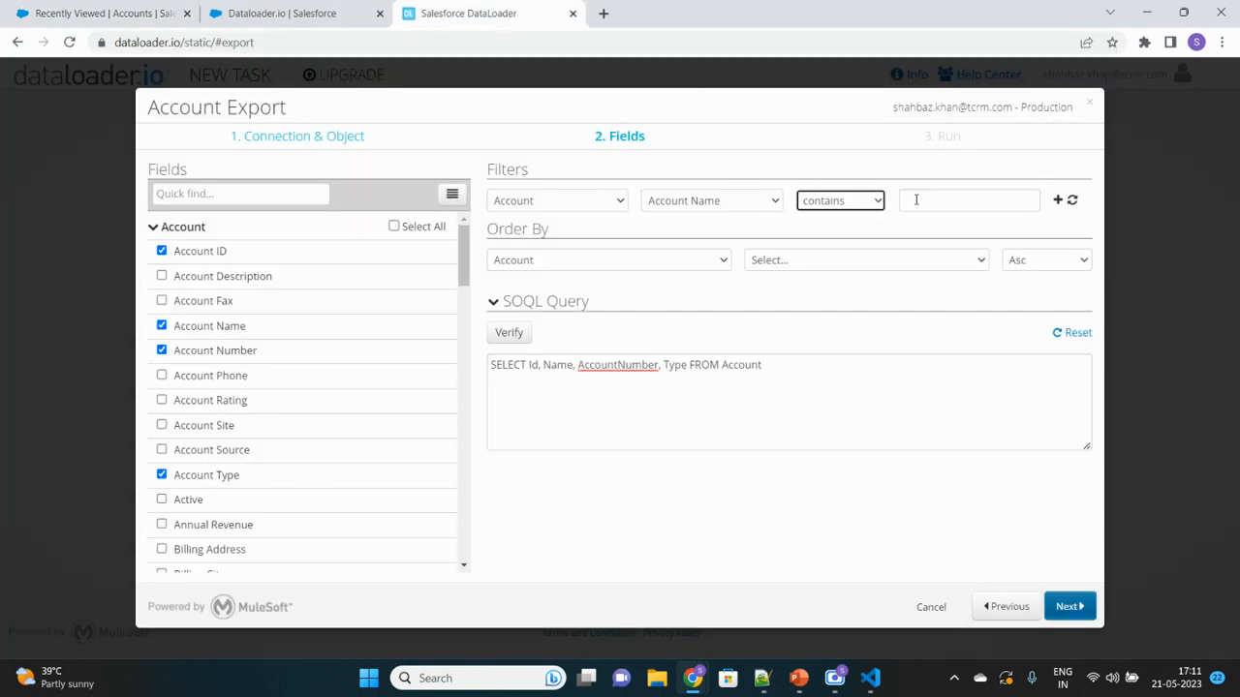
# - Apply the filter Account Name contains 'Acc', adding WHERE Name LIKE '%Acc%' to the query
pyautogui.write('Acc')
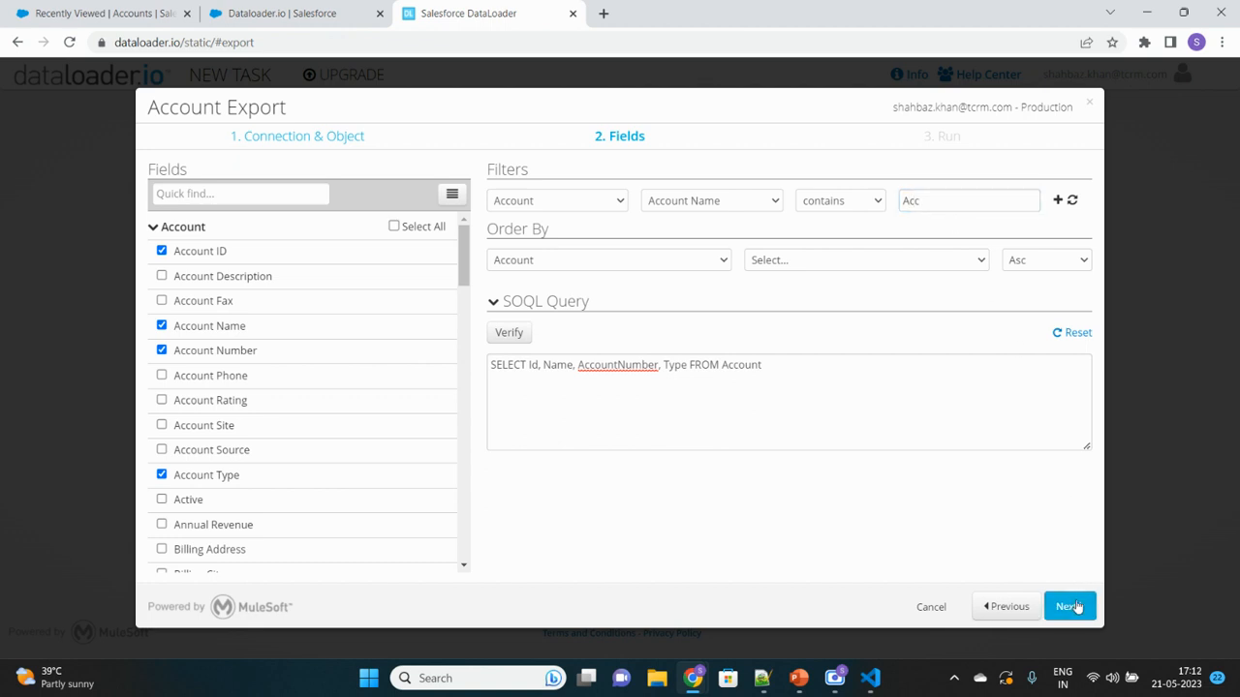
pyautogui.click(1067, 604)
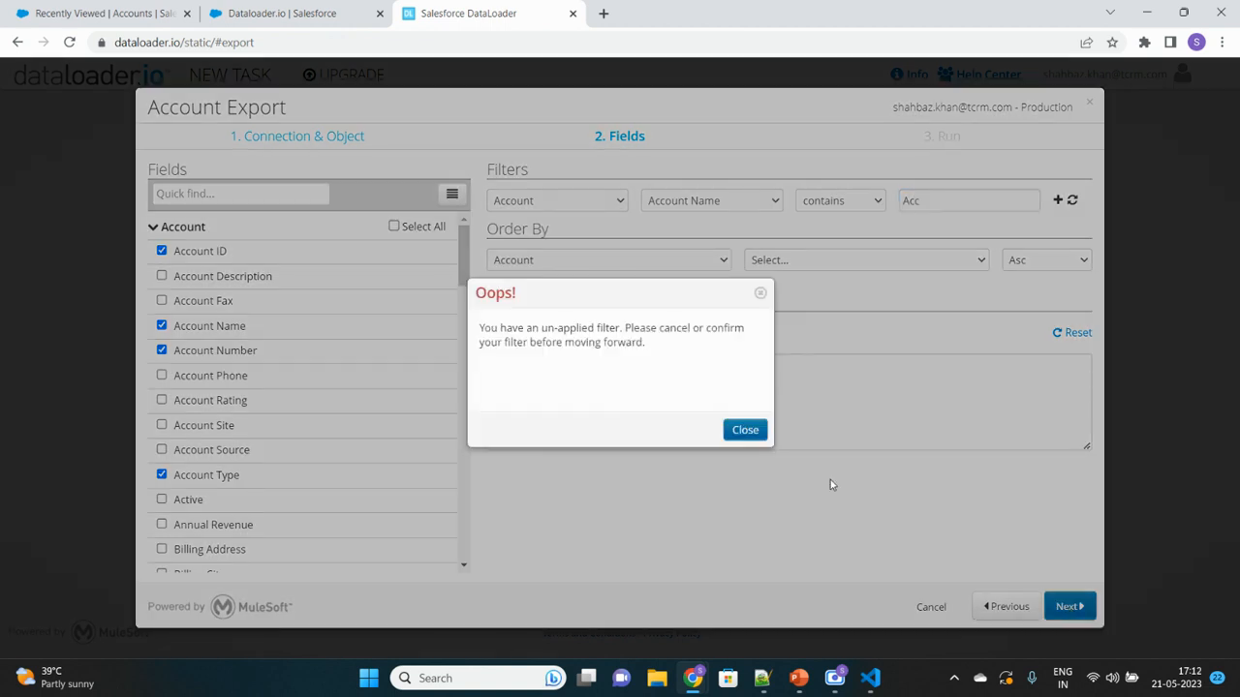
pyautogui.moveTo(703, 399)
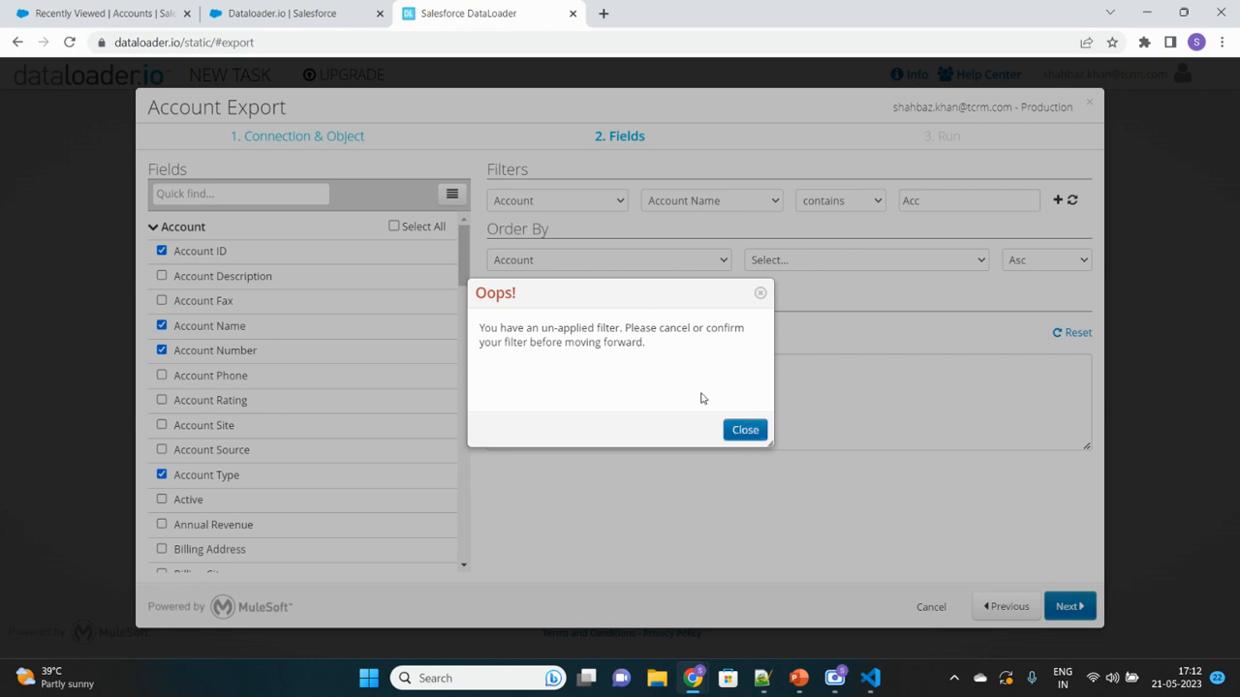
pyautogui.click(744, 429)
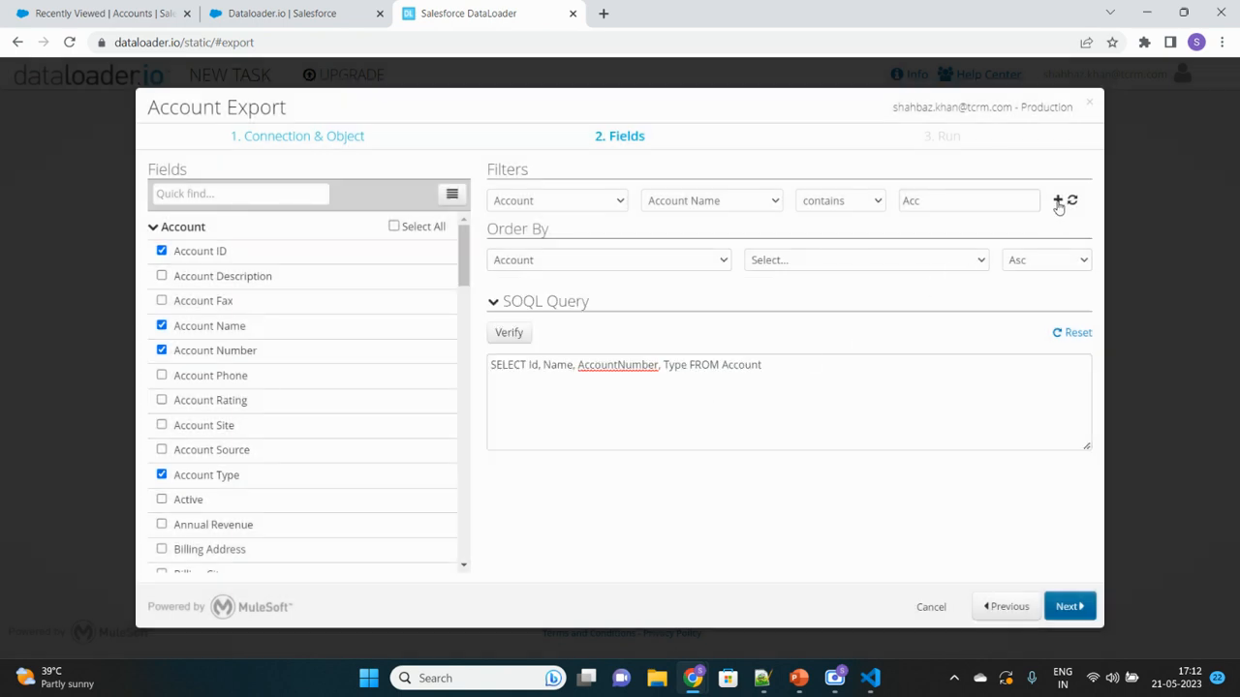
pyautogui.click(1055, 202)
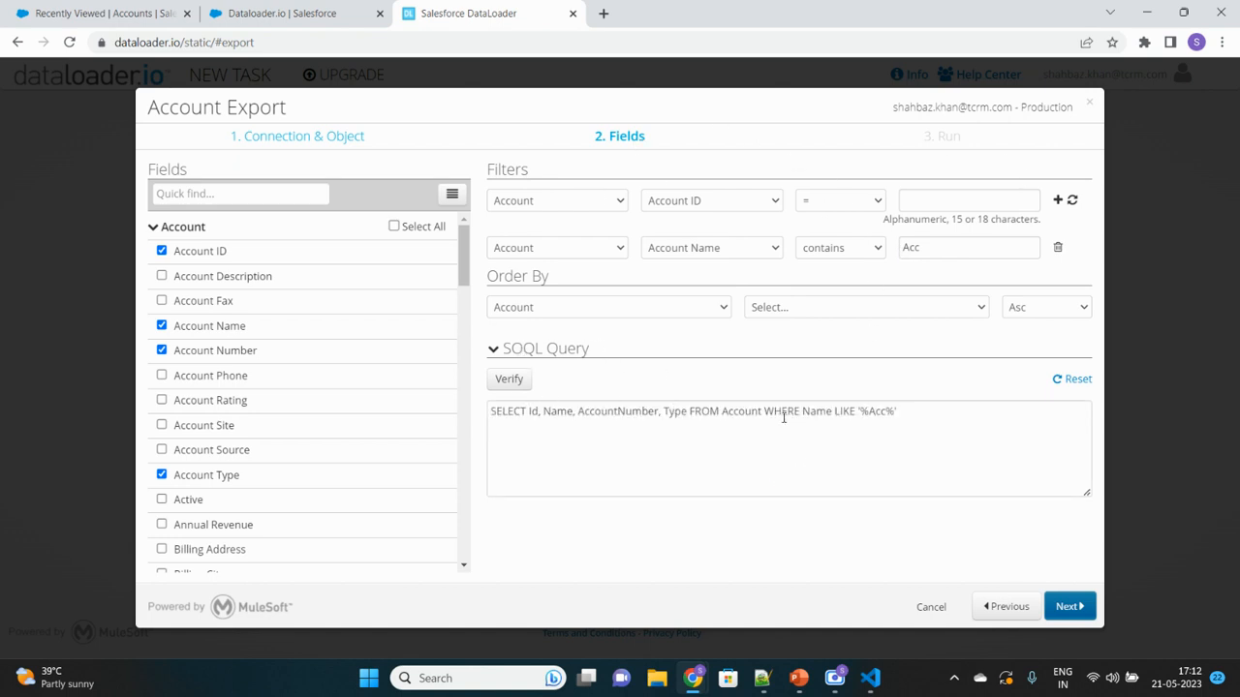
pyautogui.moveTo(986, 543)
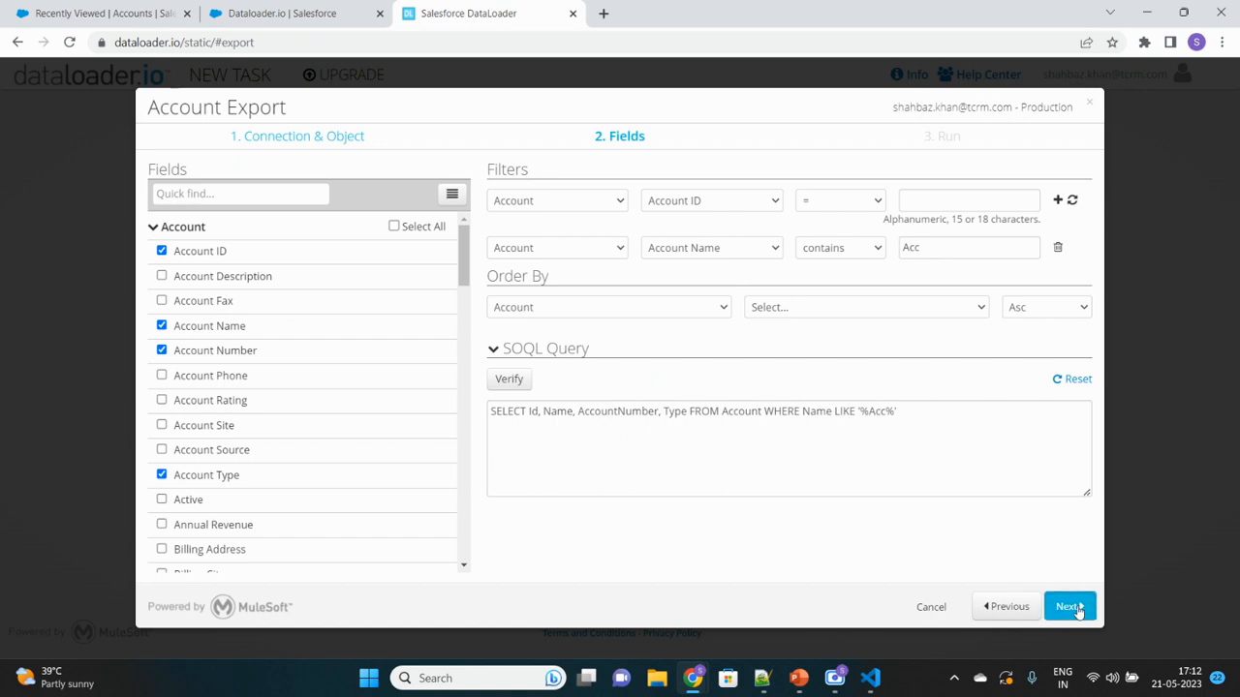
# - Move to the Run step and rename the task to 'Account with Name Acc'
pyautogui.click(1071, 607)
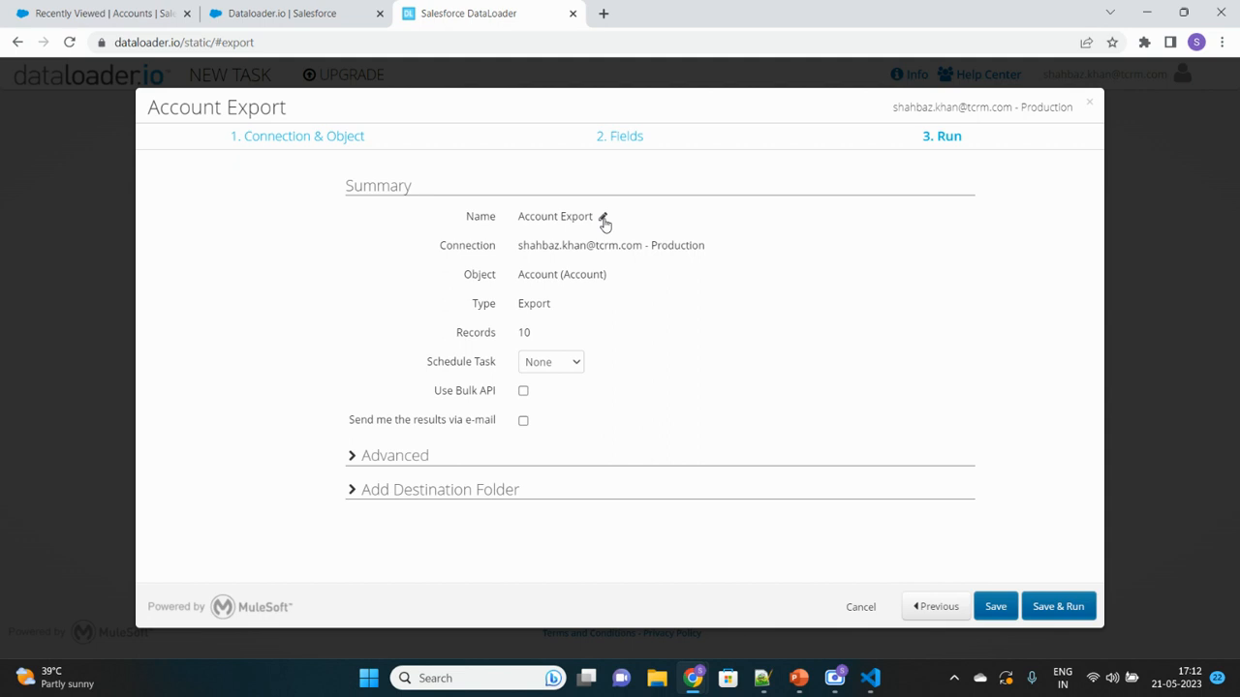
pyautogui.doubleClick(577, 217)
pyautogui.write('with')
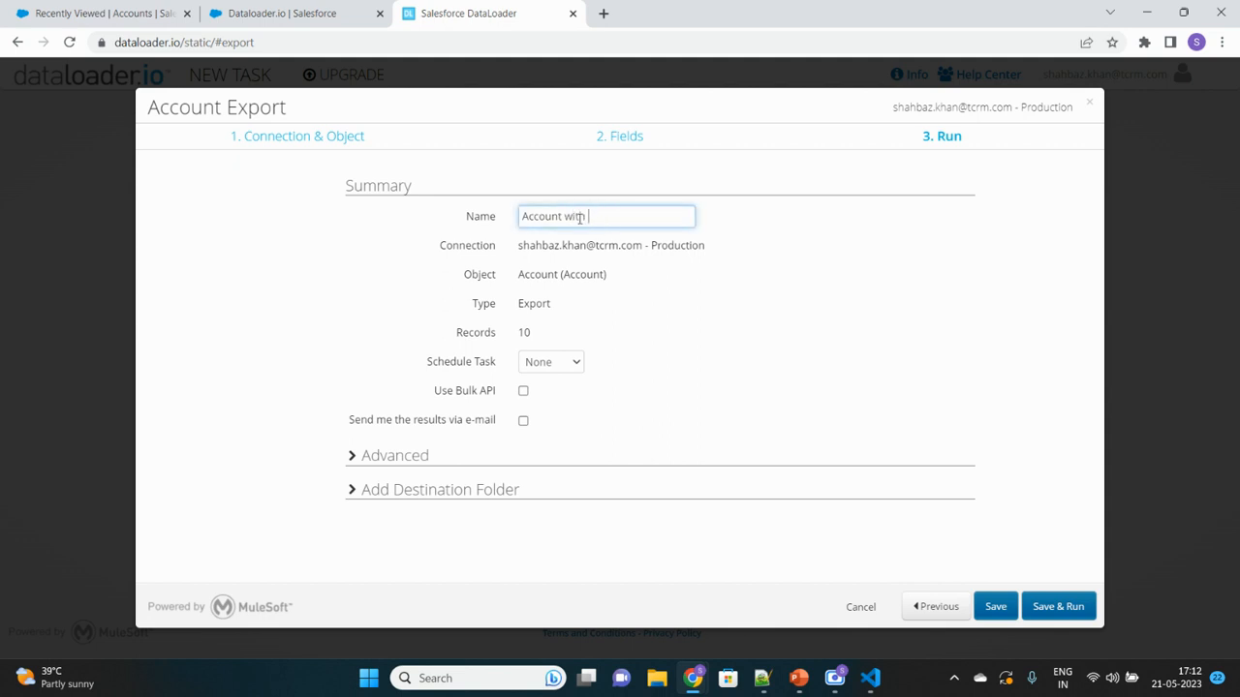
pyautogui.write('Name')
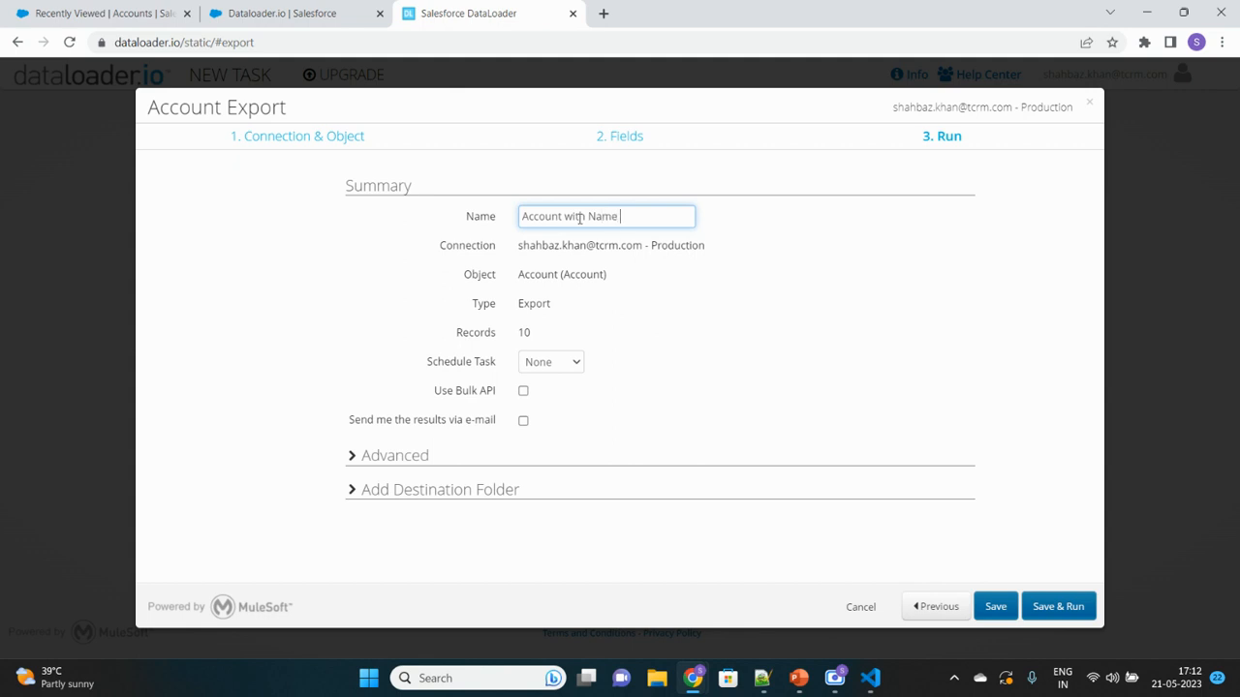
pyautogui.write('Acc')
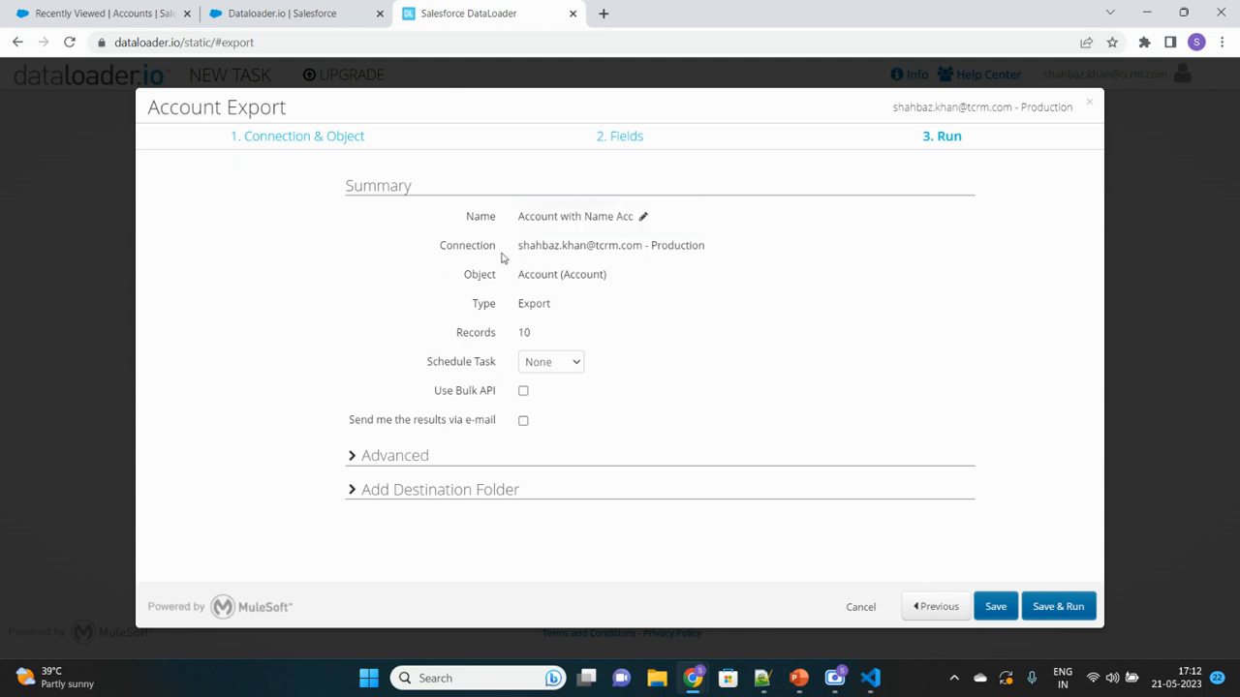
pyautogui.moveTo(477, 279)
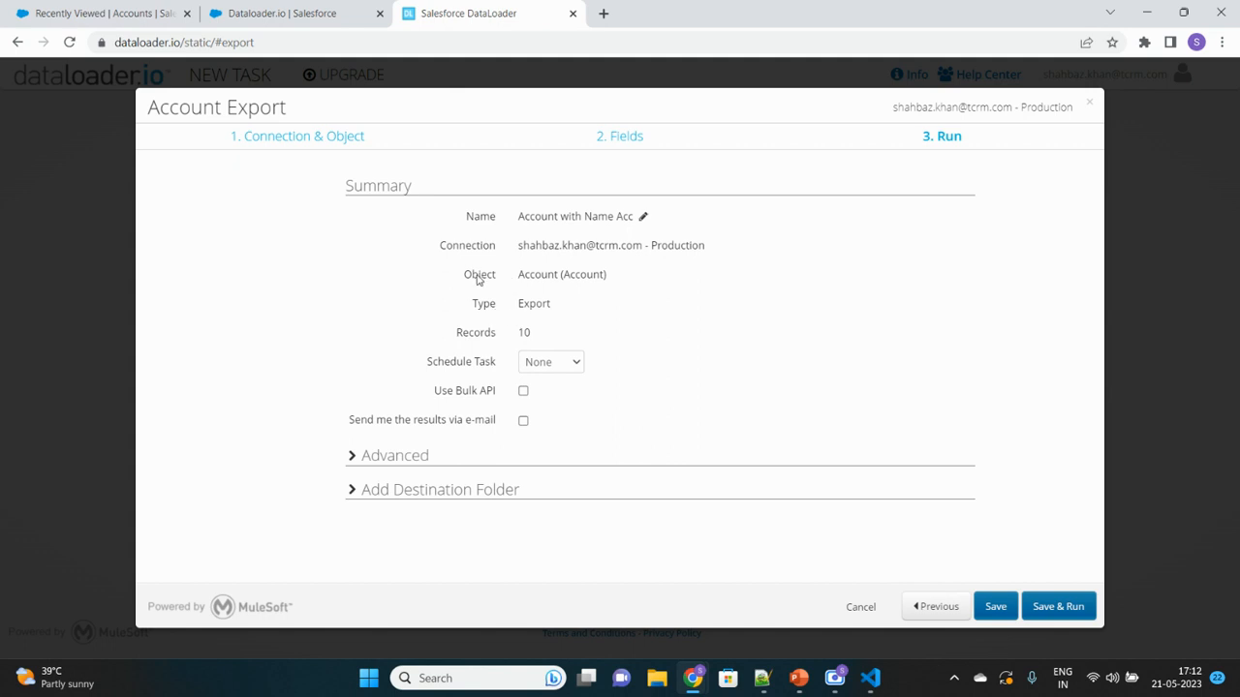
pyautogui.moveTo(446, 333)
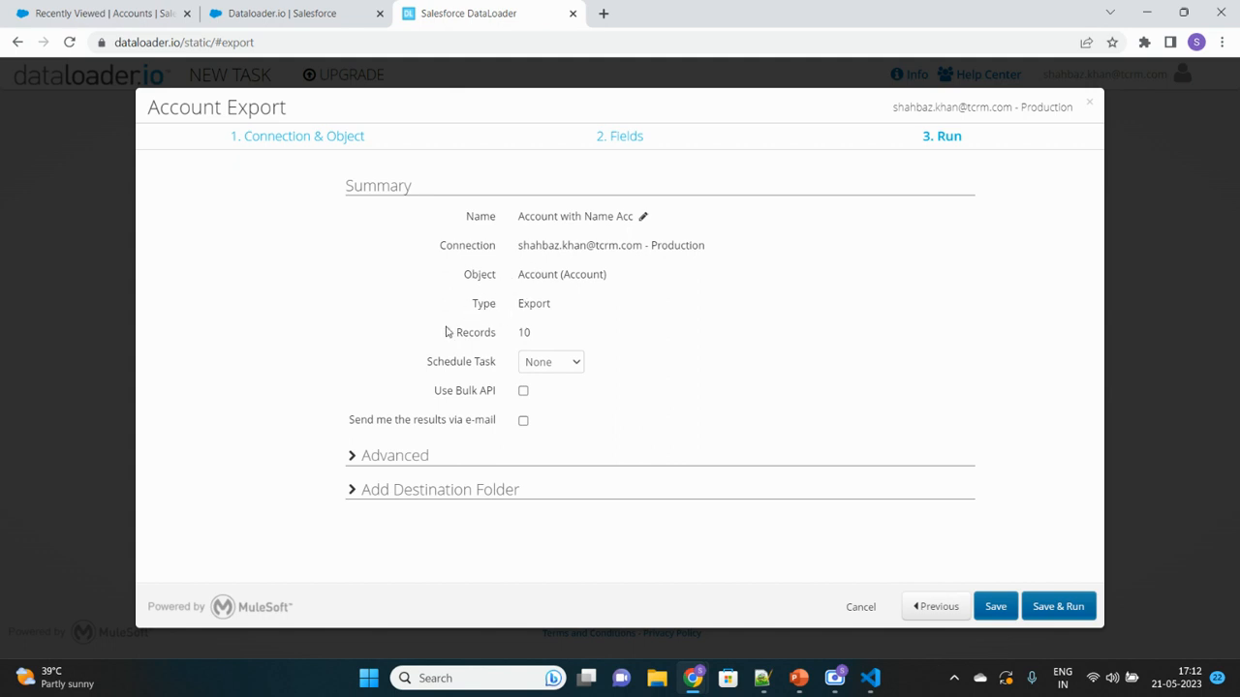
pyautogui.doubleClick(477, 333)
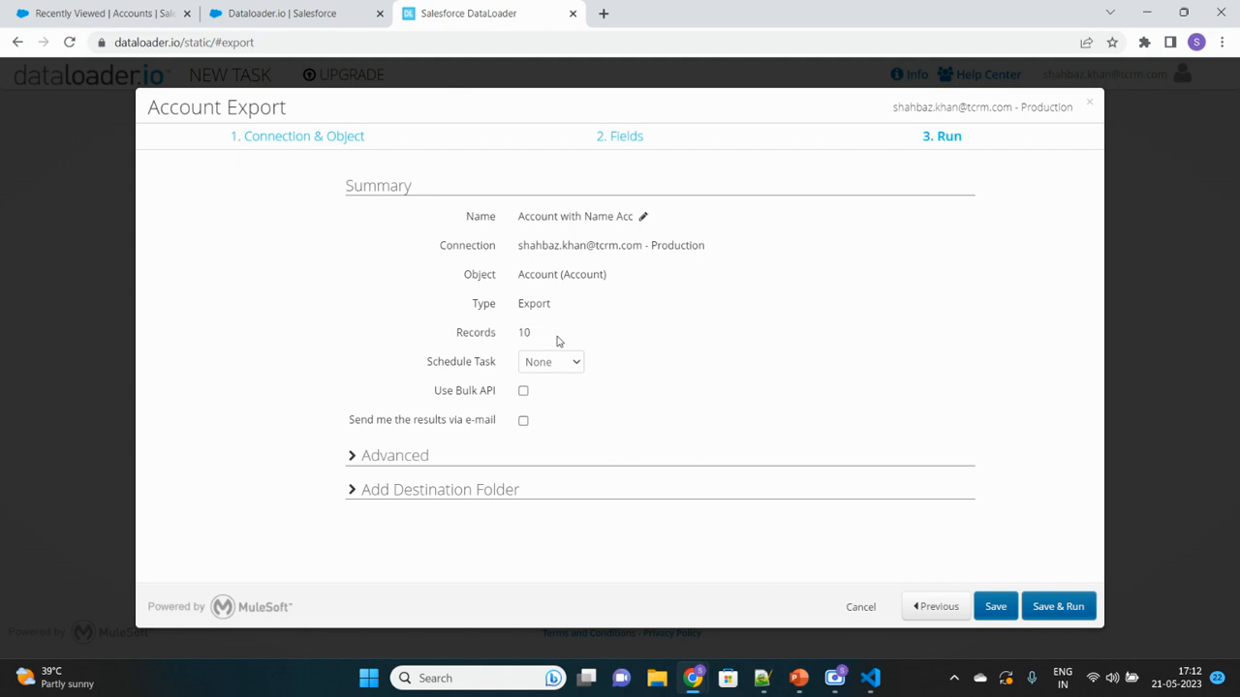
pyautogui.moveTo(436, 397)
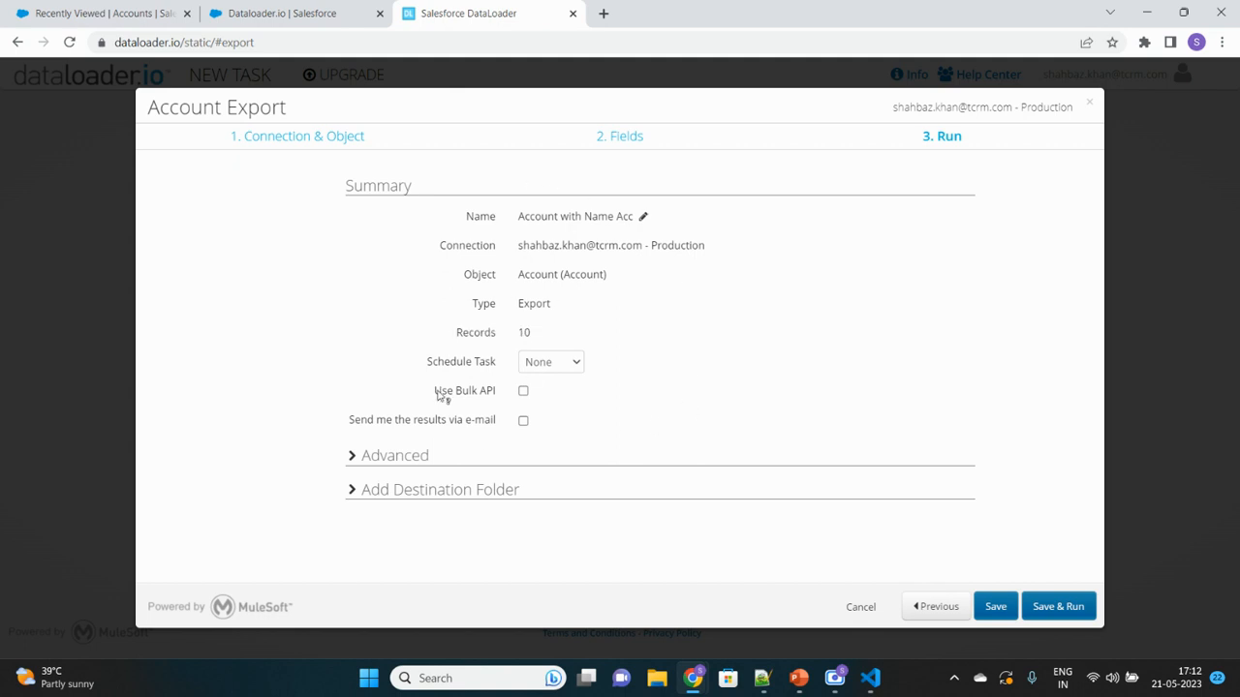
pyautogui.moveTo(663, 263)
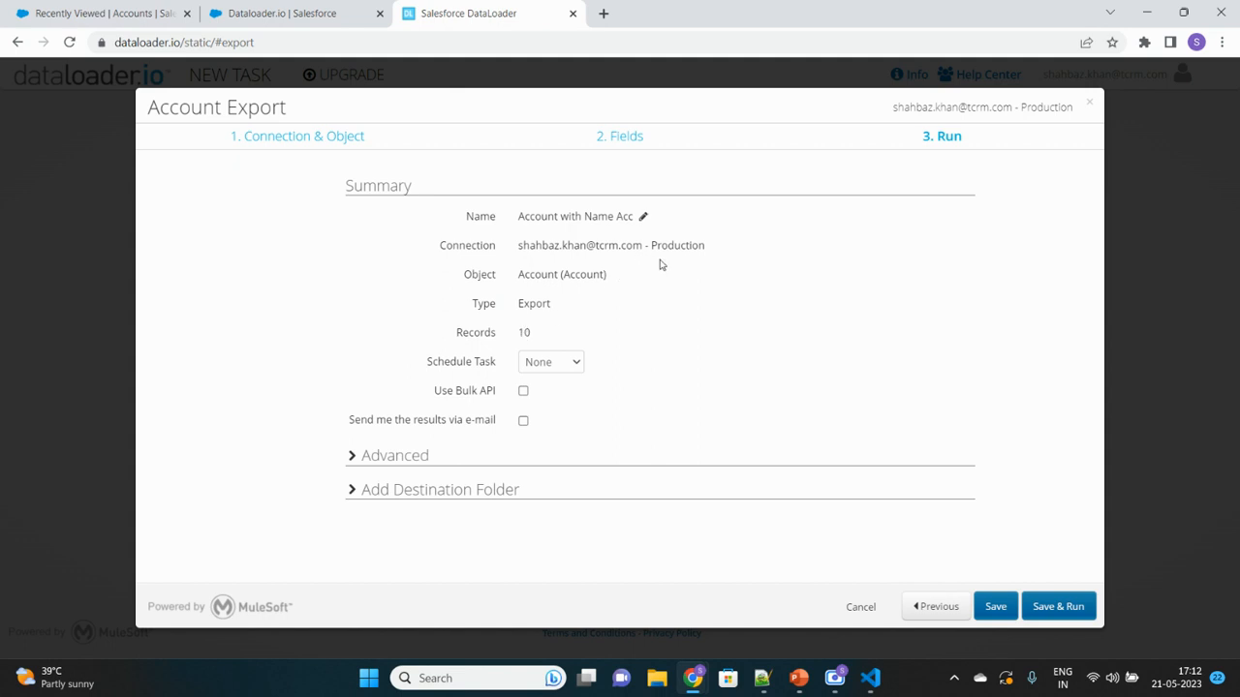
pyautogui.moveTo(472, 397)
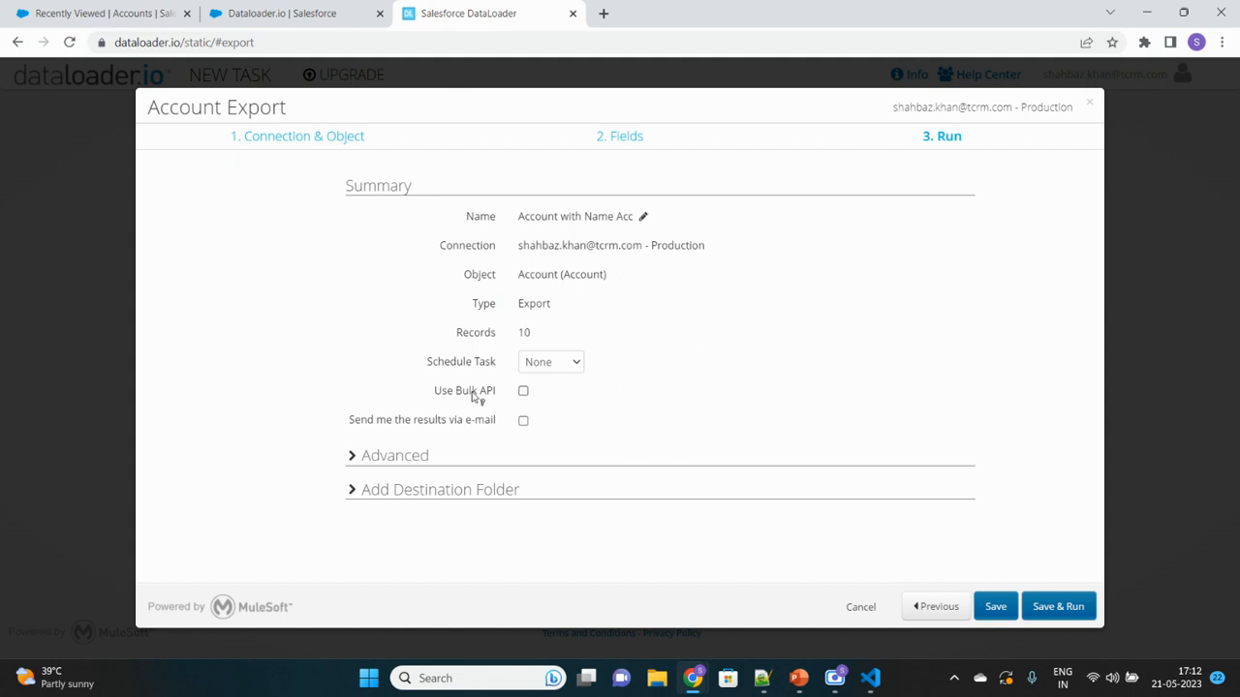
pyautogui.moveTo(577, 366)
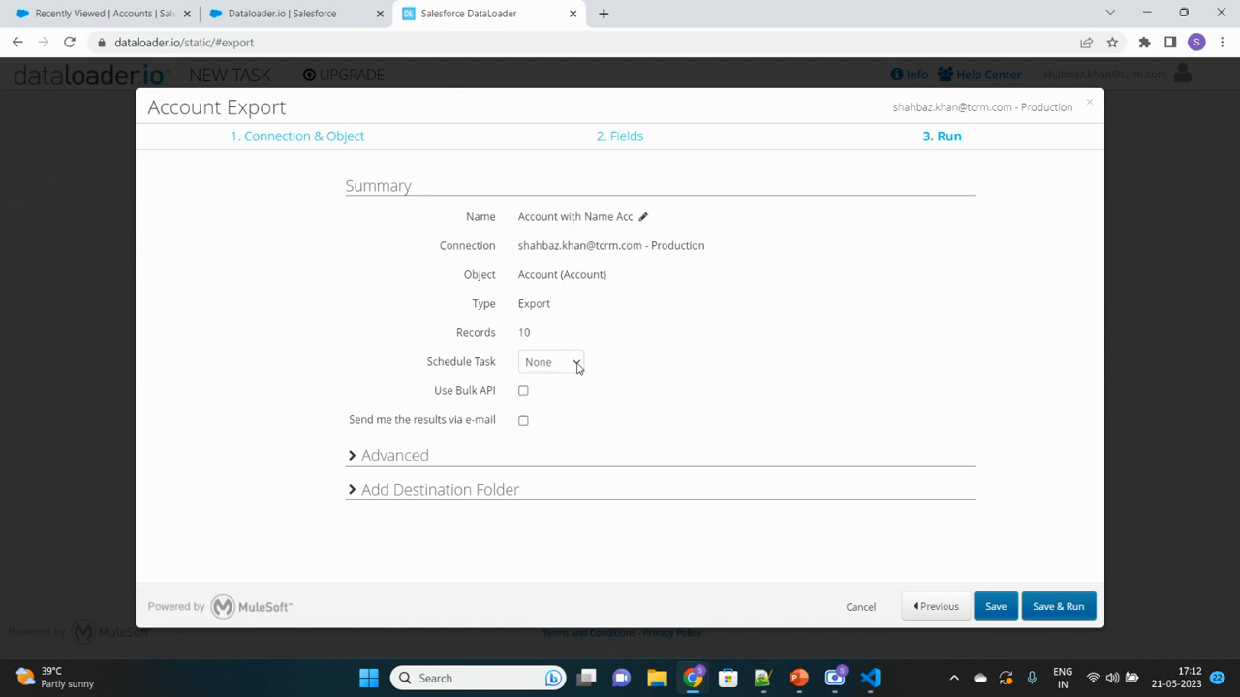
# - Set Schedule Task to None, leaving Use Bulk API unchecked
pyautogui.click(576, 362)
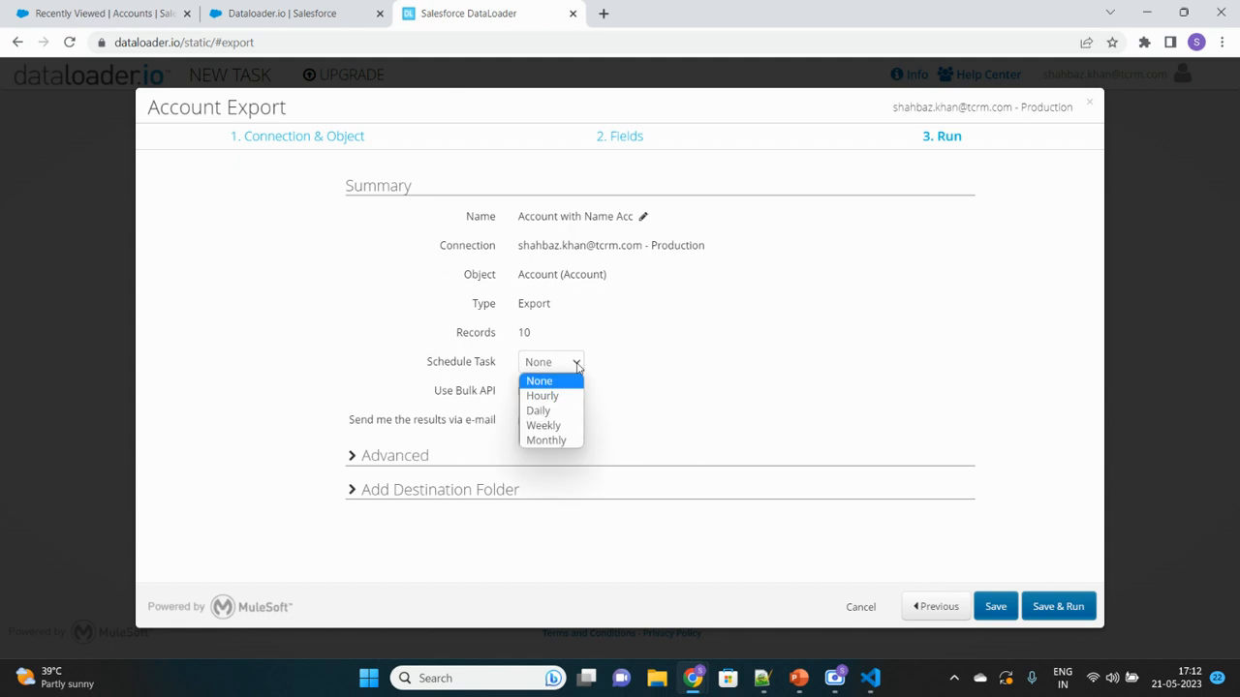
pyautogui.click(539, 380)
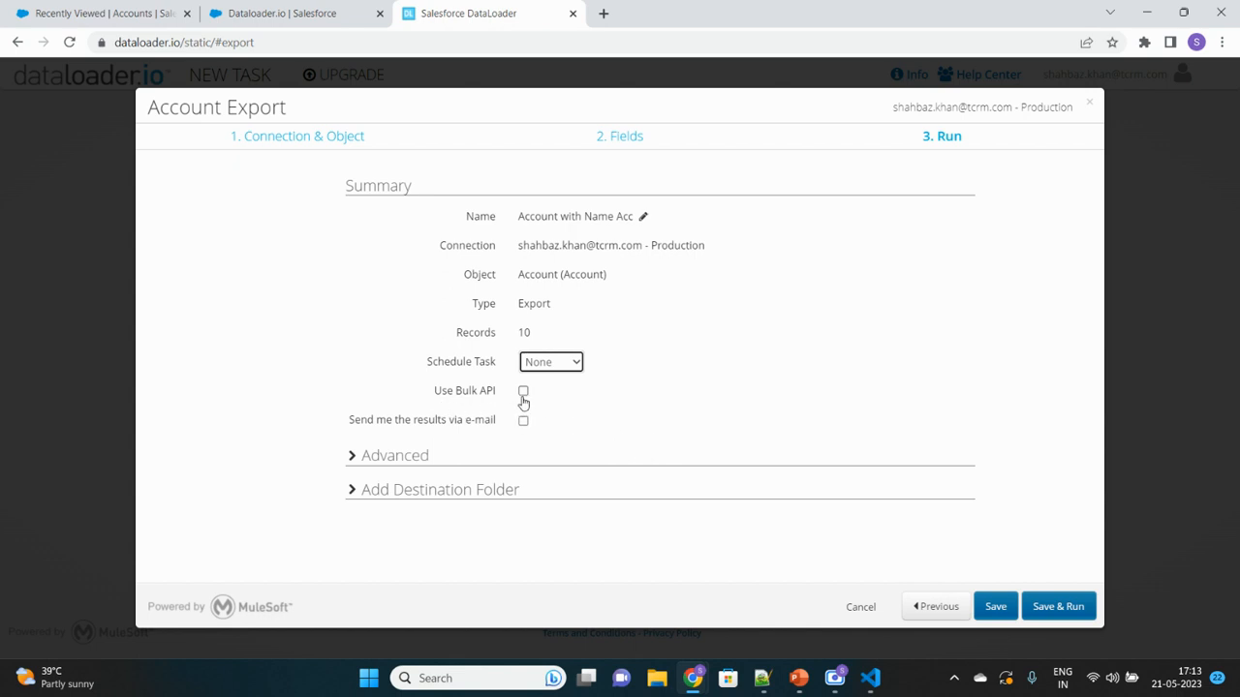
pyautogui.moveTo(507, 348)
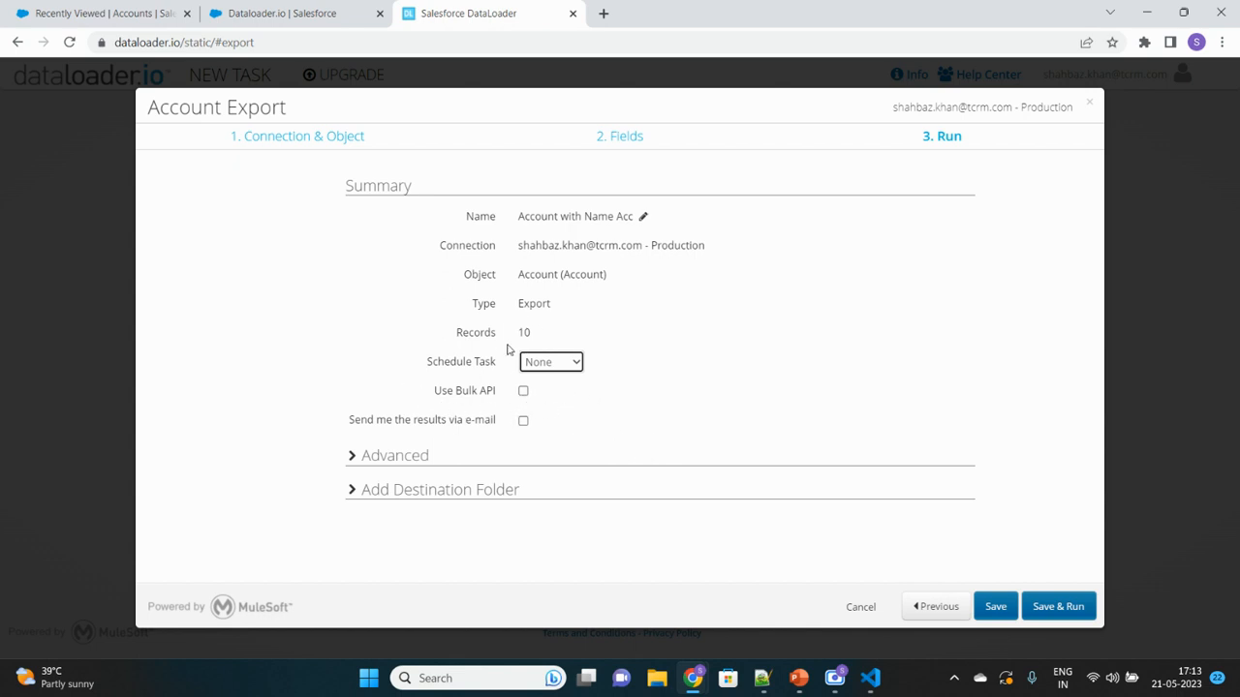
pyautogui.doubleClick(523, 333)
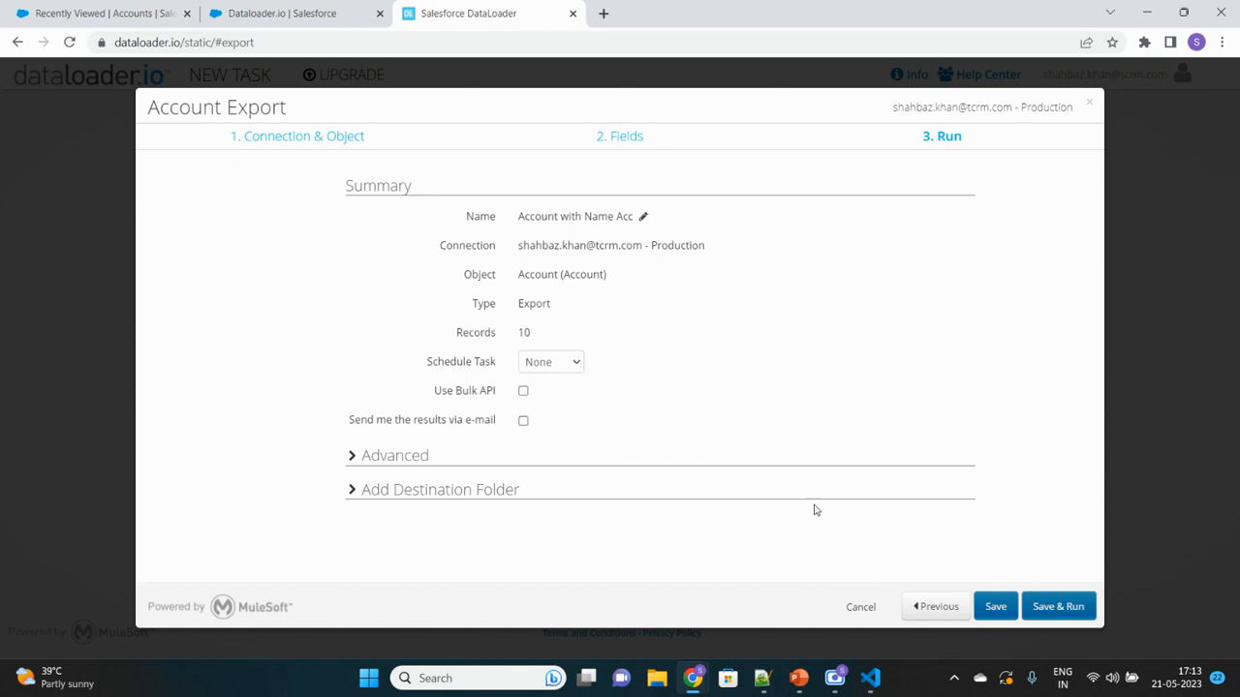
pyautogui.moveTo(974, 515)
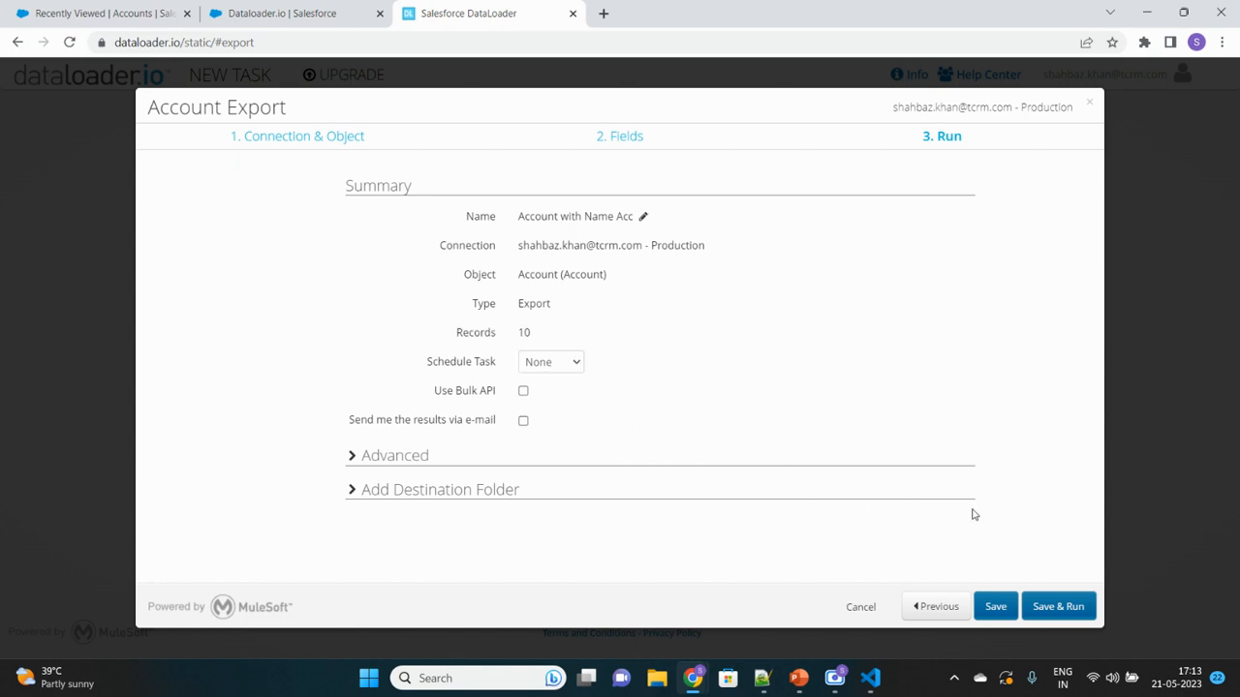
pyautogui.moveTo(1058, 606)
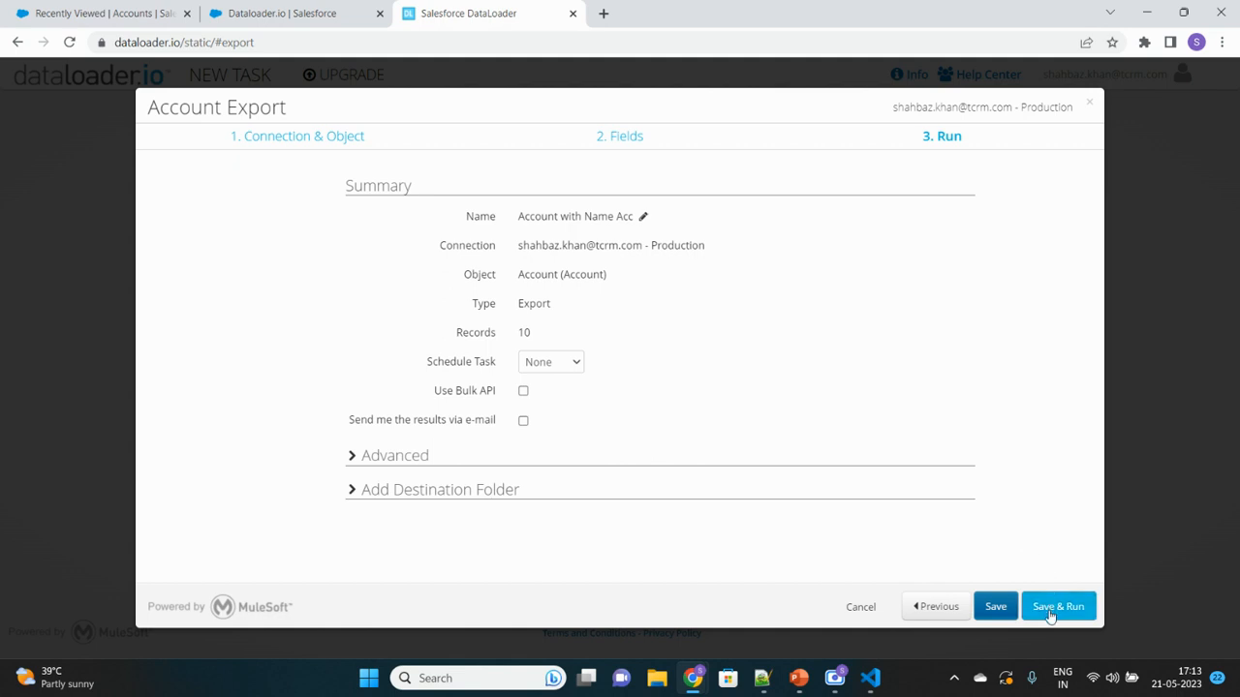
# - Save & Run the export and download the CSV from the '10 successes' result
pyautogui.click(1057, 606)
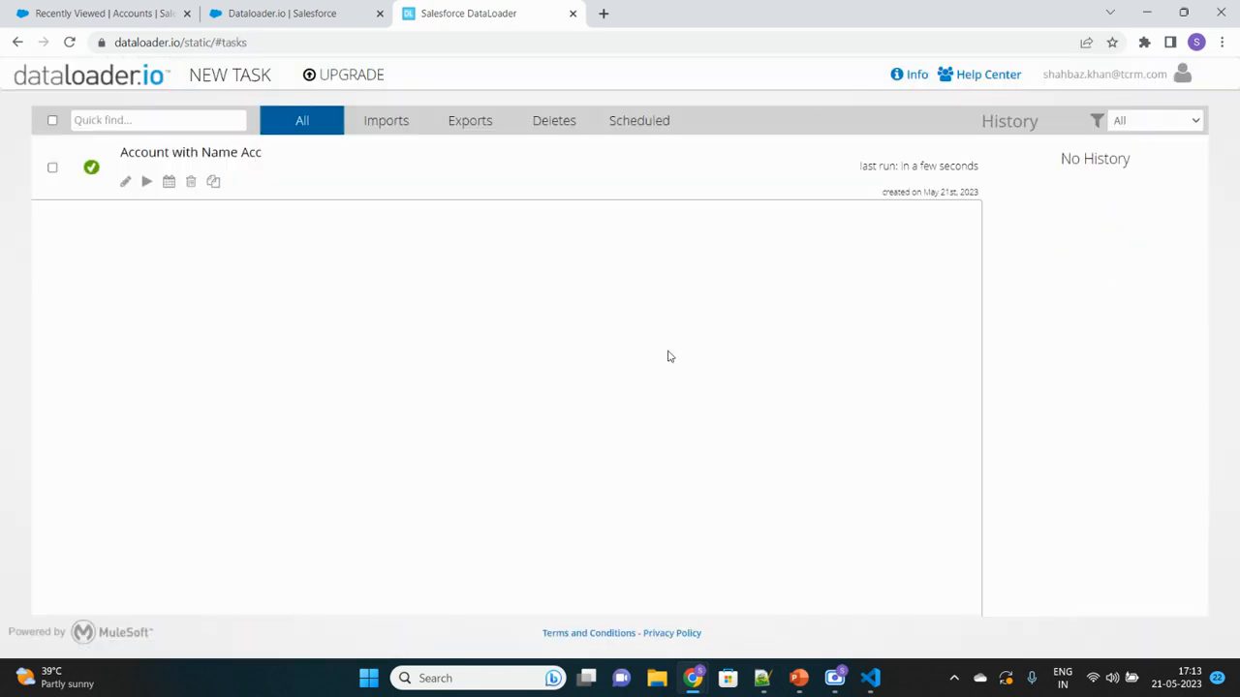
pyautogui.moveTo(259, 170)
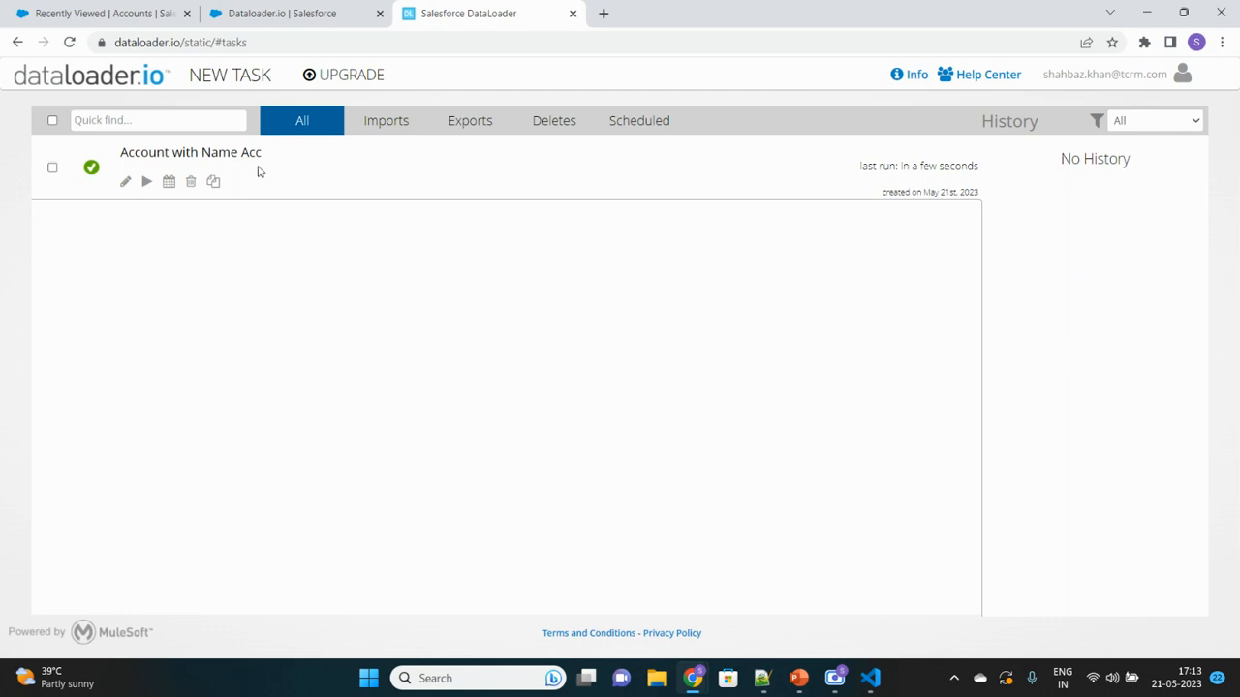
pyautogui.click(147, 182)
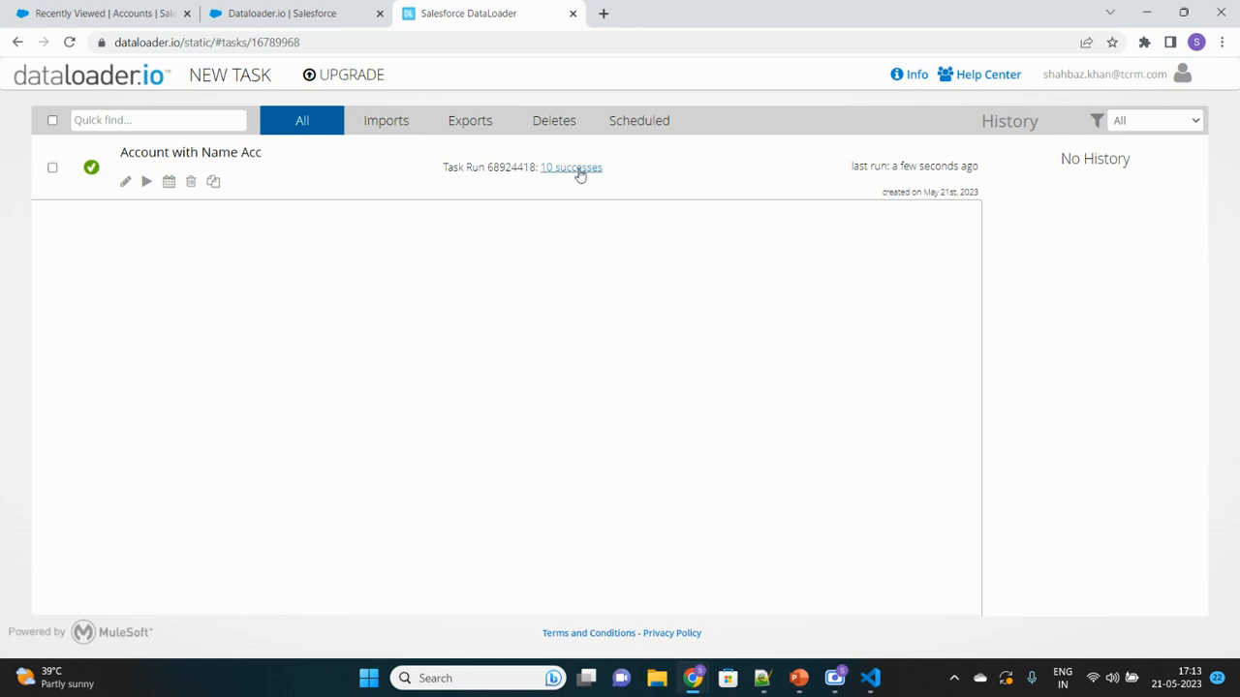
pyautogui.click(569, 166)
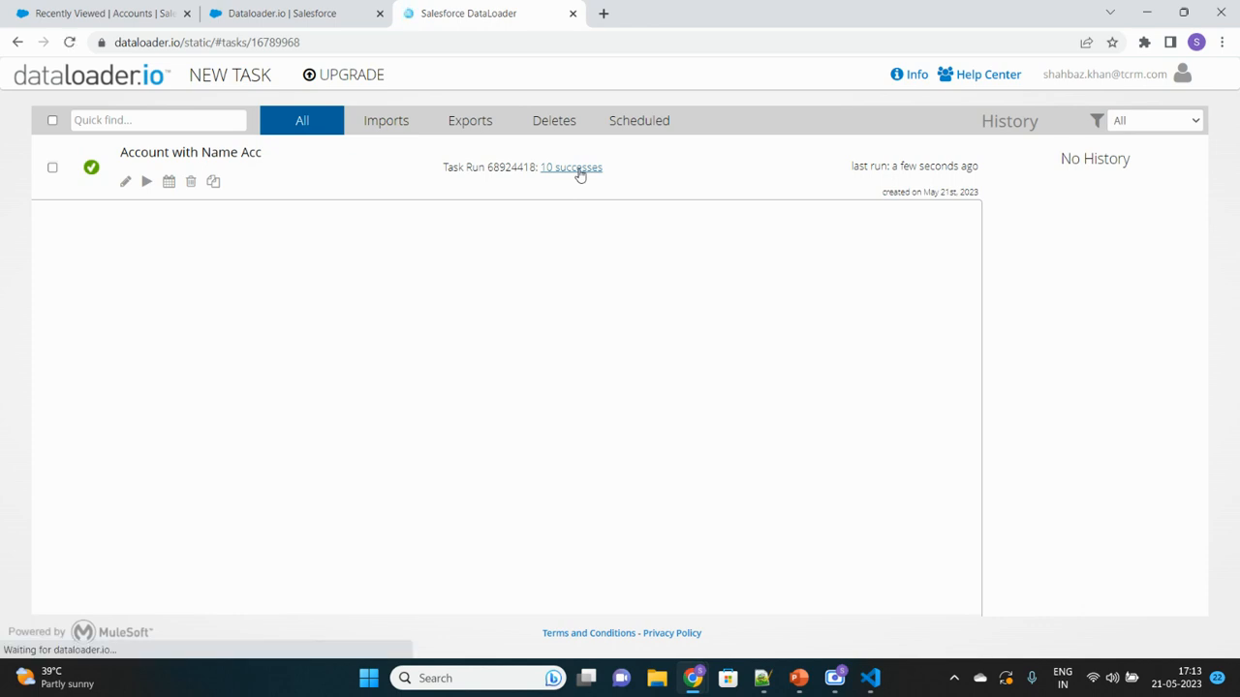
pyautogui.click(570, 166)
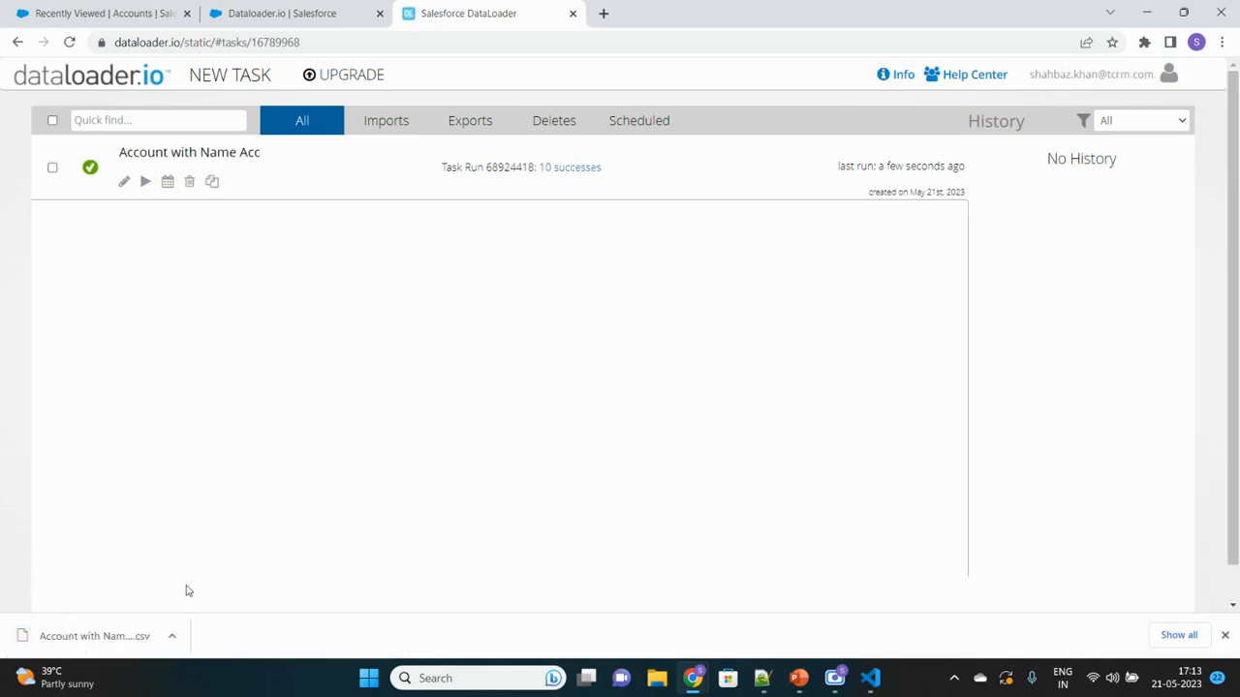
# - Show the downloaded CSV in its folder and open it in Excel
pyautogui.click(178, 635)
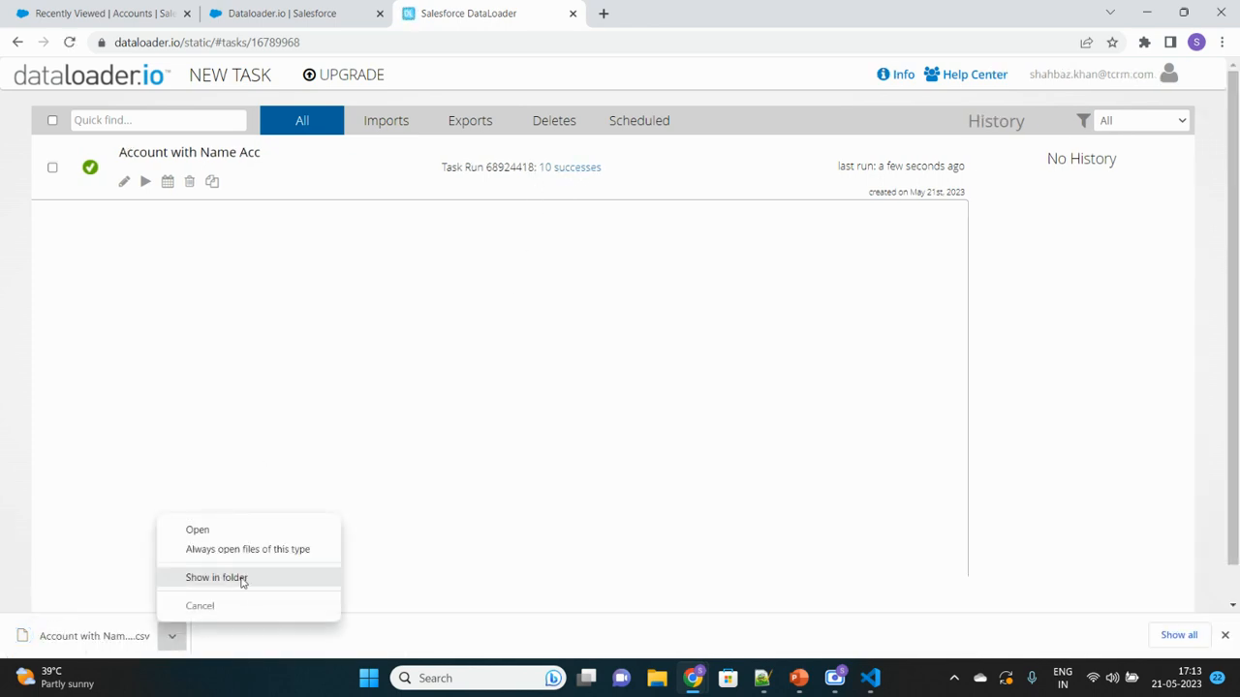
pyautogui.click(217, 578)
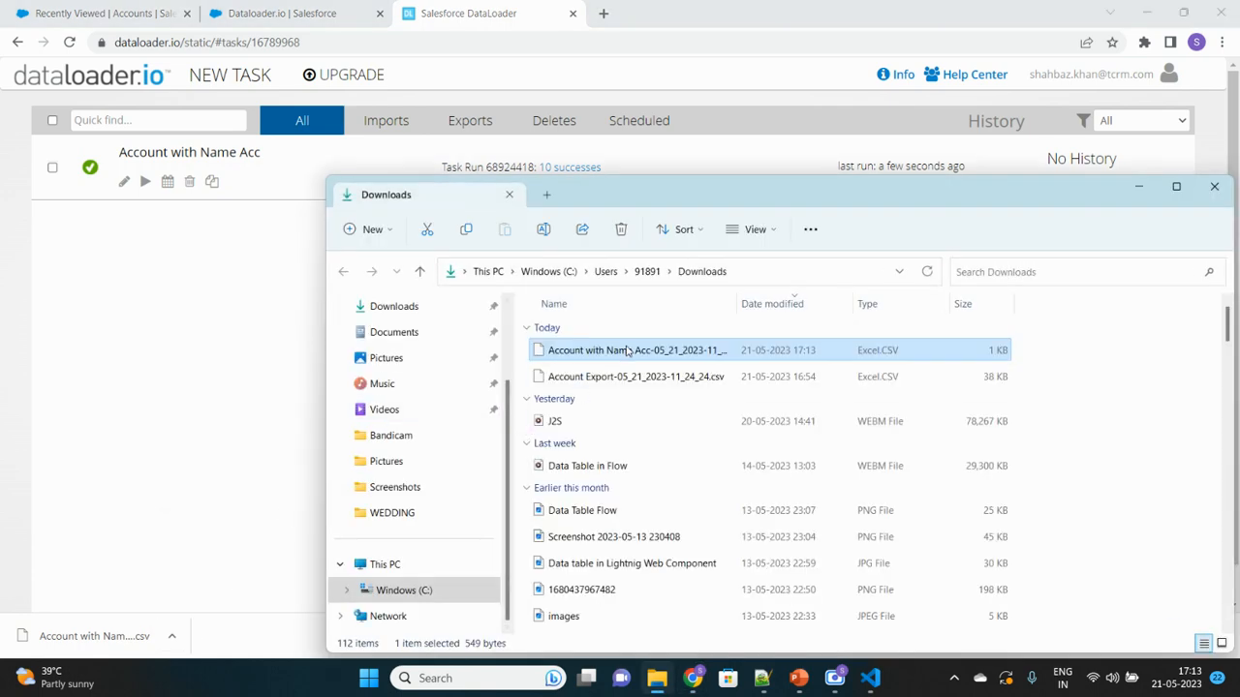
pyautogui.doubleClick(638, 349)
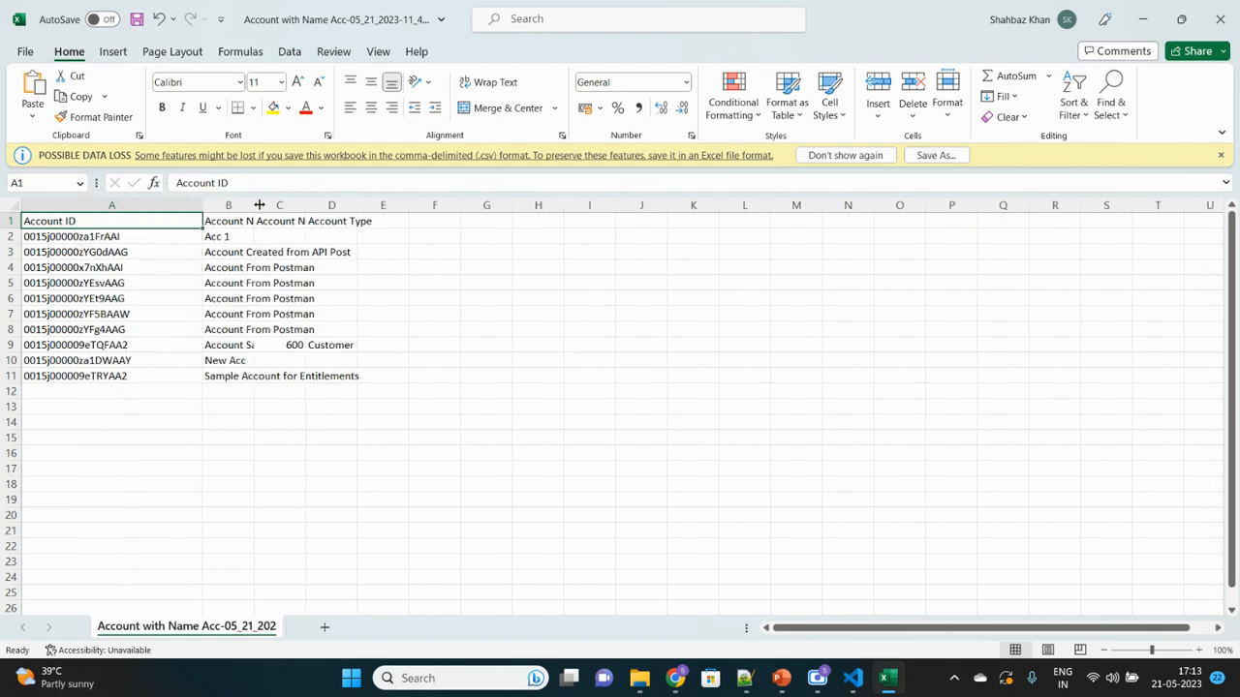
# - Widen the Account Name and Account Number columns so their headers read in full
pyautogui.moveTo(260, 205); pyautogui.dragTo(375, 206)
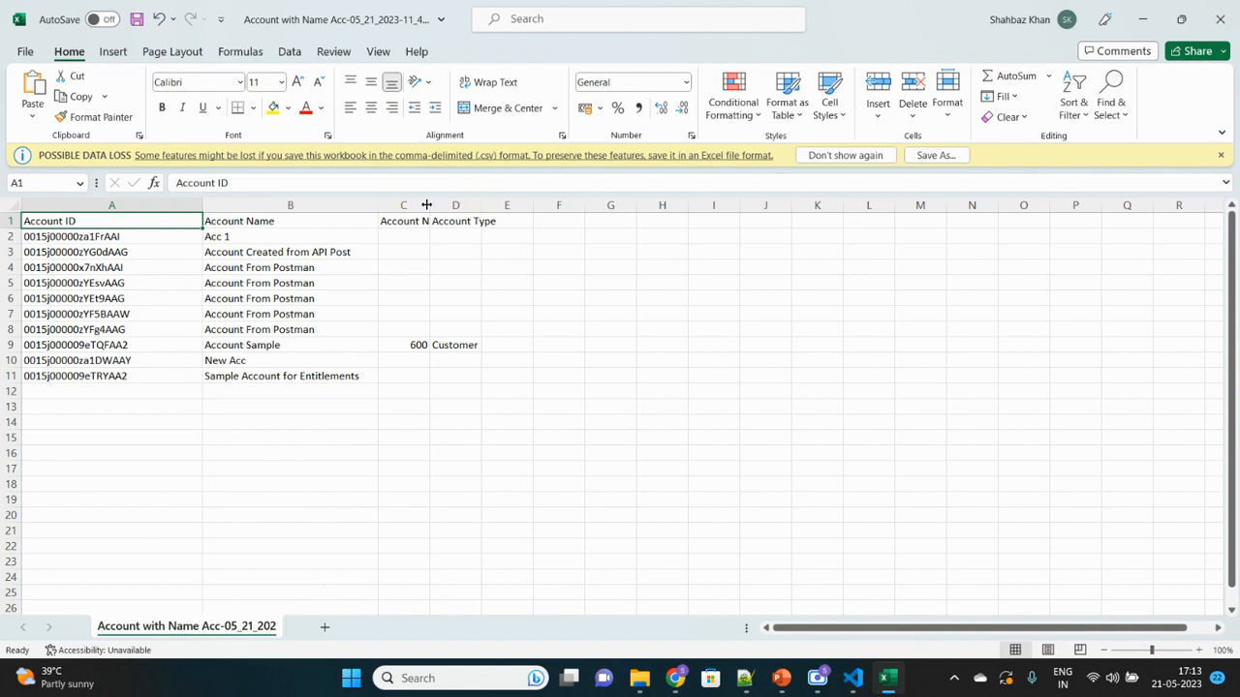
pyautogui.moveTo(426, 205); pyautogui.dragTo(541, 206)
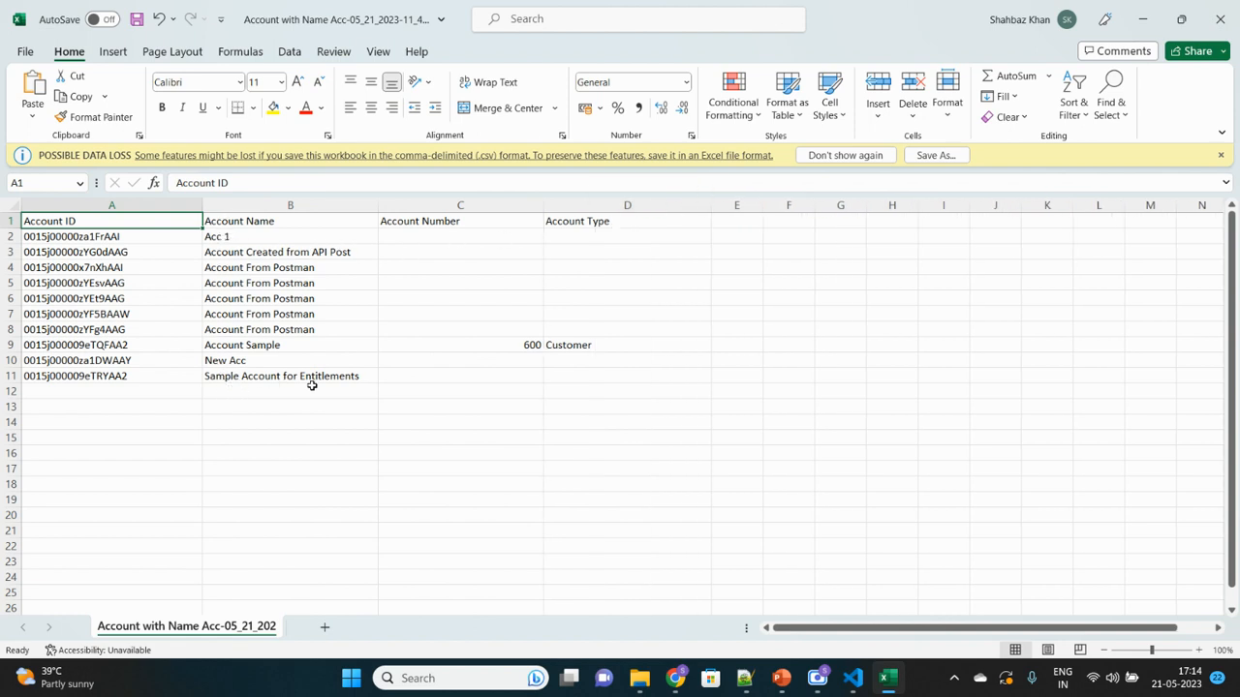
pyautogui.moveTo(206, 313)
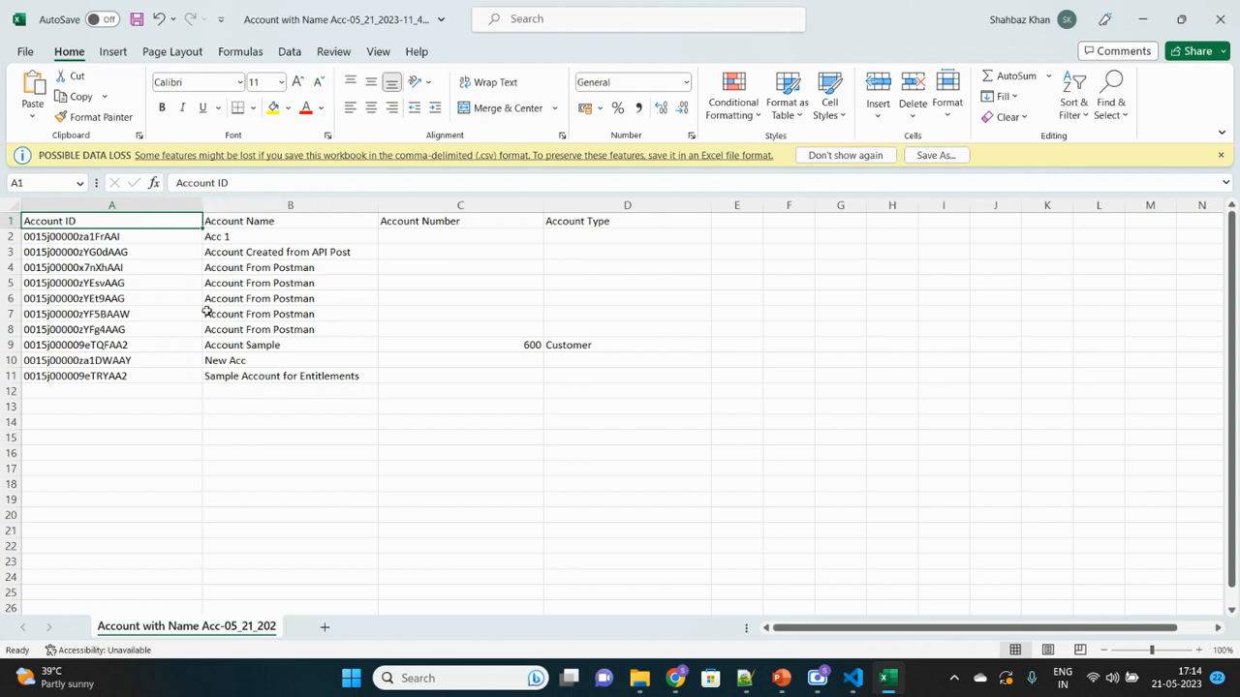
pyautogui.moveTo(226, 213)
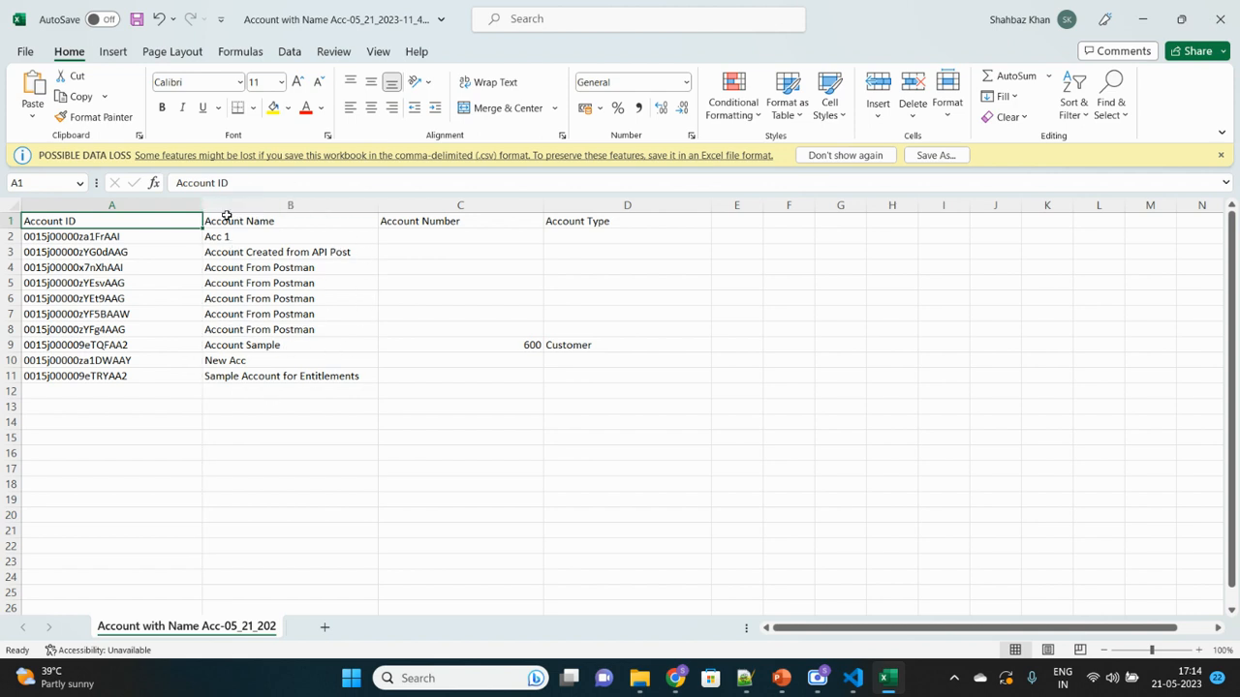
pyautogui.moveTo(242, 386)
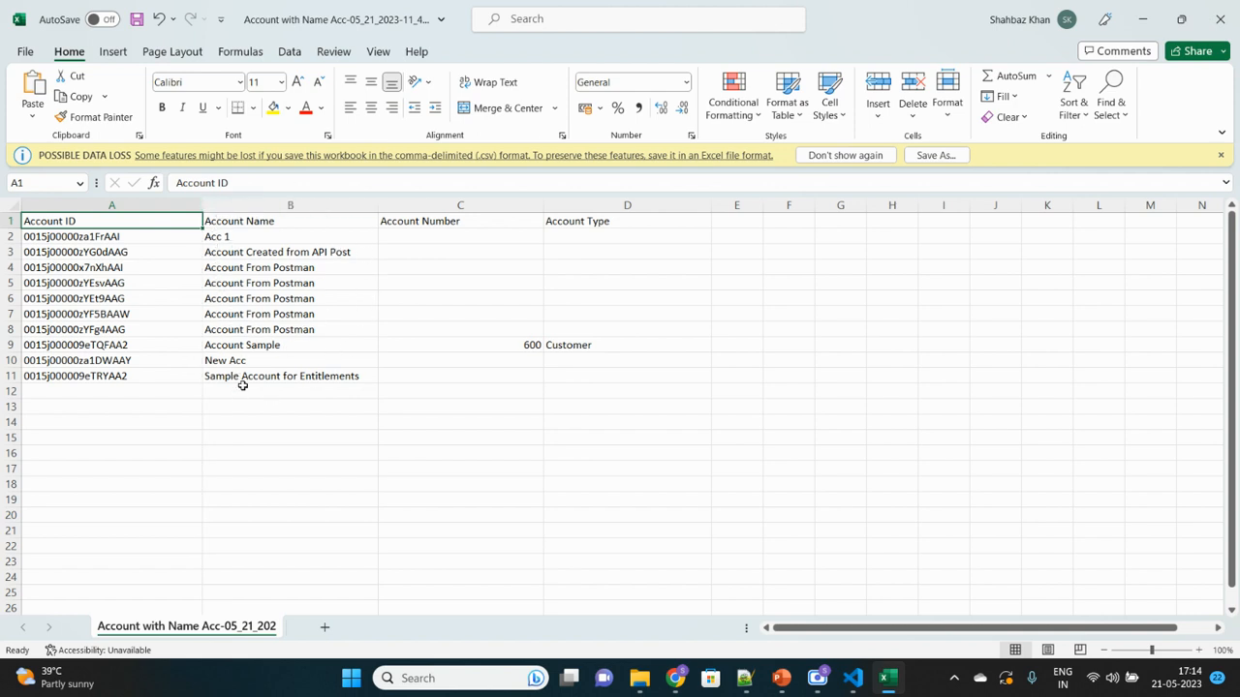
pyautogui.moveTo(678, 677)
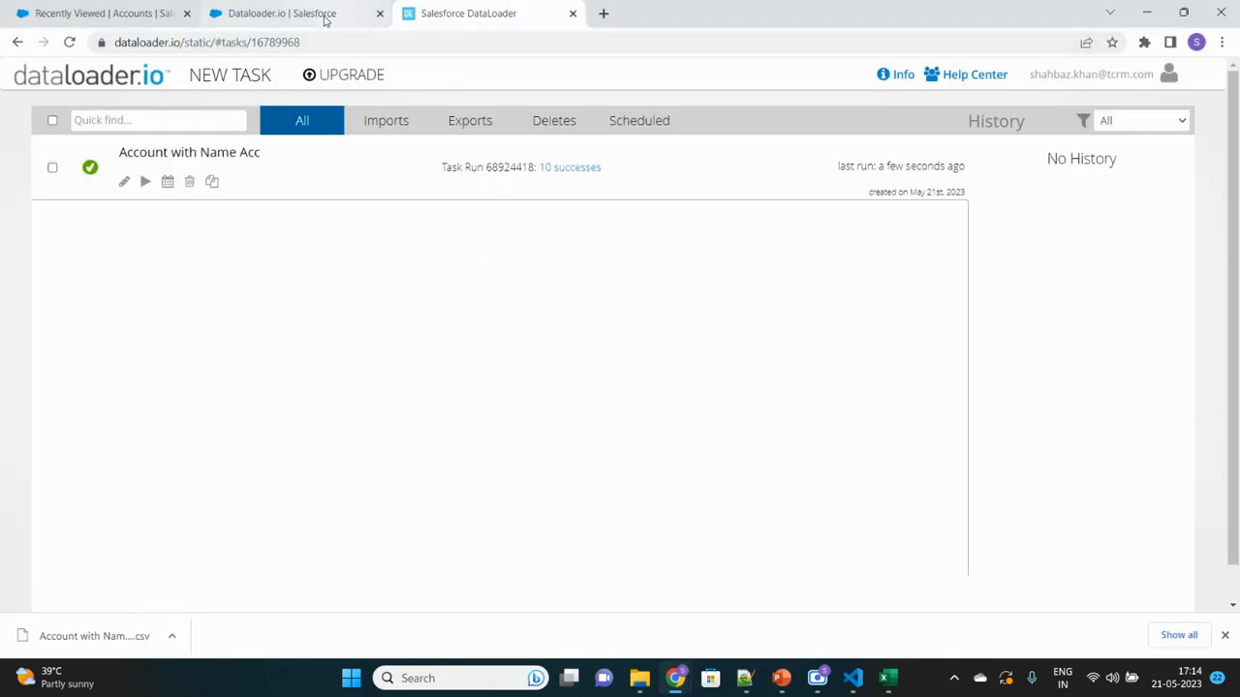
# - From Setup's Data Loader page, follow Downloads and confirm the redirect to the download site
pyautogui.click(295, 13)
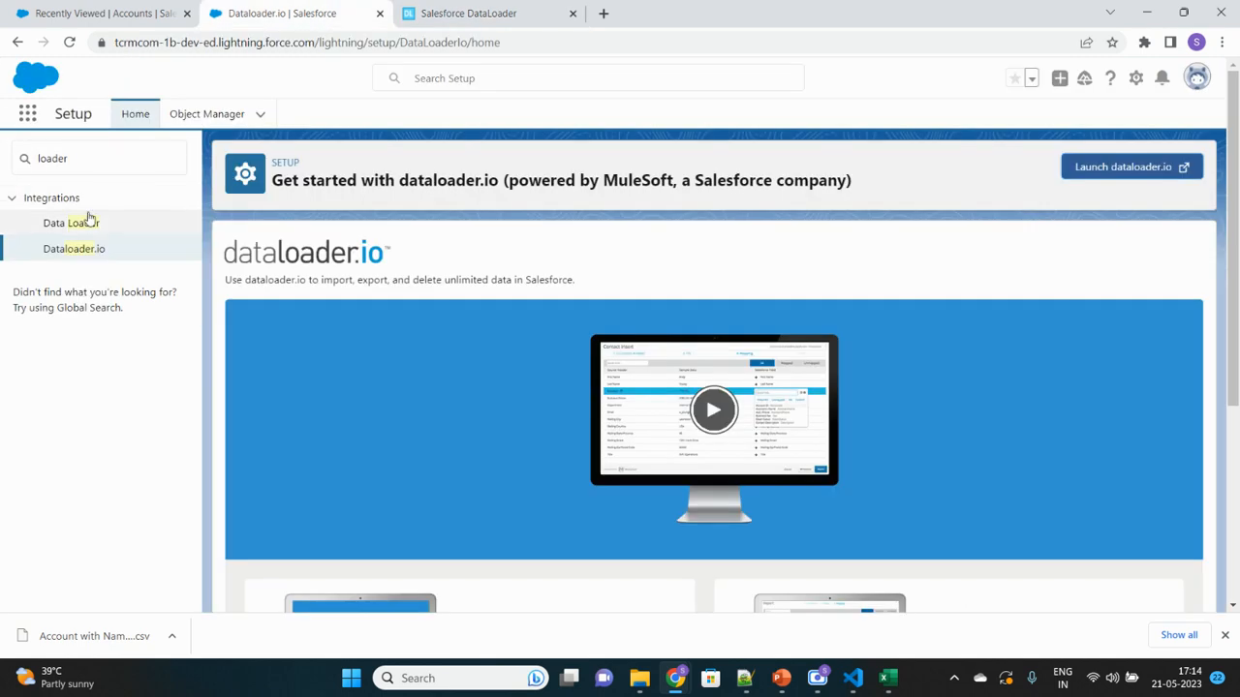
pyautogui.click(69, 223)
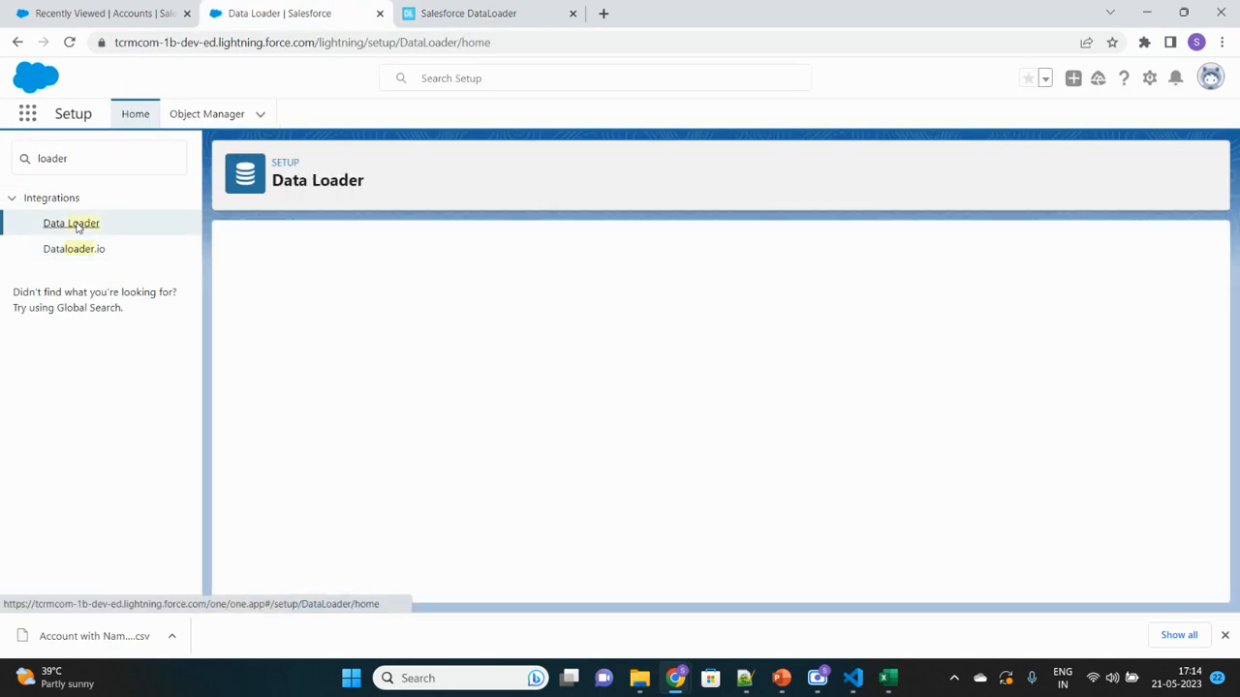
pyautogui.click(69, 223)
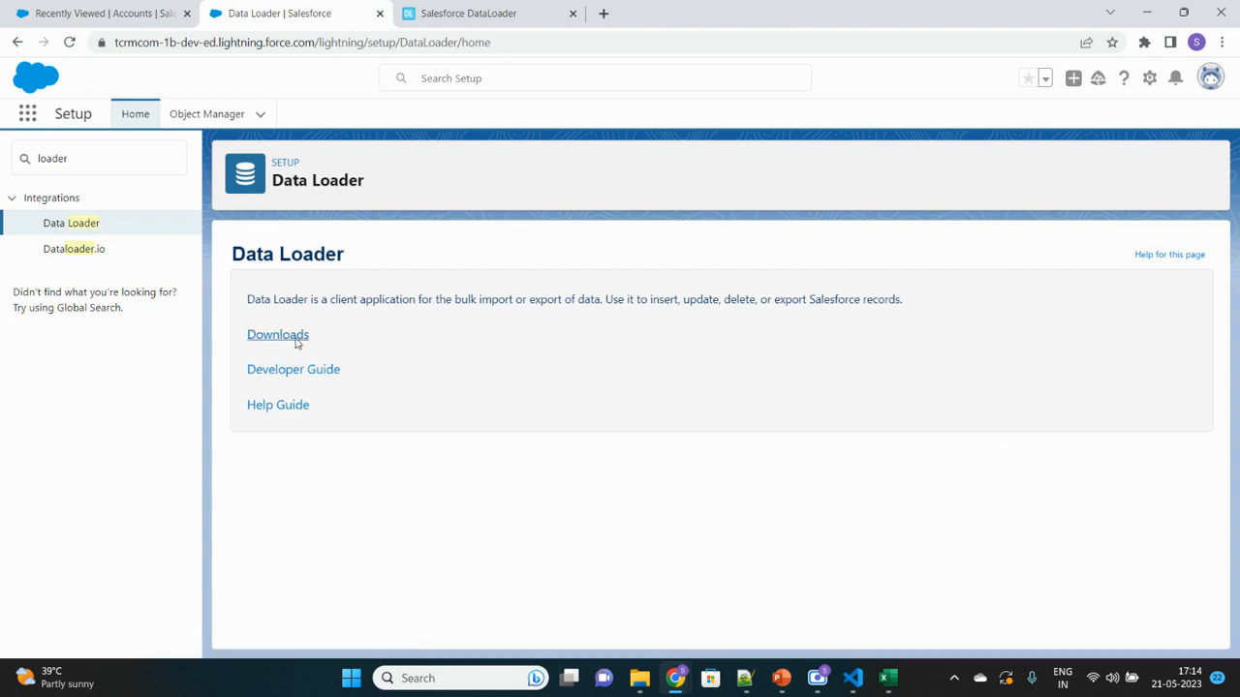
pyautogui.click(279, 334)
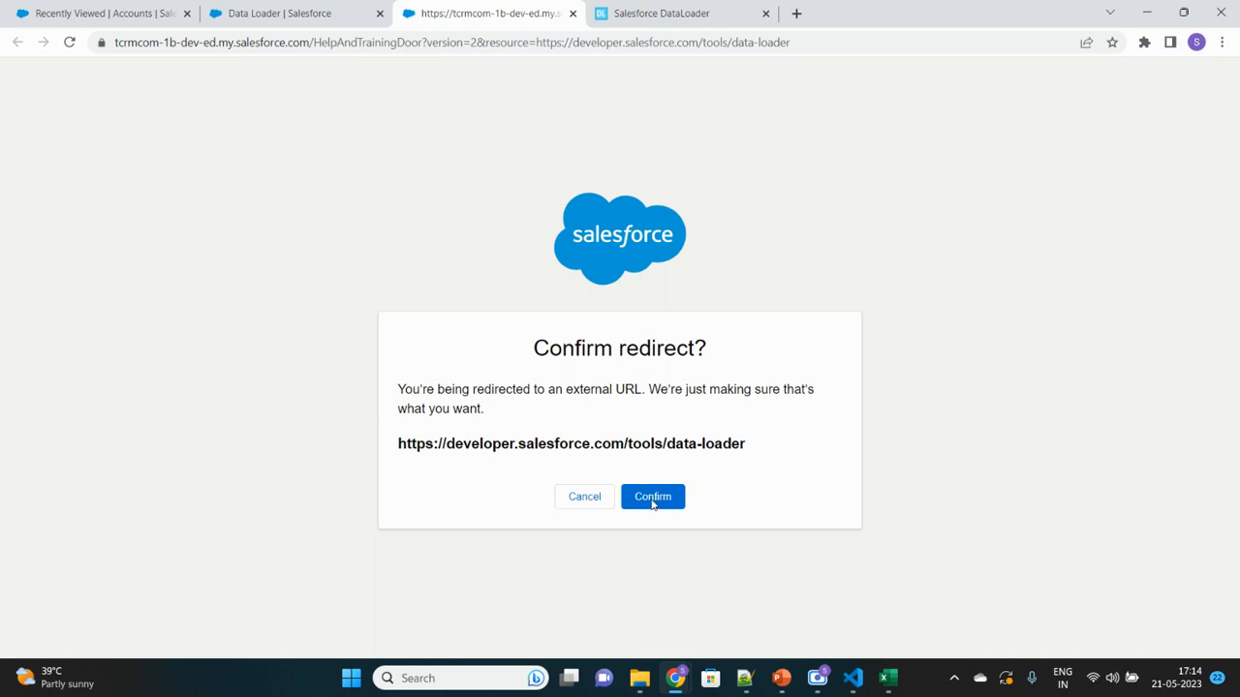
pyautogui.click(650, 496)
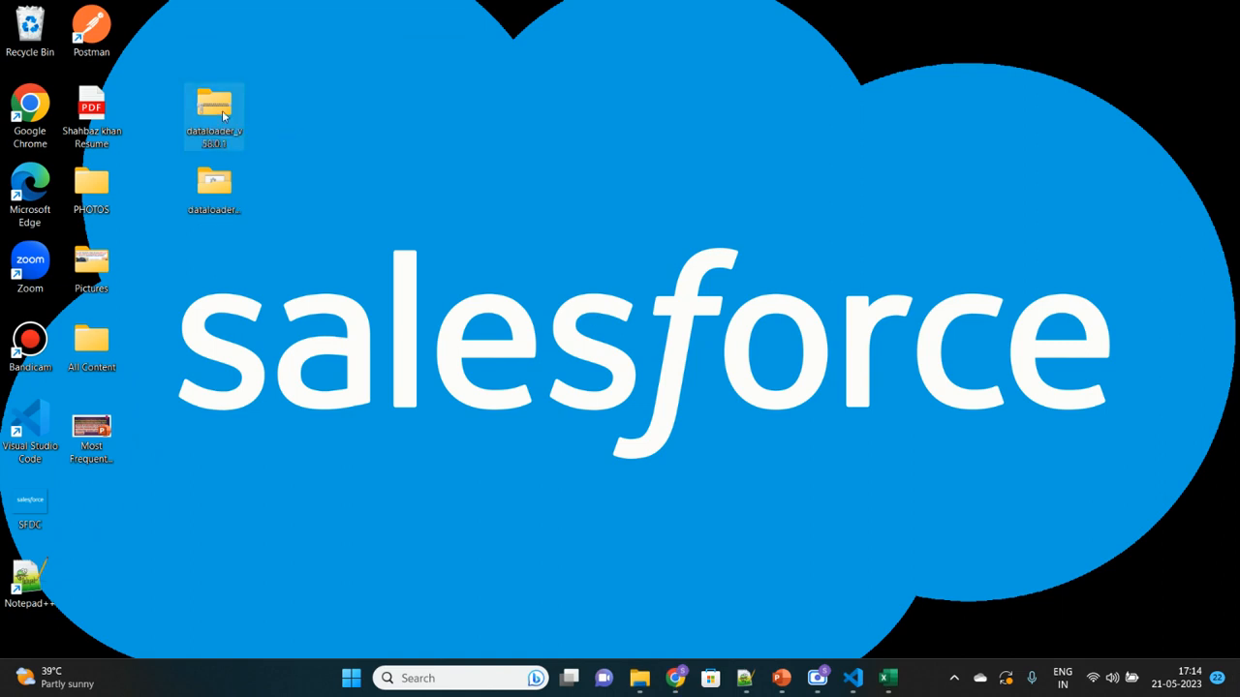
# - Open the desktop dataloader folder and select the dataloader-58.0.1 executable jar
pyautogui.rightClick(213, 114)
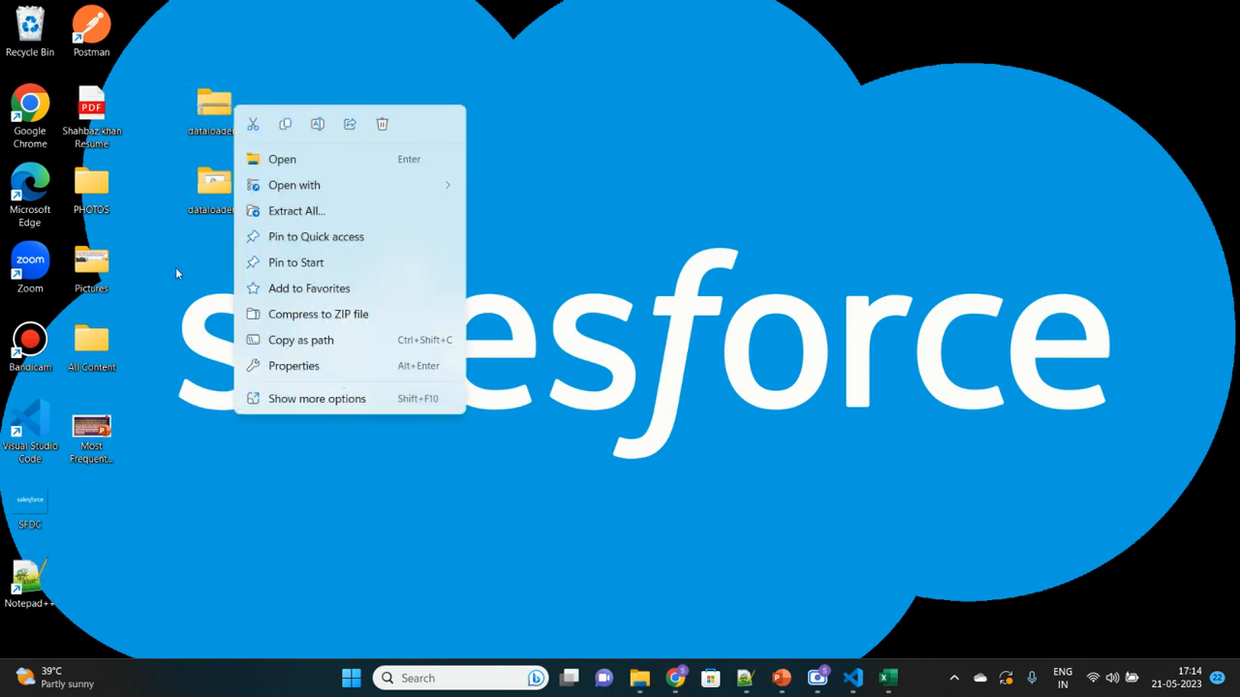
pyautogui.click(283, 158)
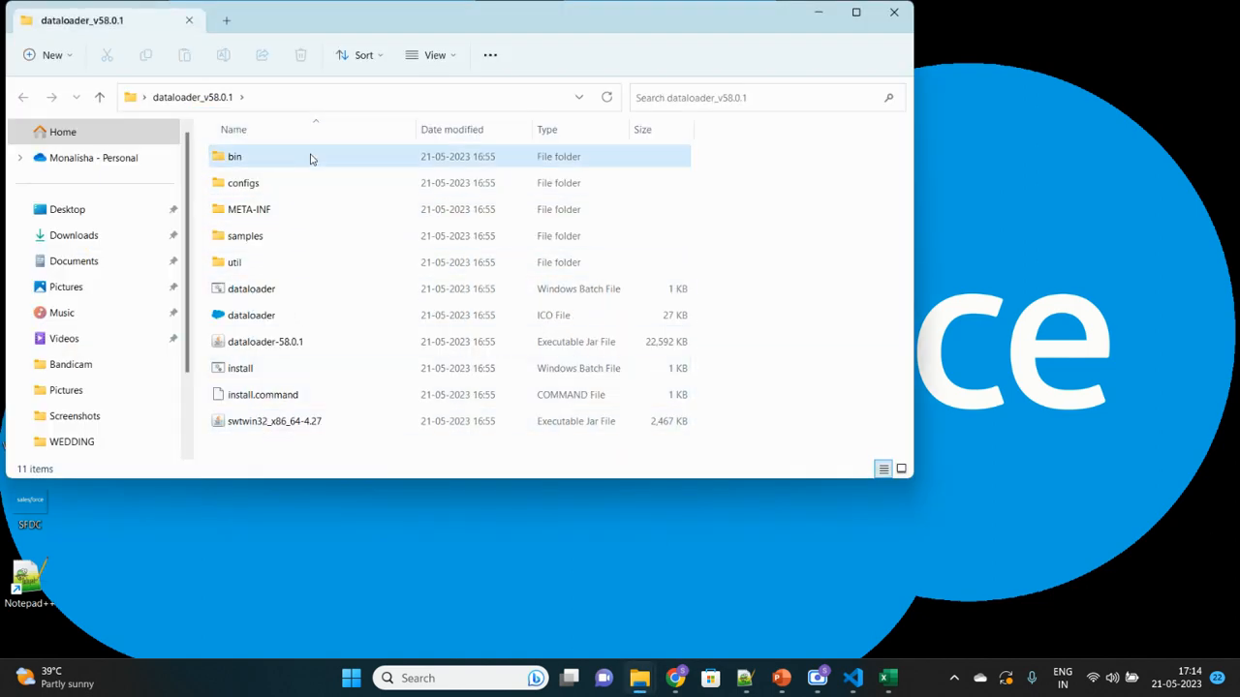
pyautogui.moveTo(313, 368)
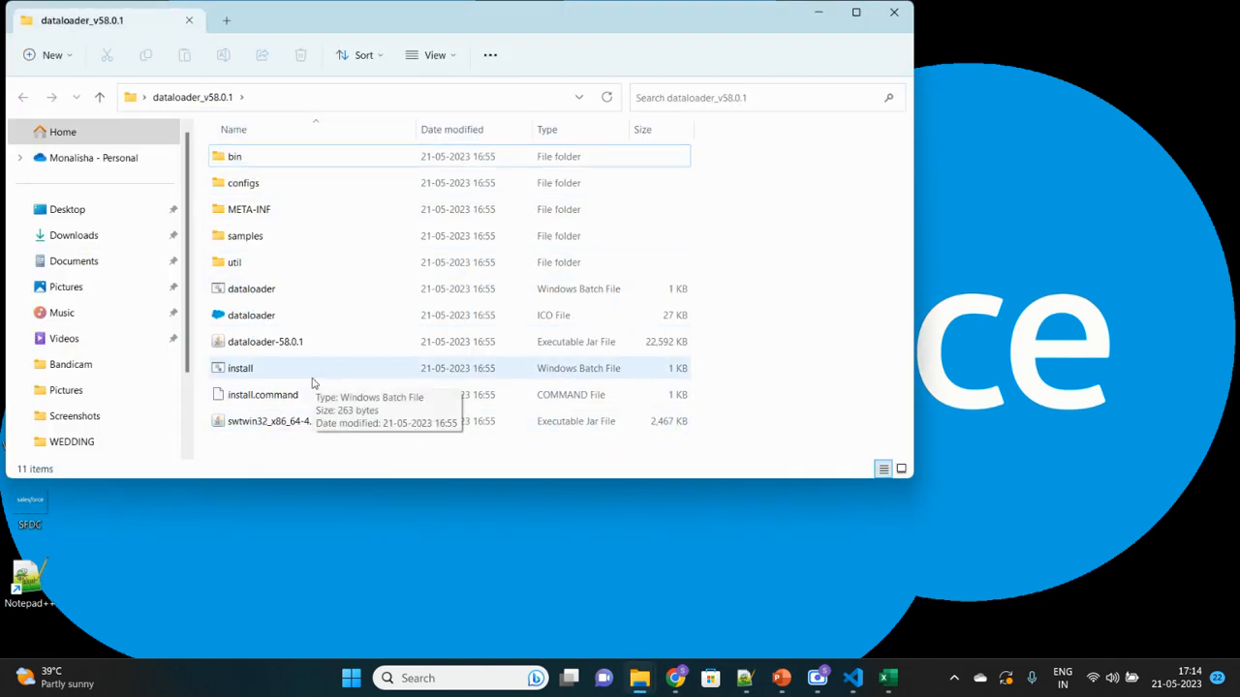
pyautogui.moveTo(333, 347)
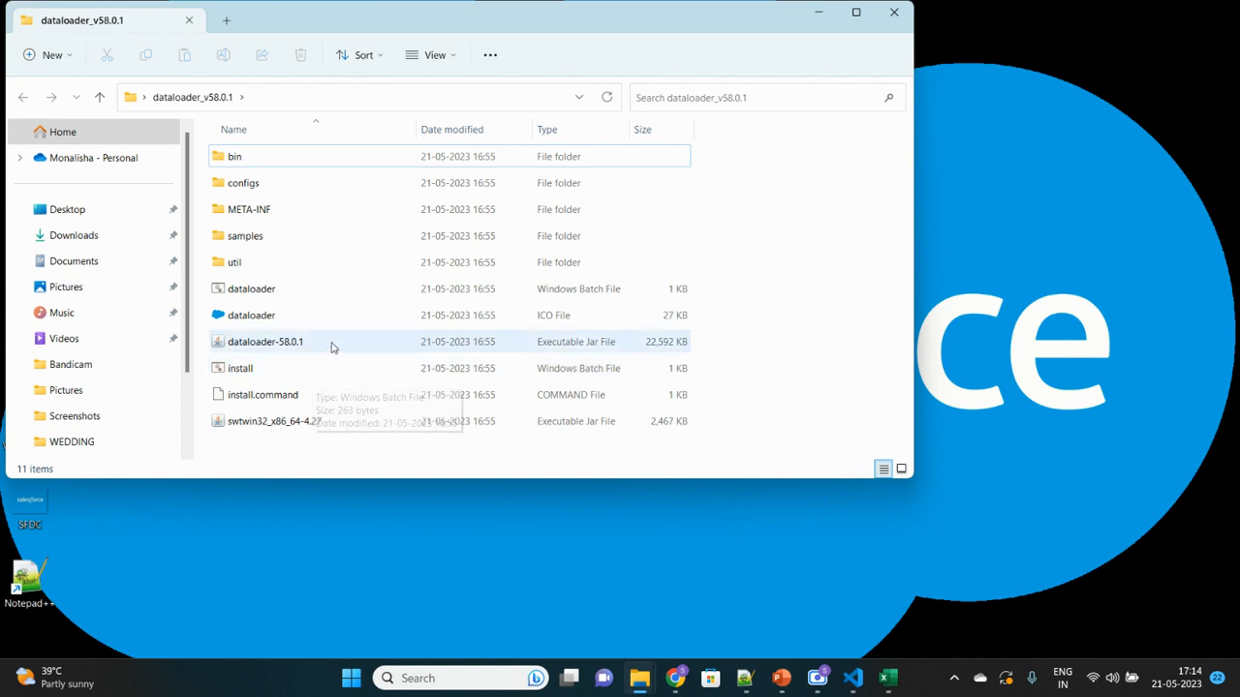
pyautogui.click(264, 341)
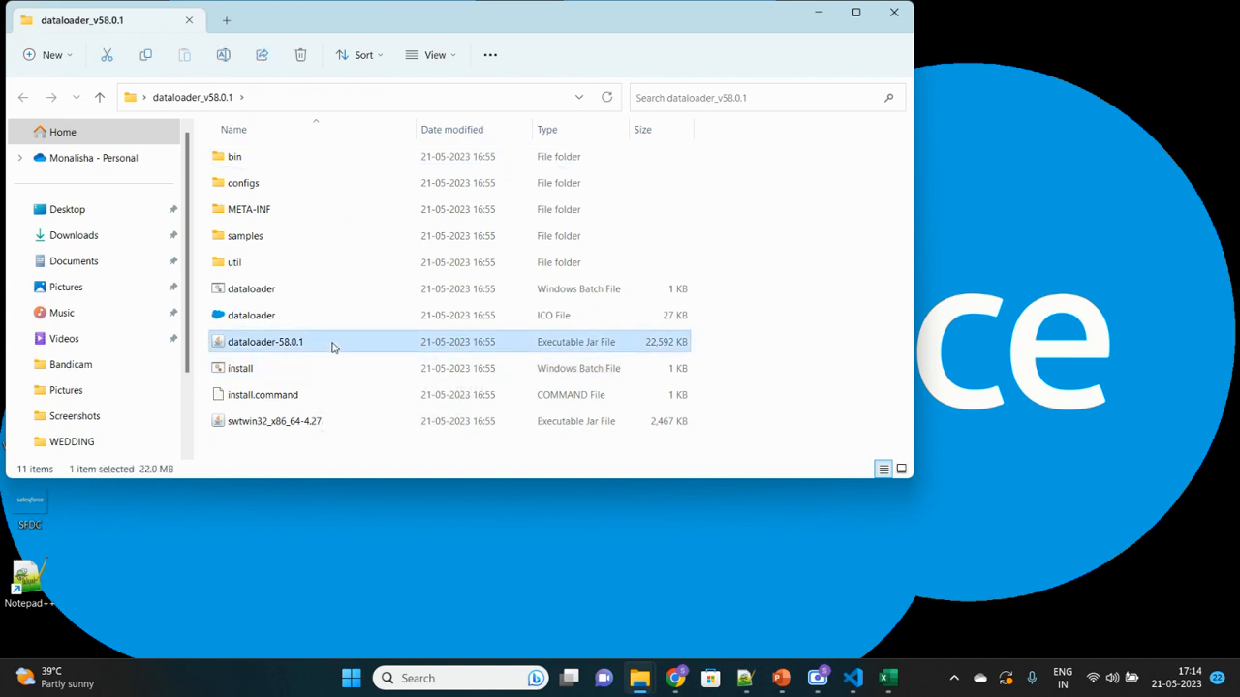
pyautogui.moveTo(380, 347)
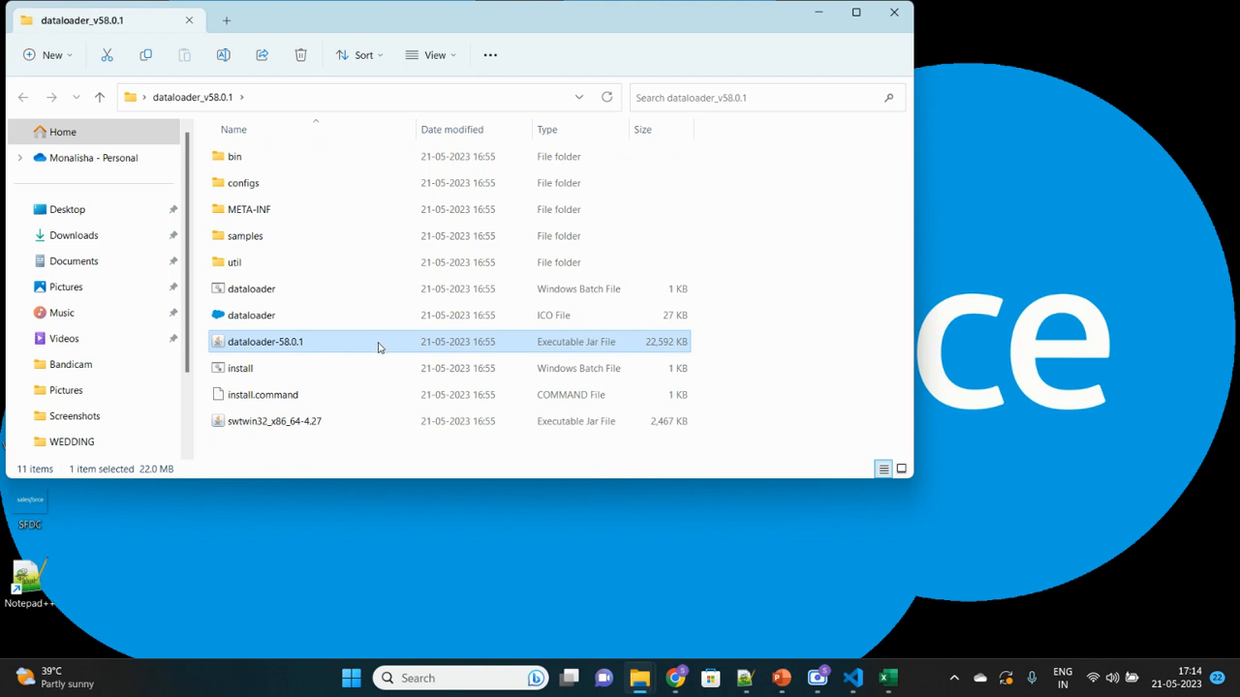
pyautogui.moveTo(353, 345)
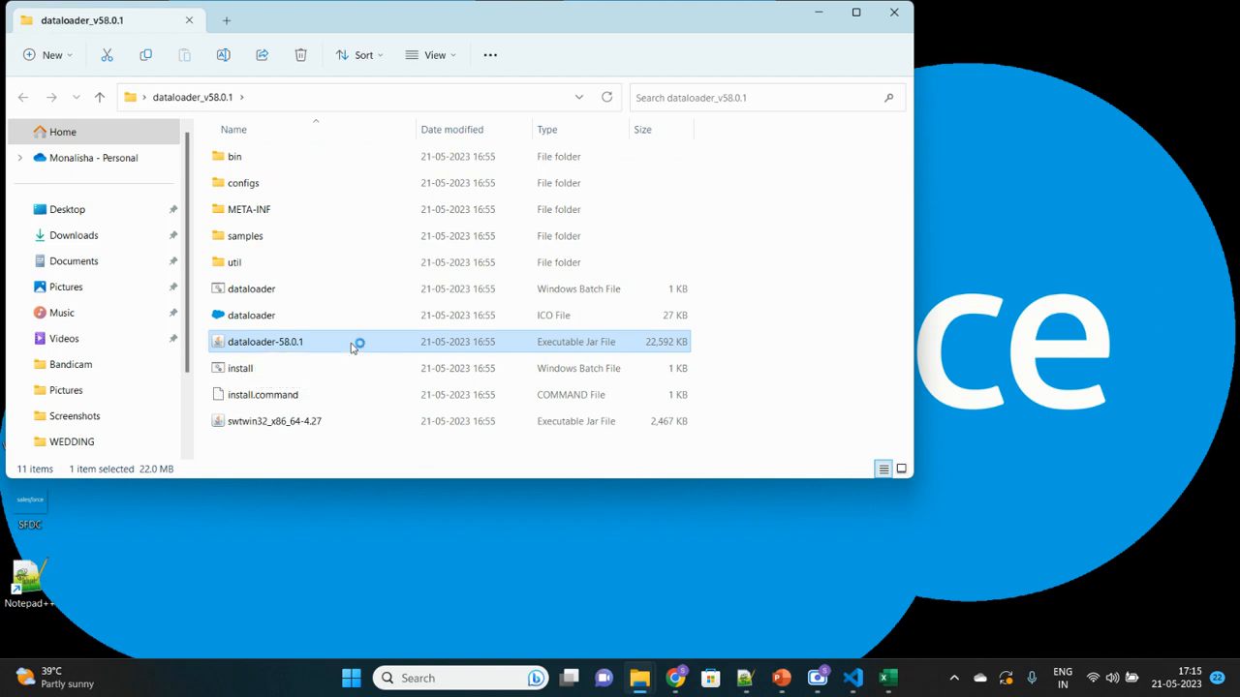
# - Launch Data Loader 58.0.1 from its jar and close the File Explorer window
pyautogui.doubleClick(263, 341)
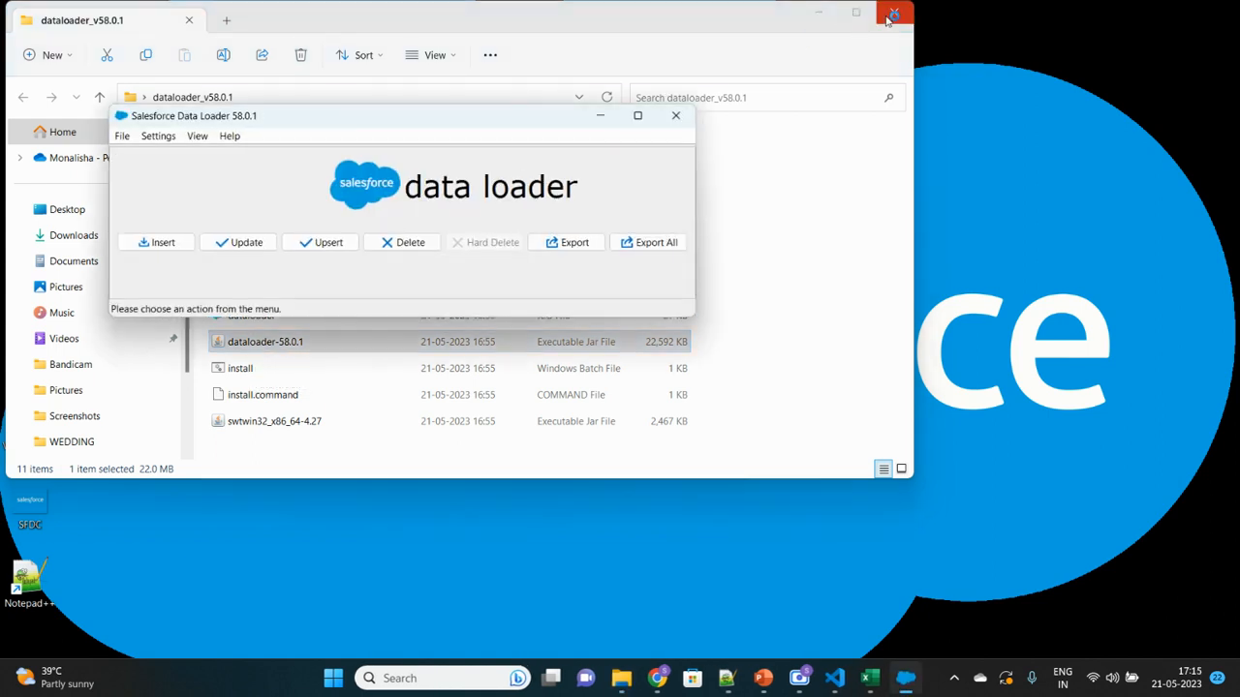
pyautogui.click(889, 12)
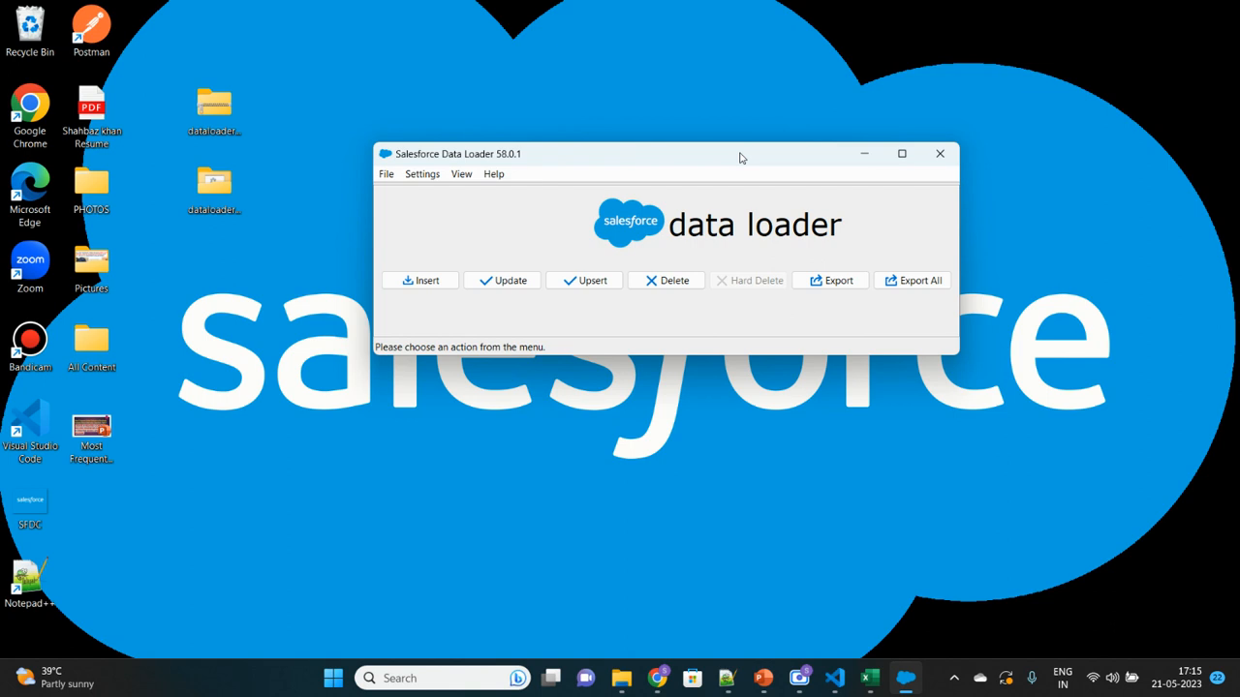
pyautogui.moveTo(641, 159)
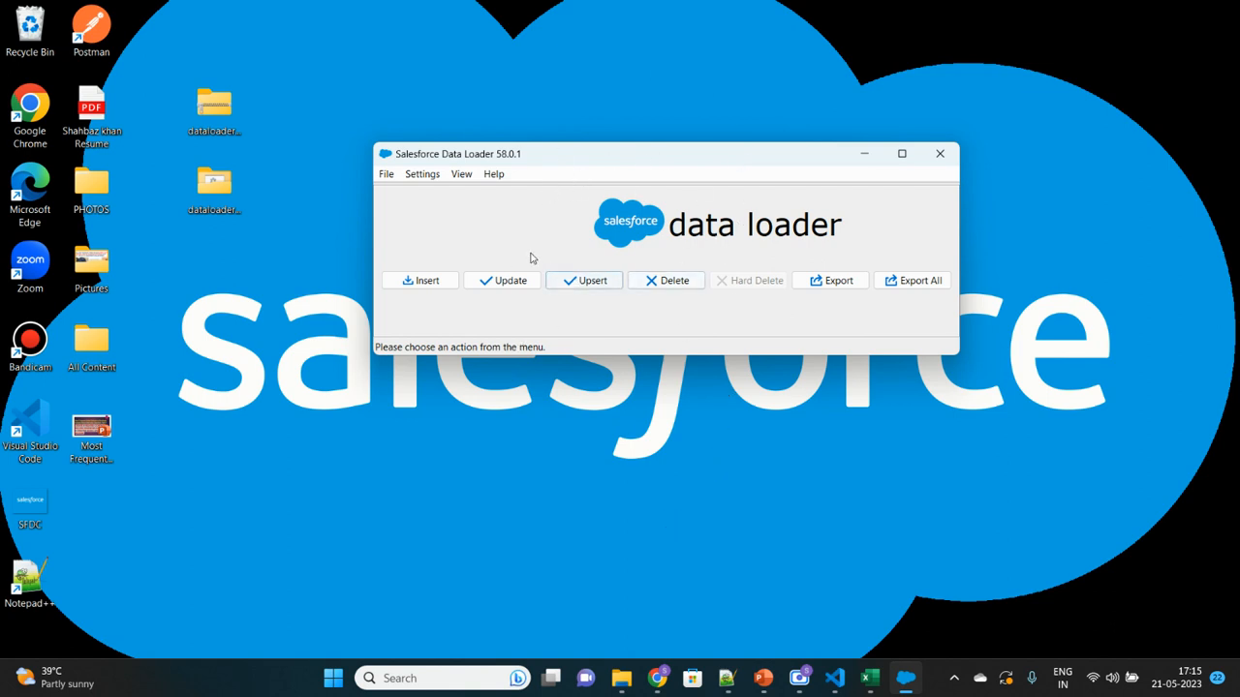
pyautogui.moveTo(775, 271)
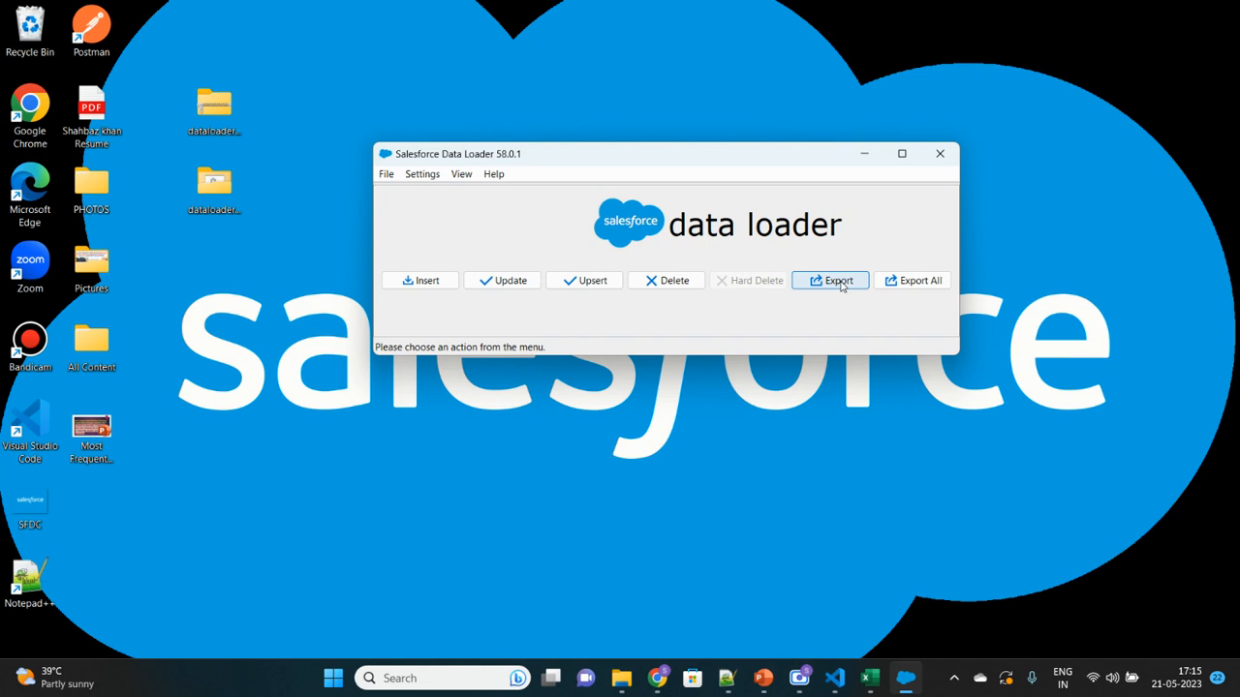
# - Start an Export and log in with OAuth to the Production environment
pyautogui.click(836, 279)
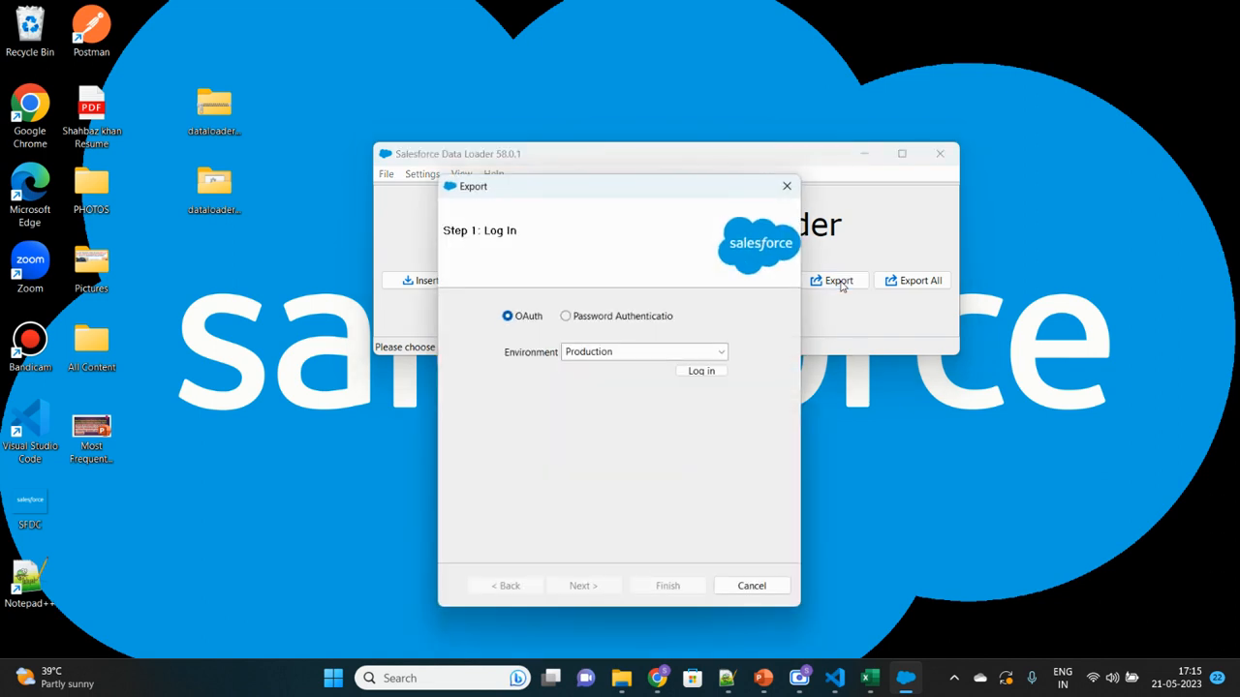
pyautogui.moveTo(573, 414)
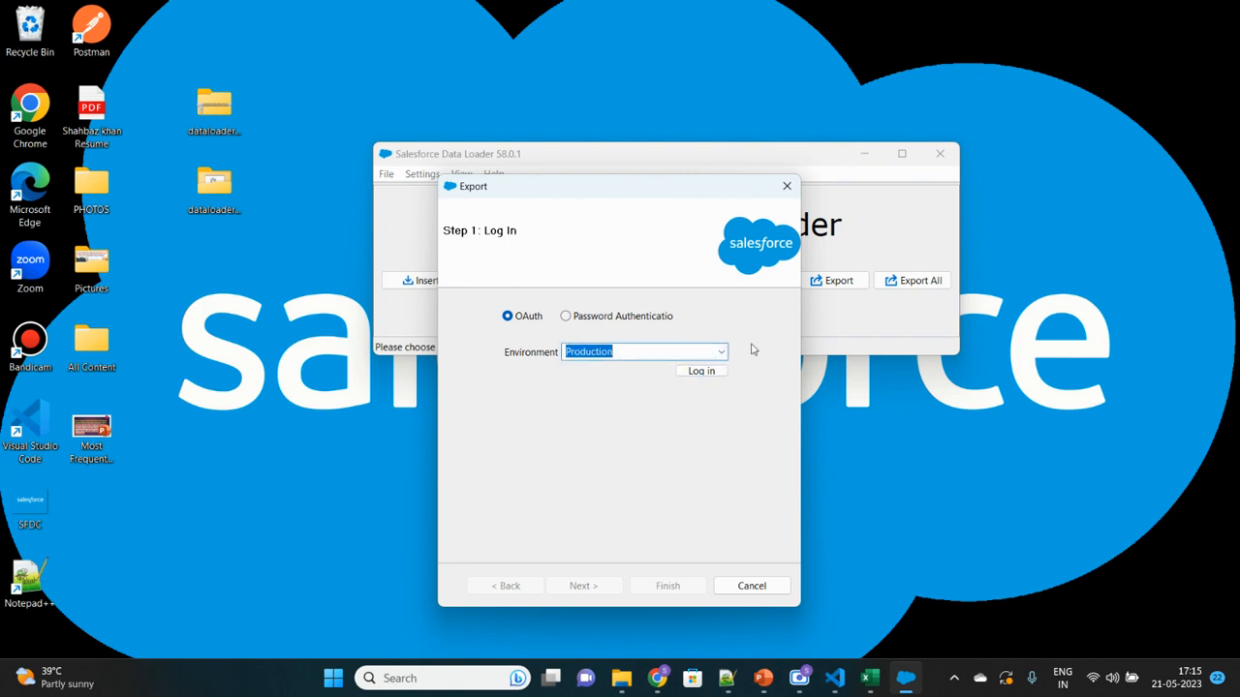
pyautogui.moveTo(632, 414)
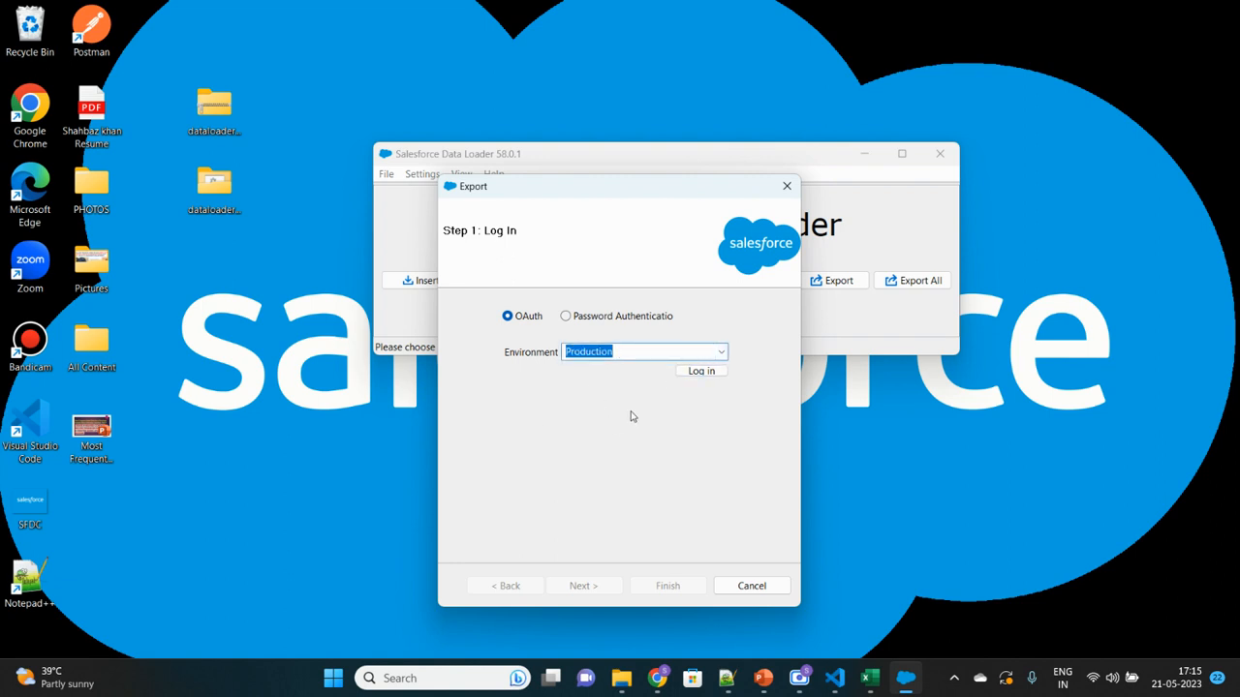
pyautogui.moveTo(585, 327)
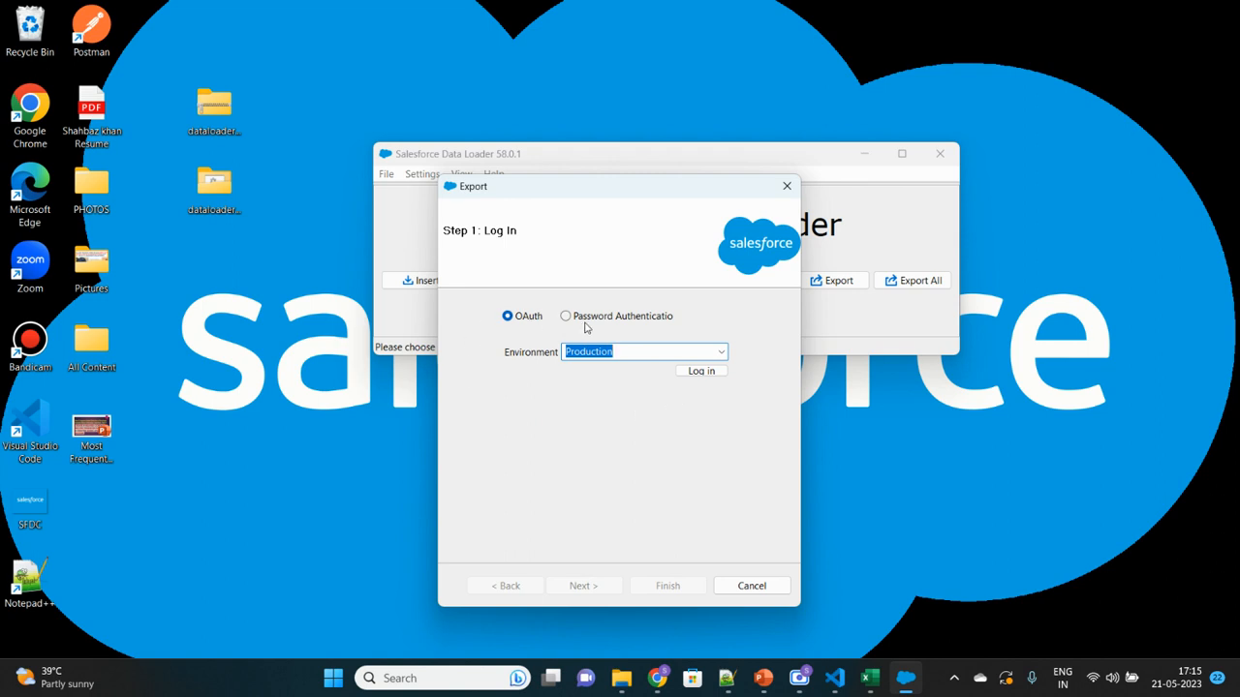
pyautogui.moveTo(587, 451)
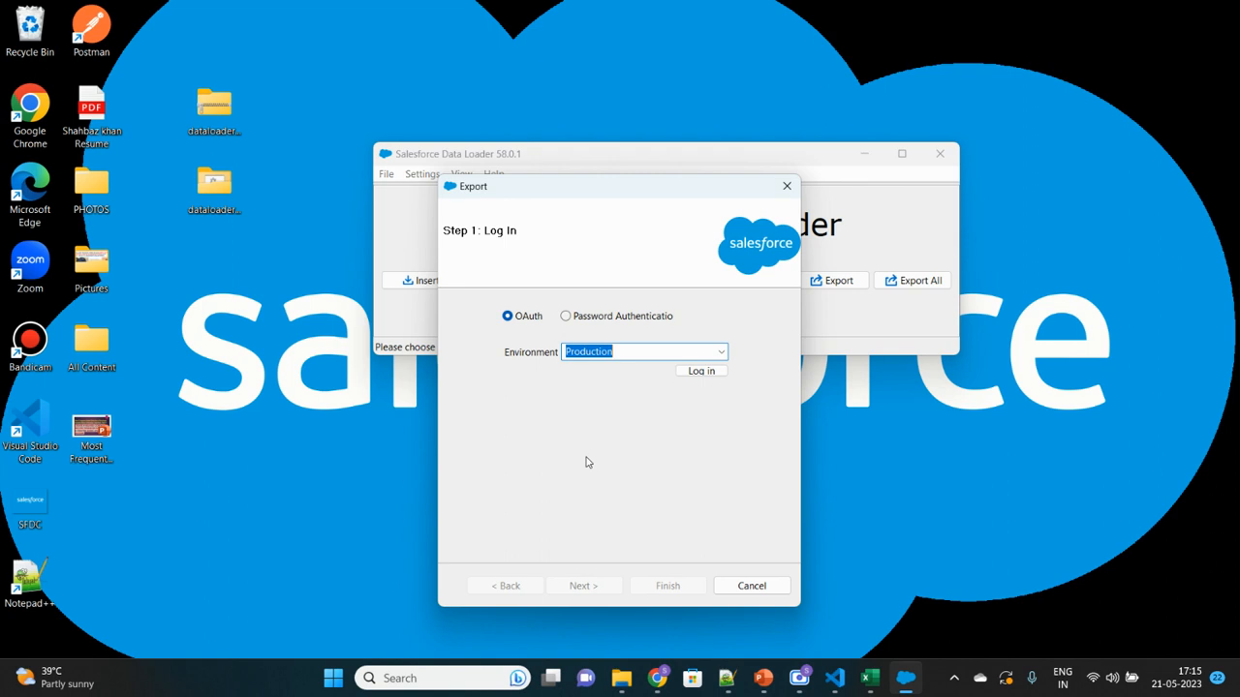
pyautogui.moveTo(651, 415)
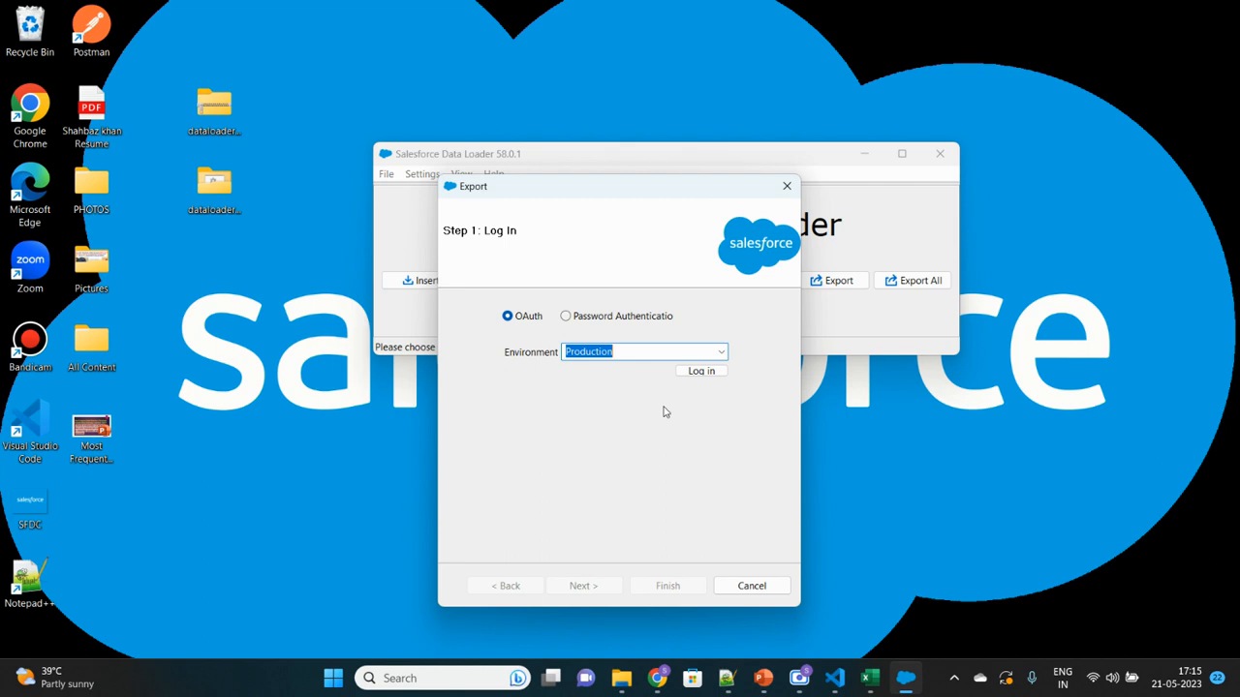
pyautogui.click(565, 316)
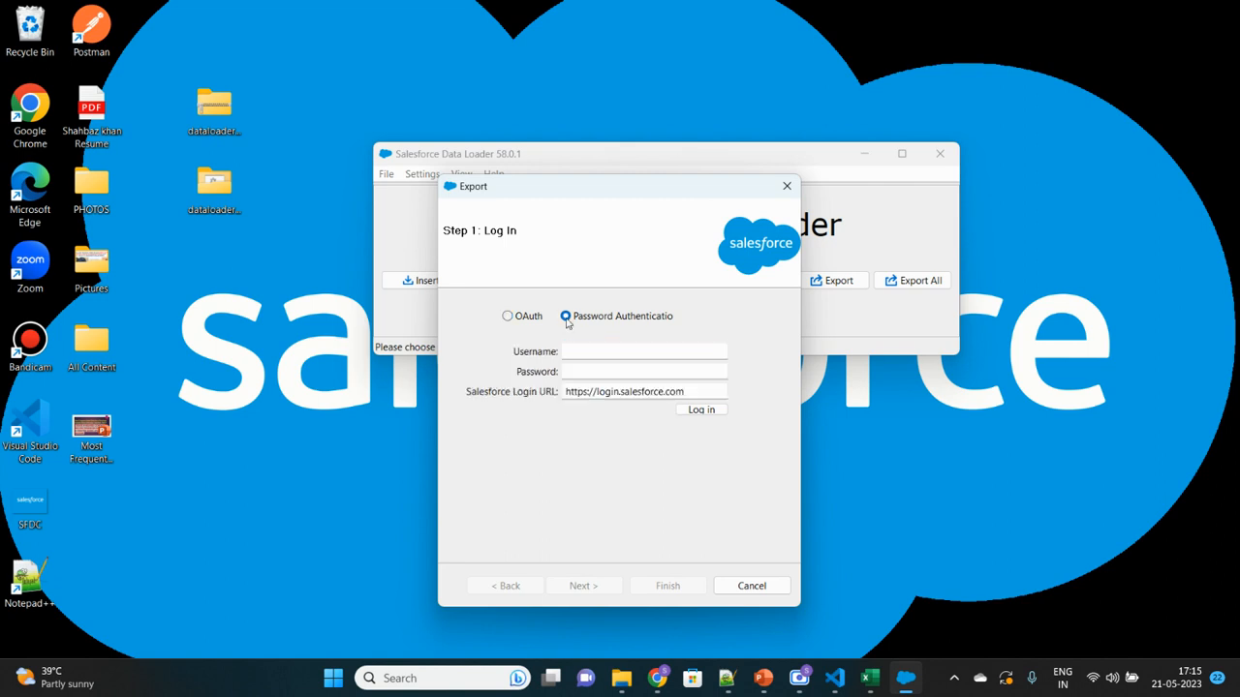
pyautogui.moveTo(597, 387)
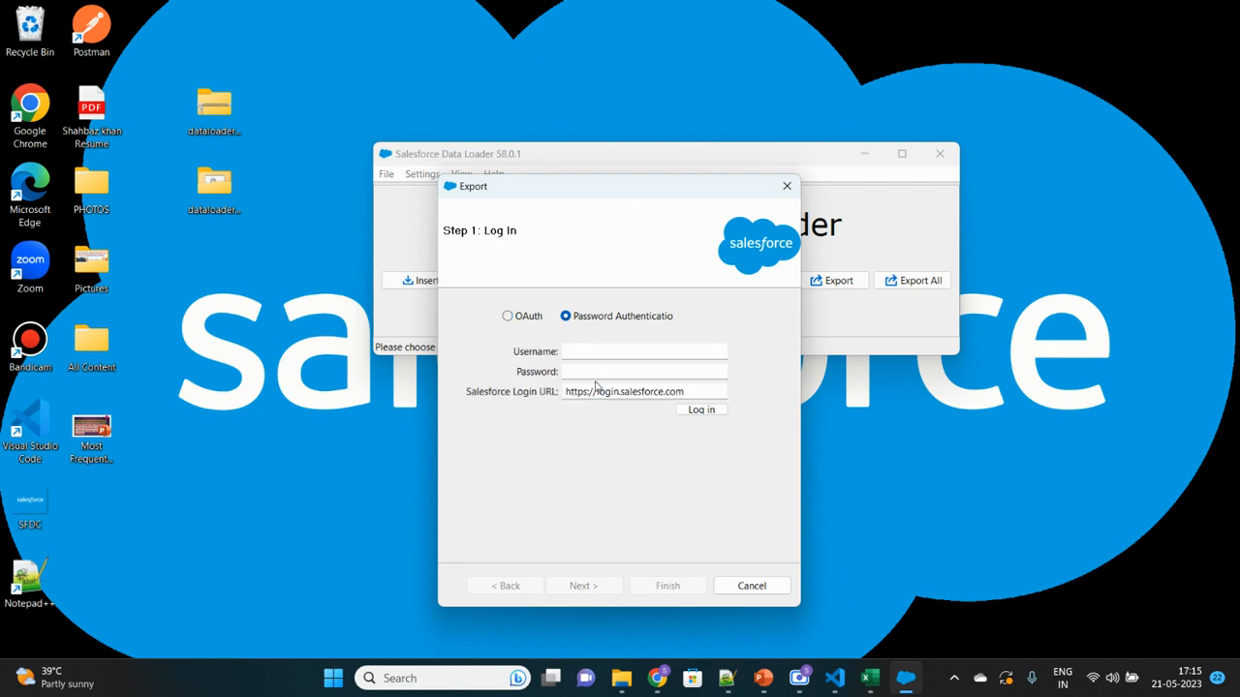
pyautogui.click(507, 315)
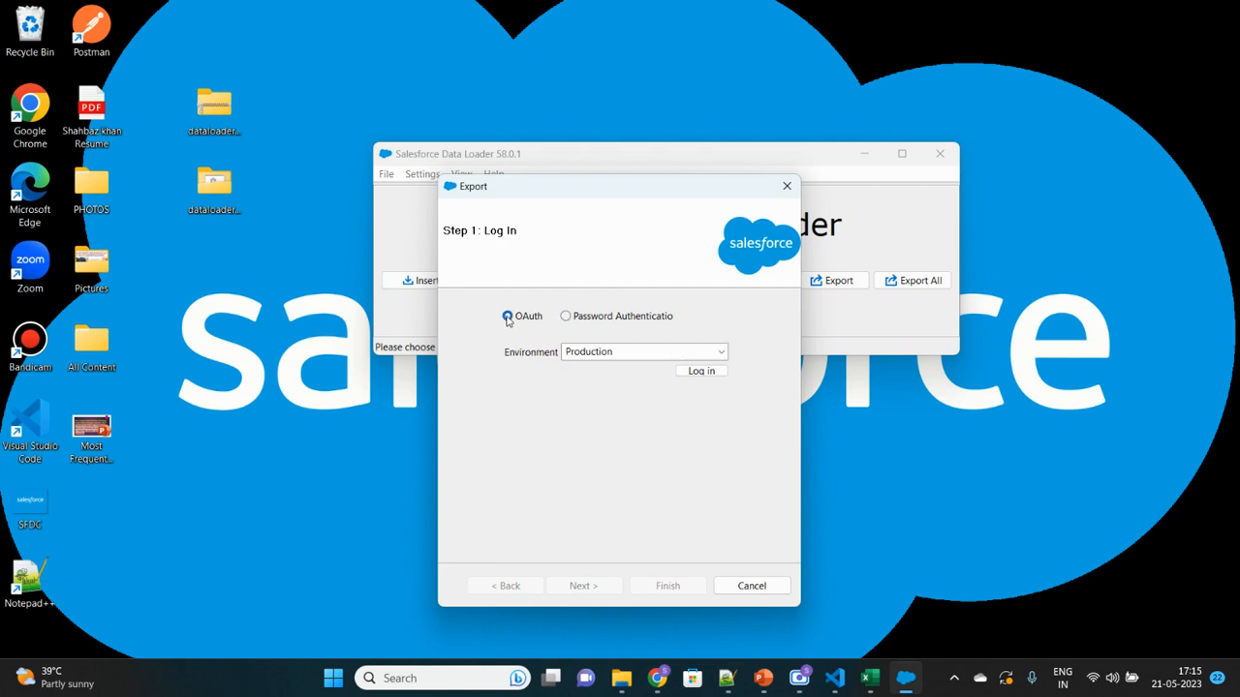
pyautogui.click(701, 370)
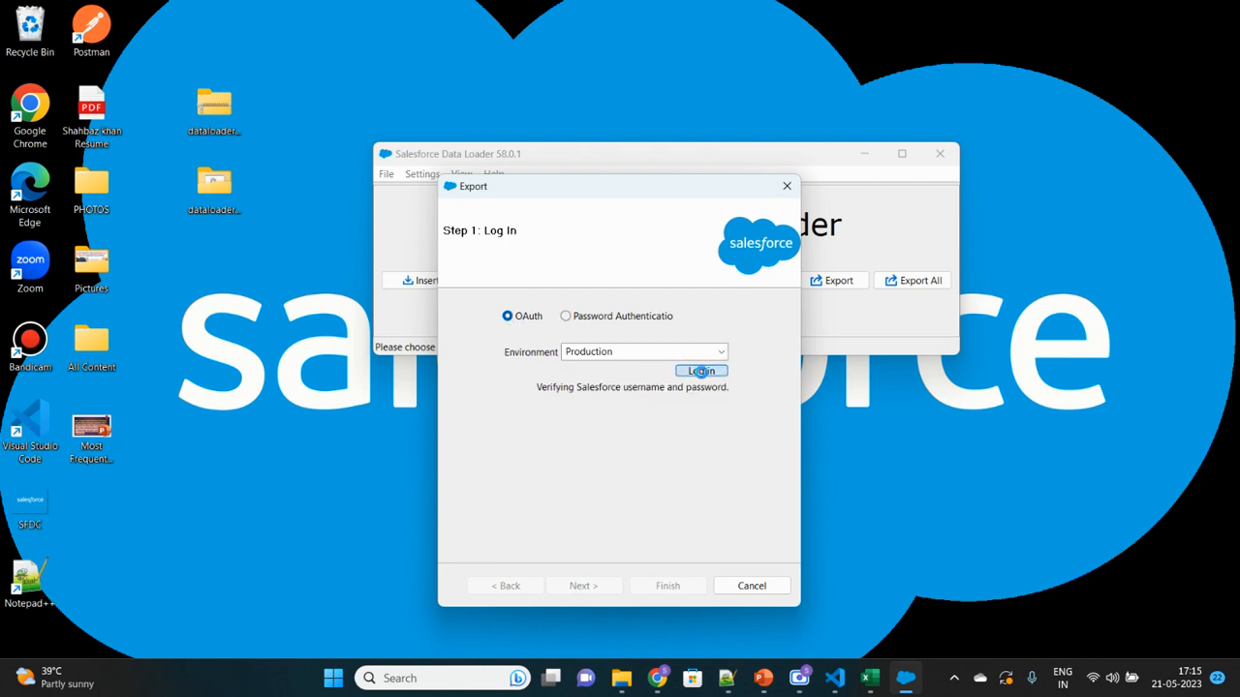
# - Submit the device code and allow Dataloader Partner access to the org
pyautogui.click(701, 372)
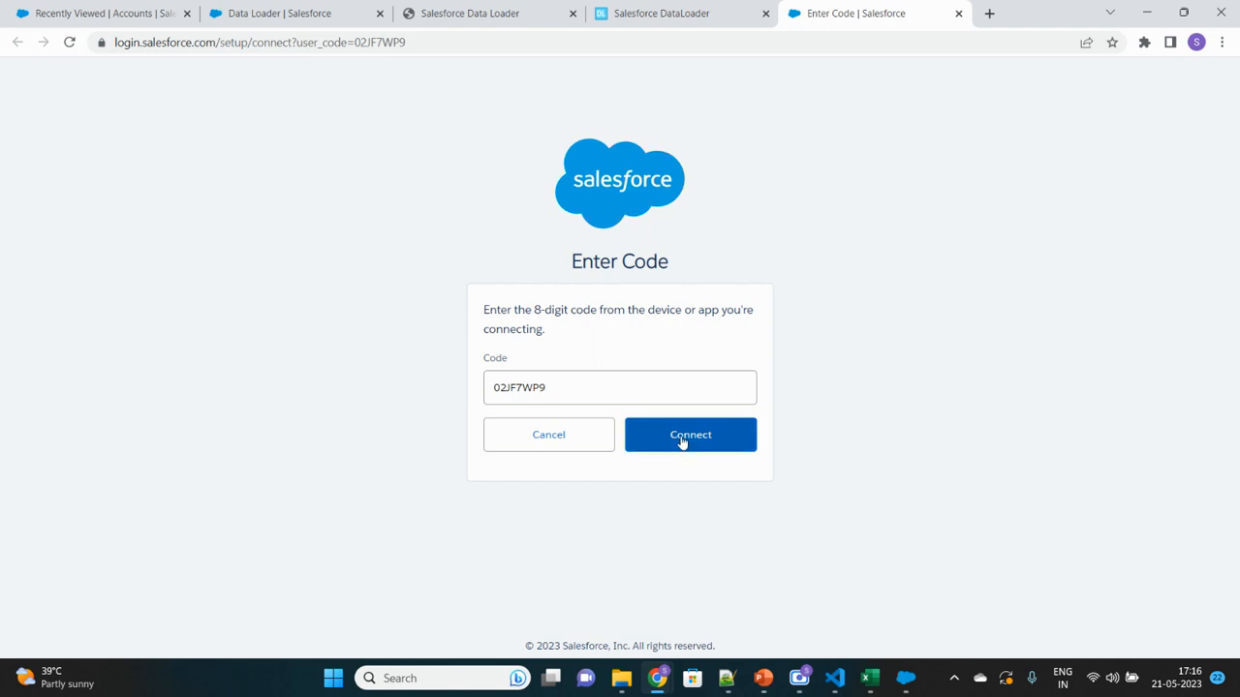
pyautogui.click(690, 434)
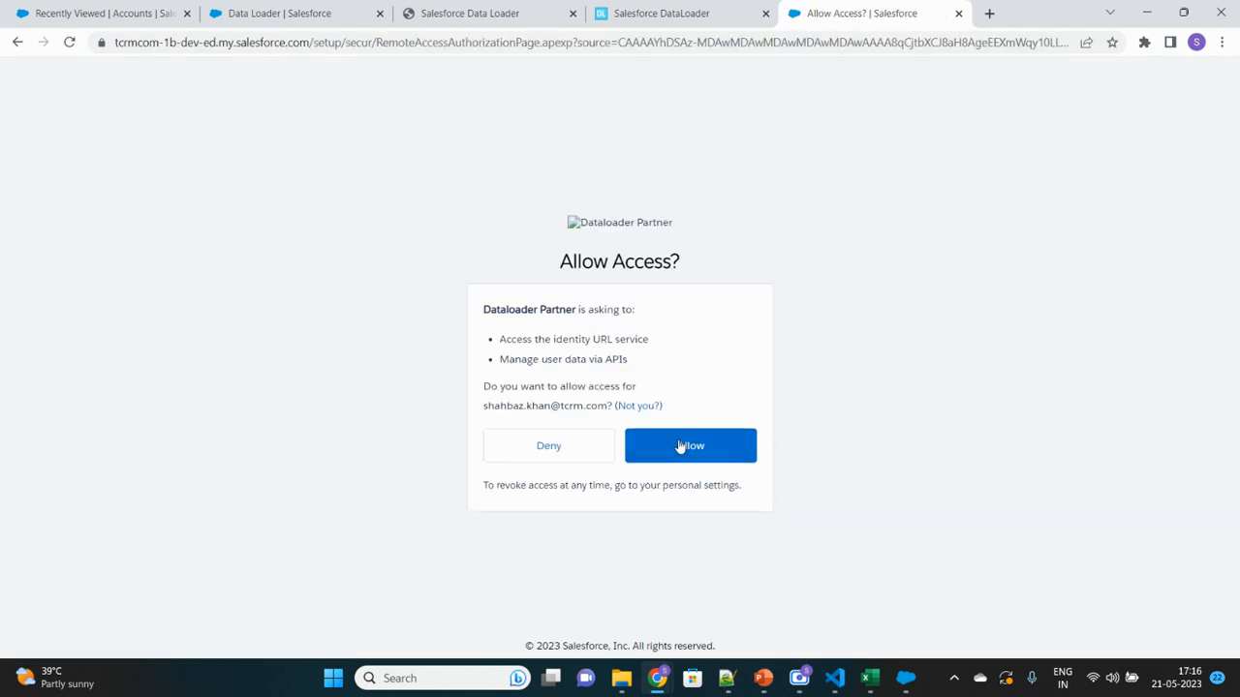
pyautogui.moveTo(481, 410)
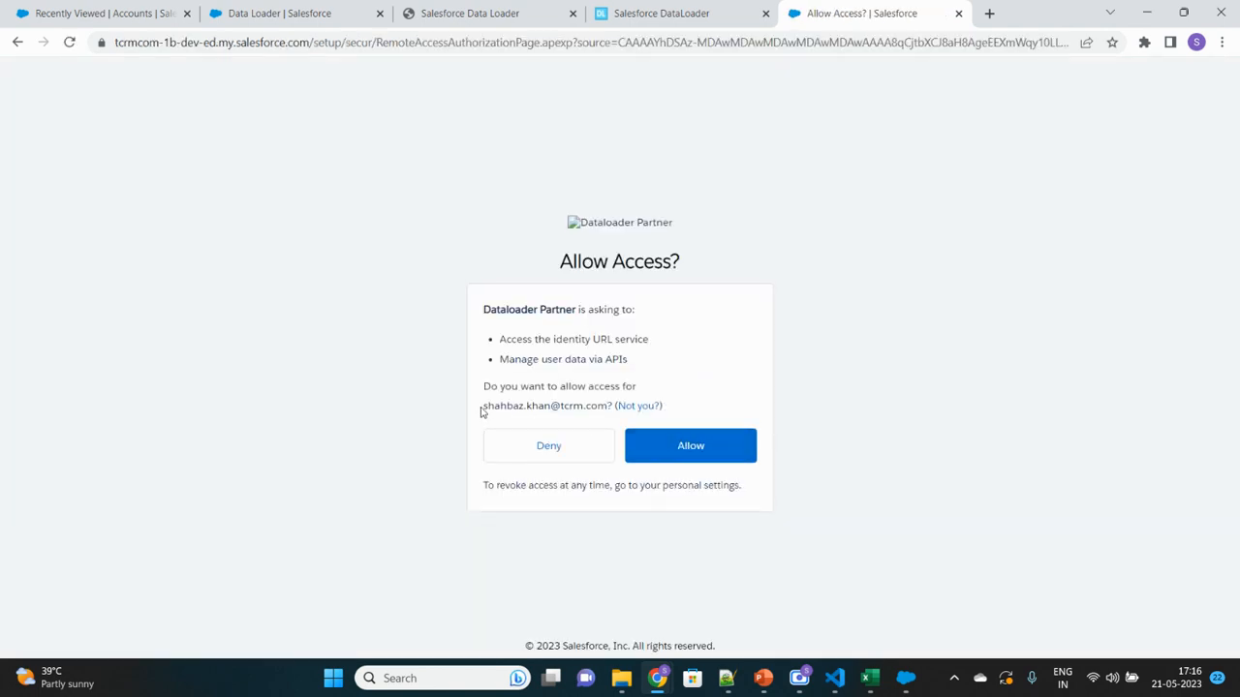
pyautogui.doubleClick(544, 407)
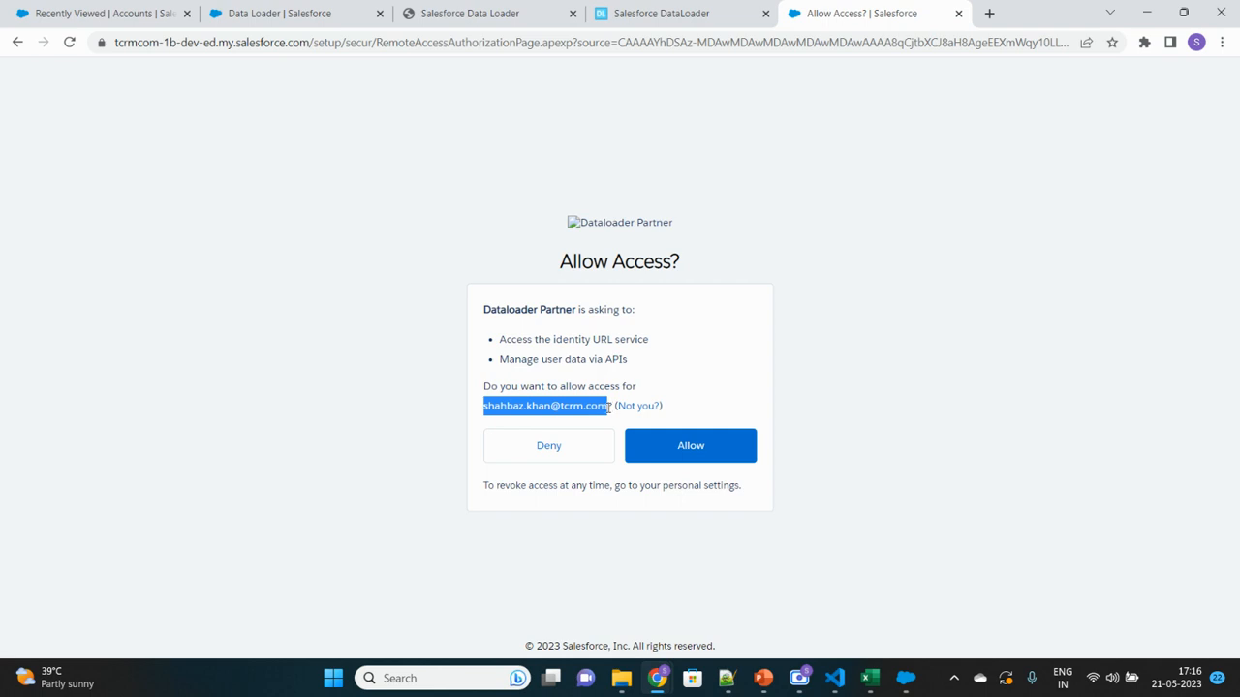
pyautogui.click(480, 190)
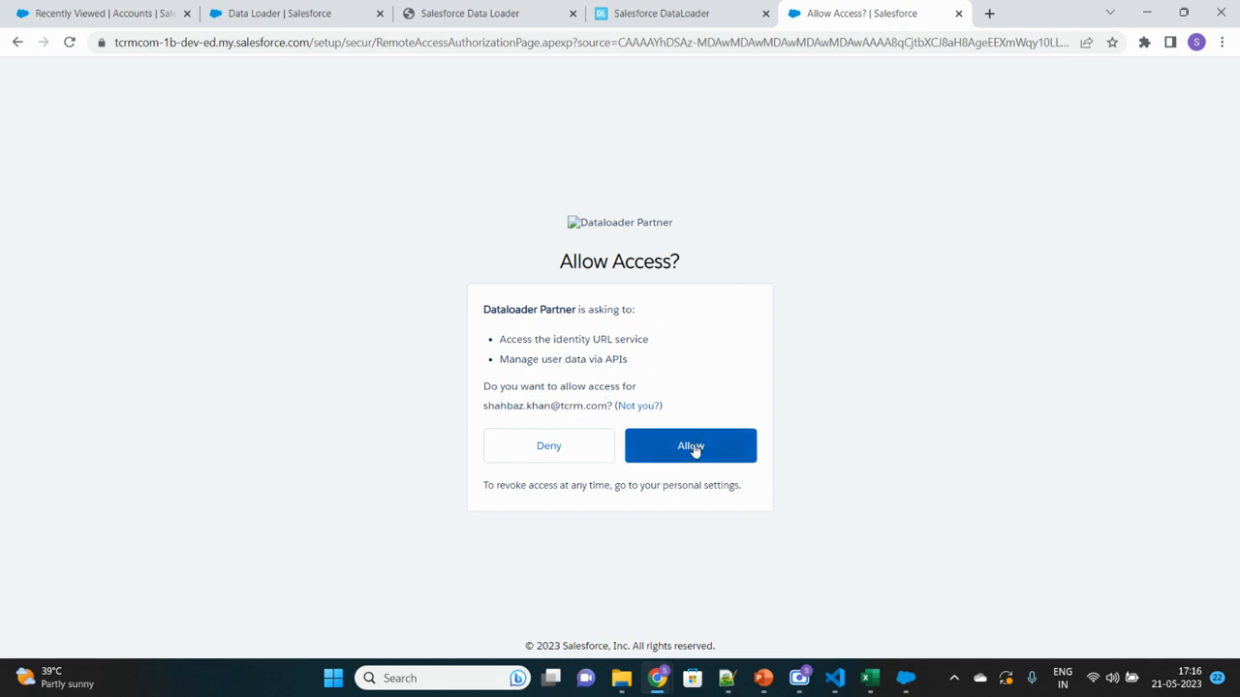
pyautogui.click(689, 446)
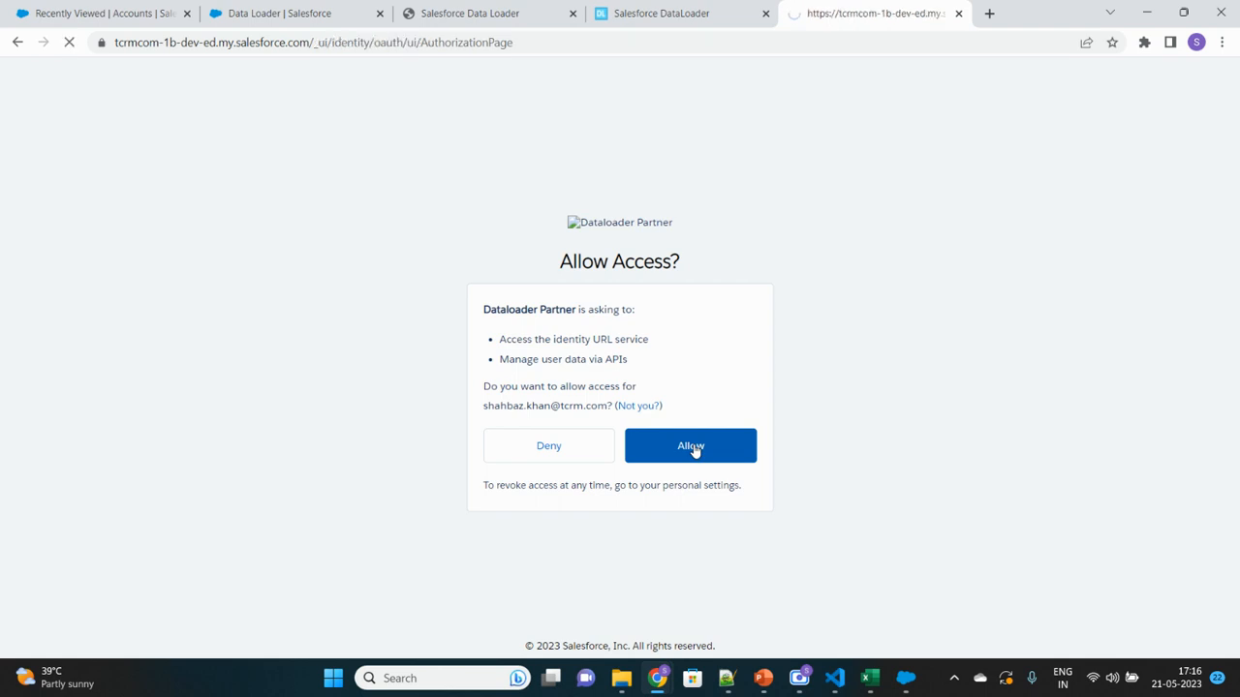
pyautogui.click(689, 446)
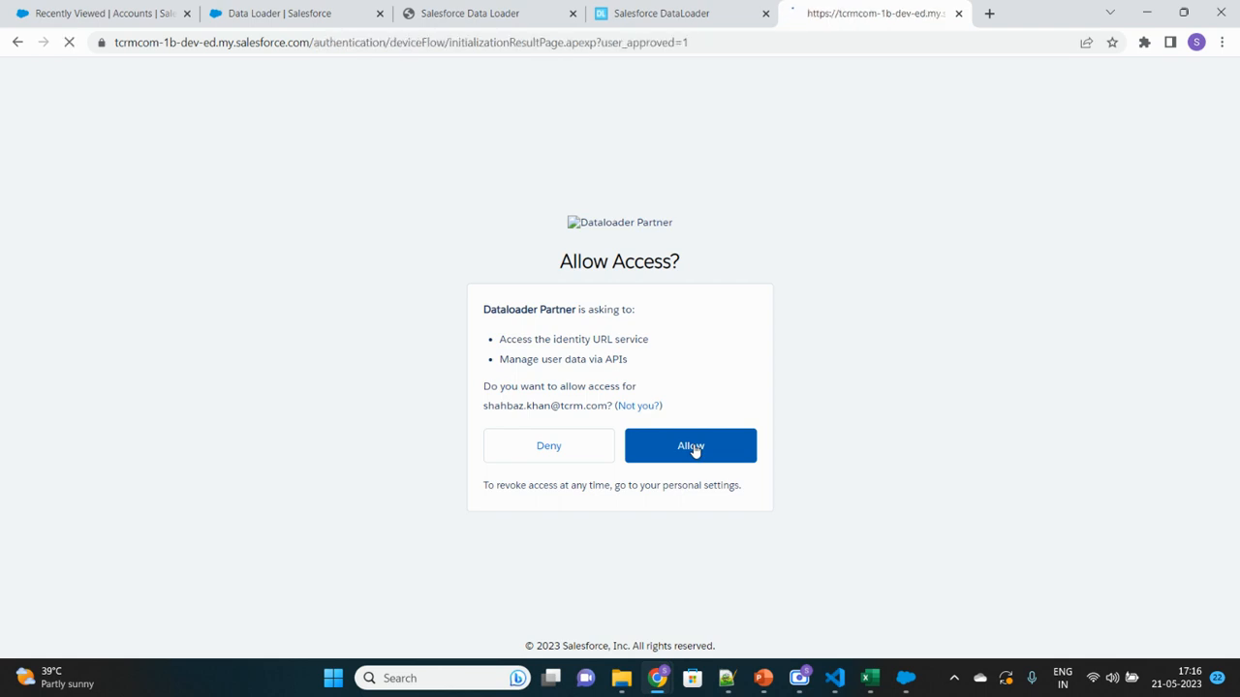
pyautogui.click(690, 445)
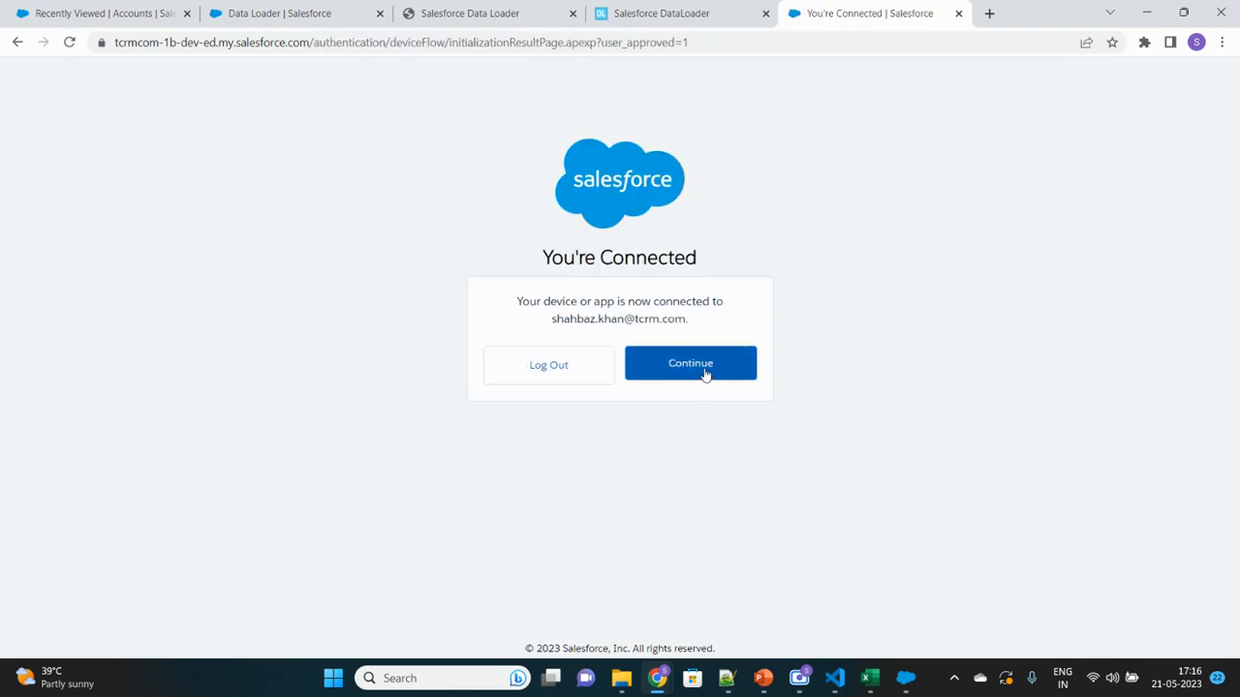
# - Continue past the You're Connected page and return to the Data Loader window
pyautogui.click(689, 364)
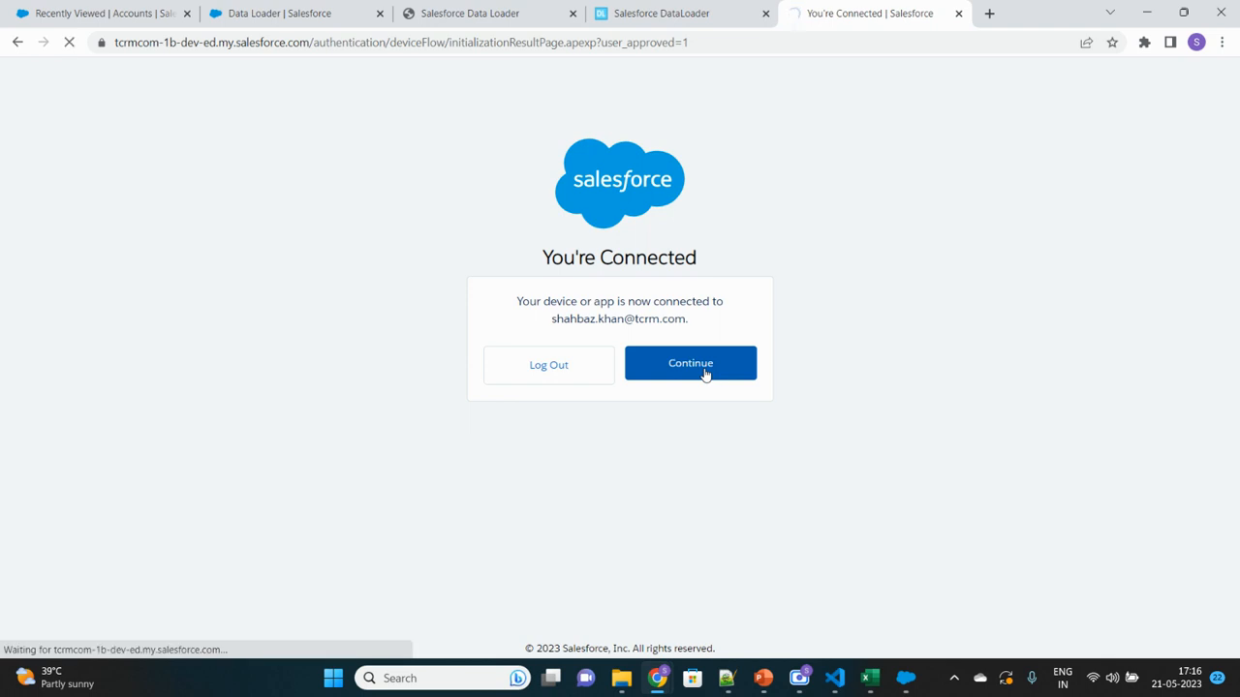
pyautogui.click(690, 364)
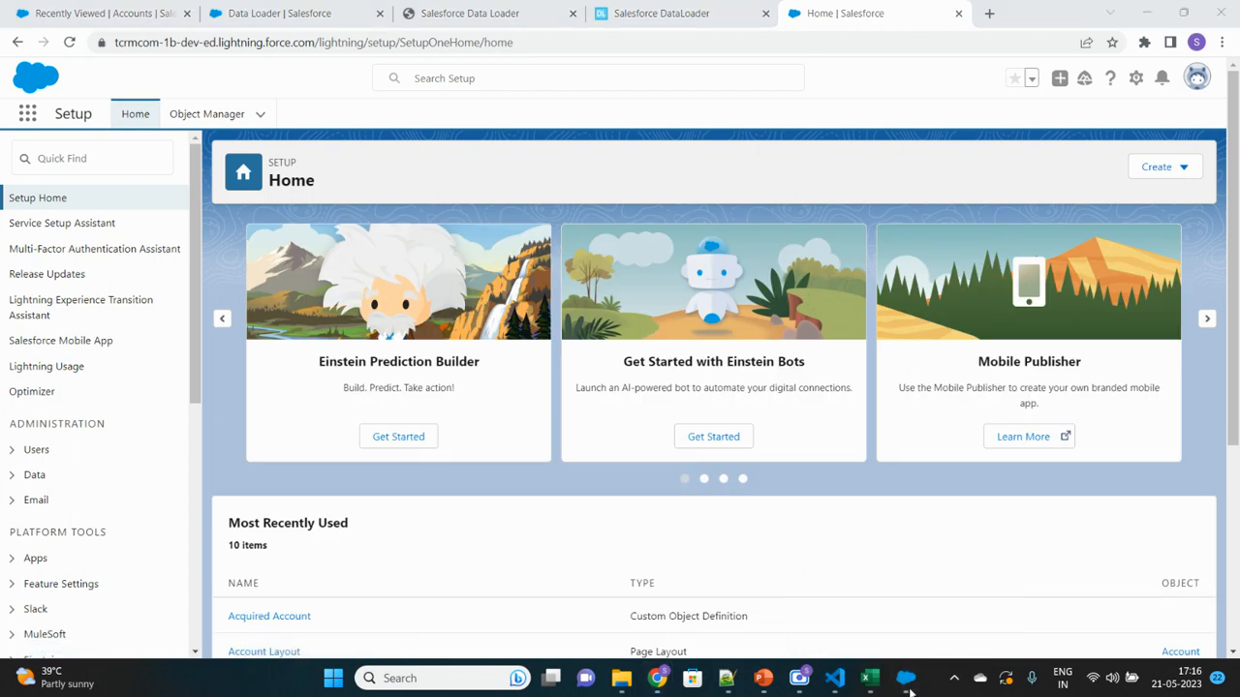
pyautogui.click(902, 678)
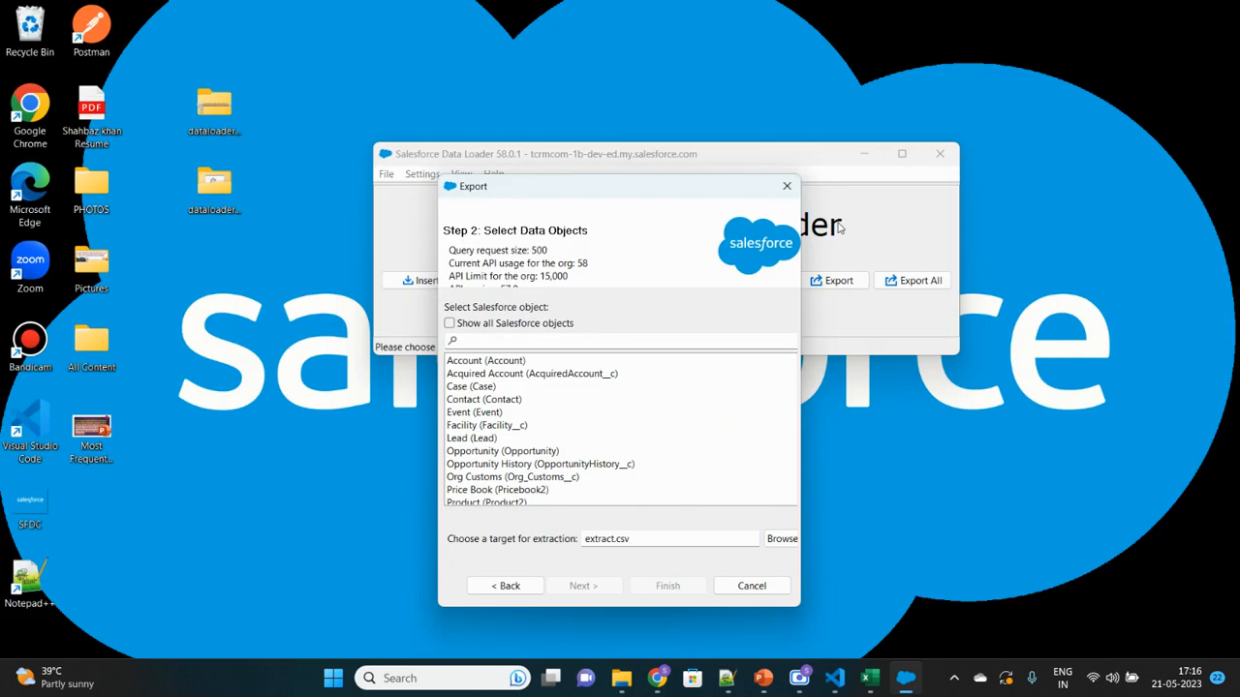
pyautogui.moveTo(581, 294)
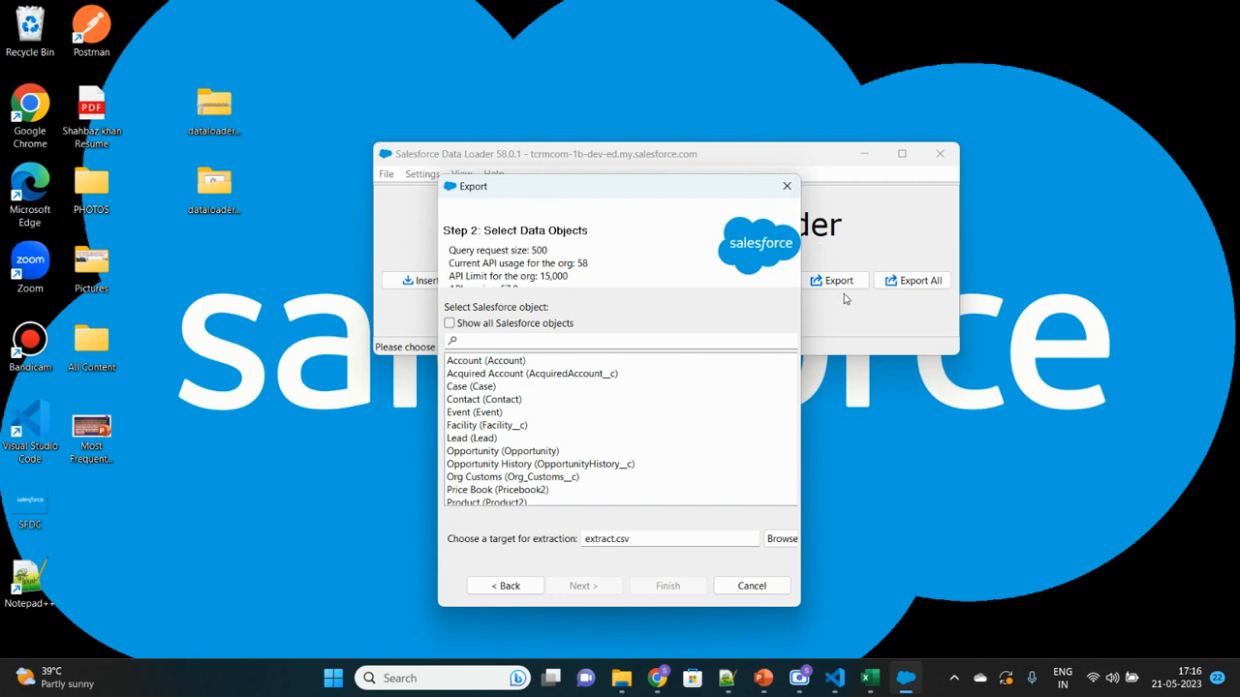
pyautogui.moveTo(645, 271)
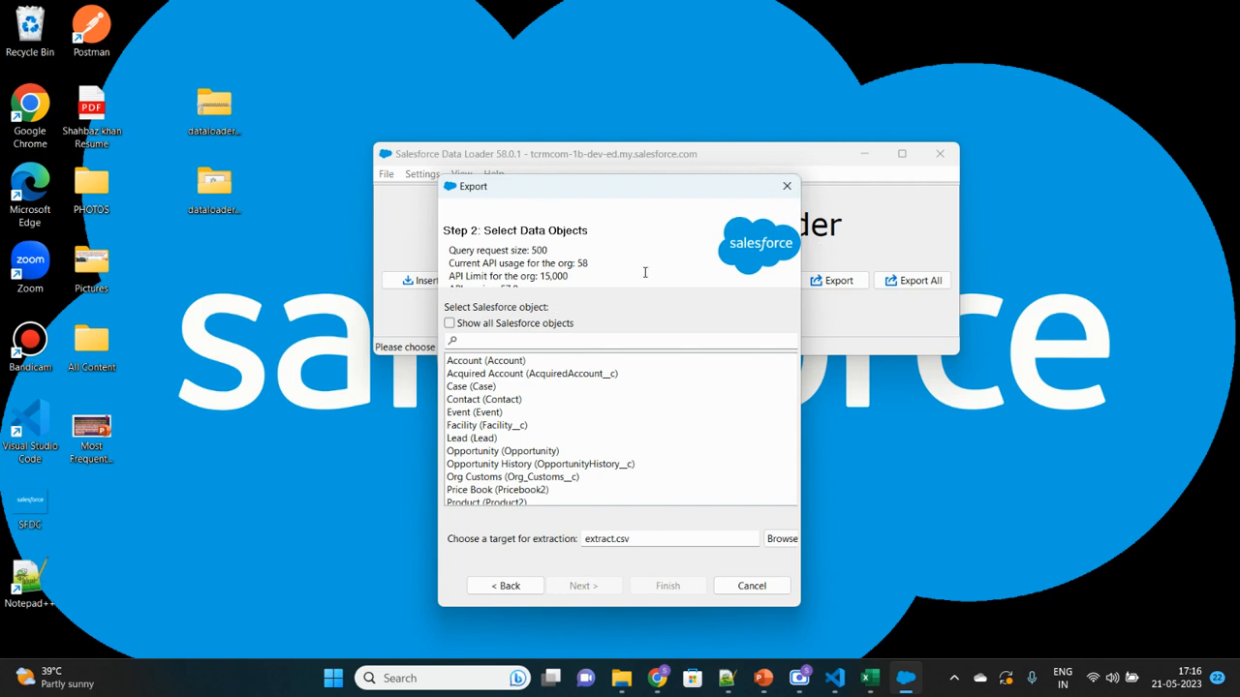
pyautogui.moveTo(855, 101)
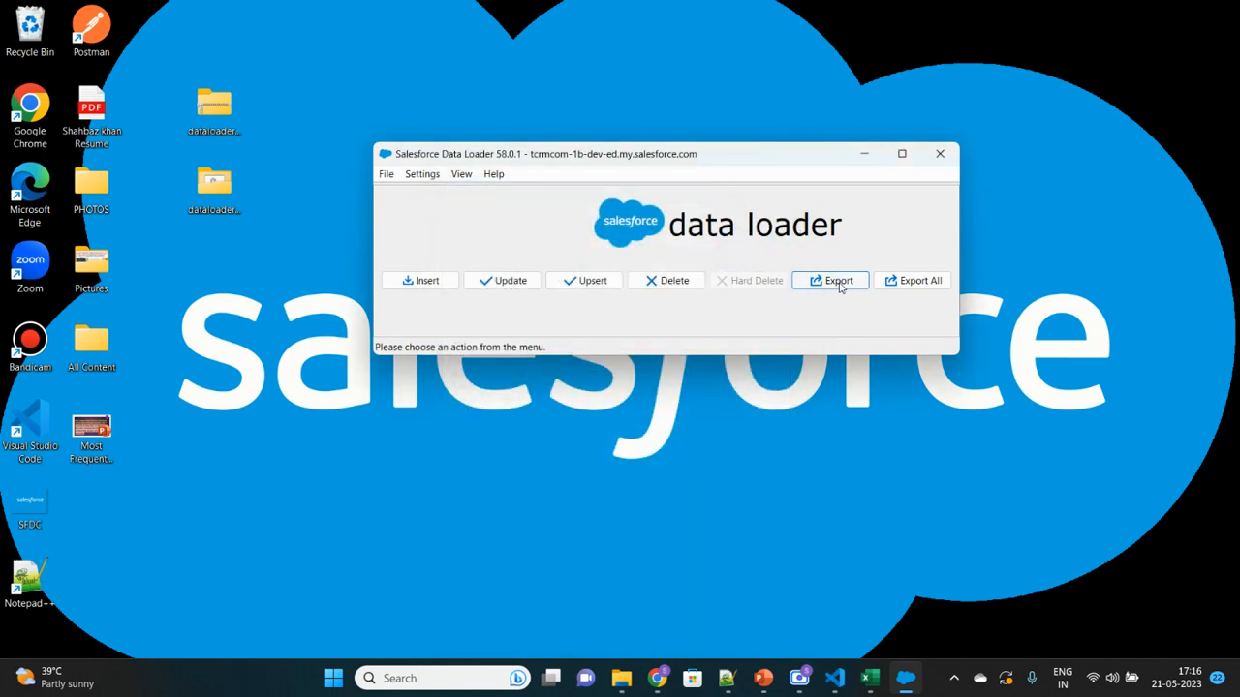
# - Choose Opportunity as the export object and clear the default extract.csv target name for opportunity.csv
pyautogui.click(837, 279)
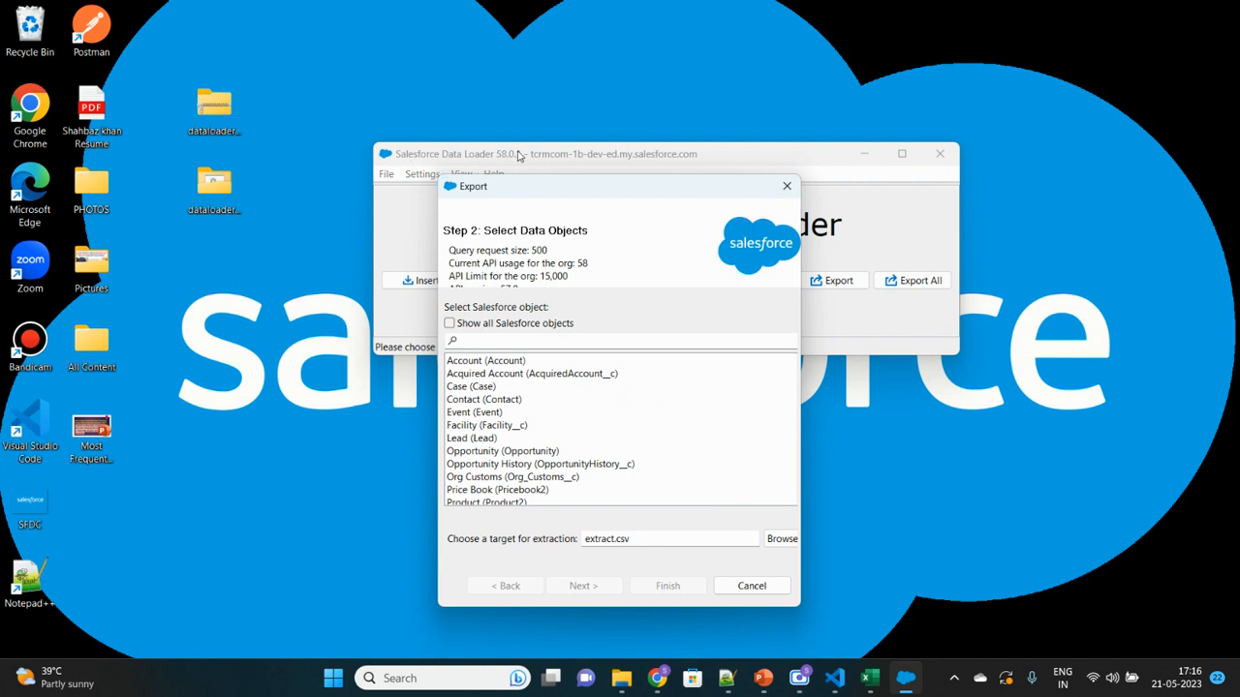
pyautogui.moveTo(668, 170)
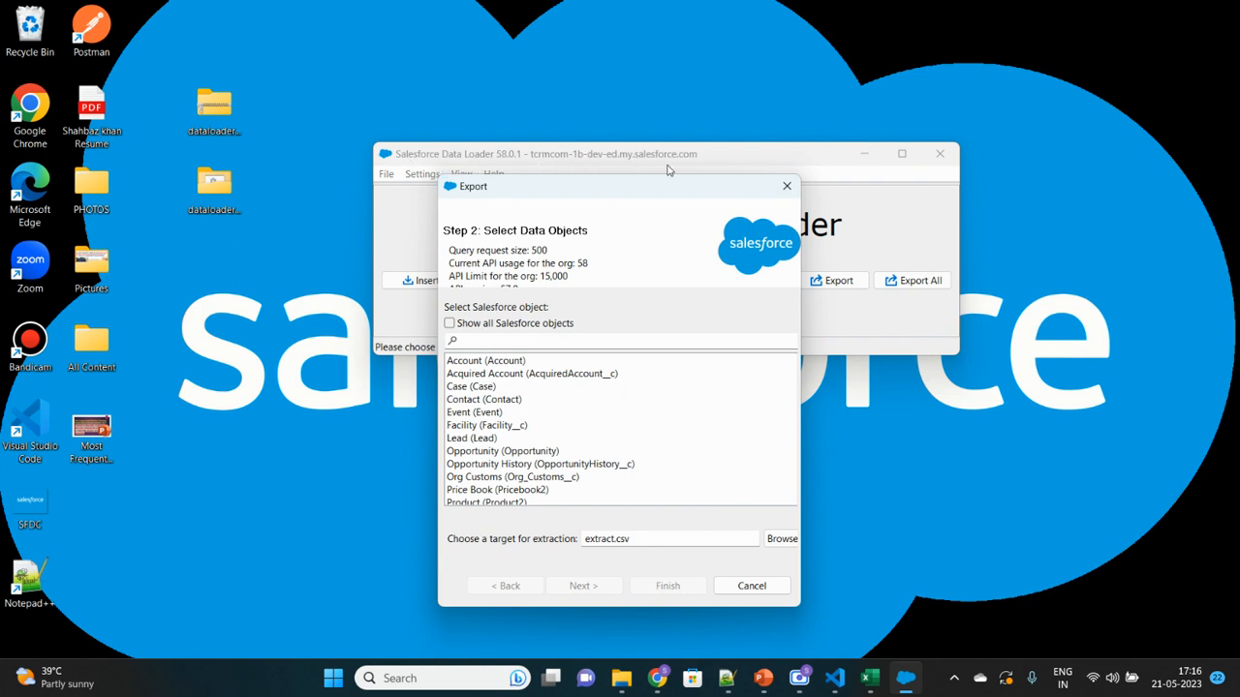
pyautogui.moveTo(515, 410)
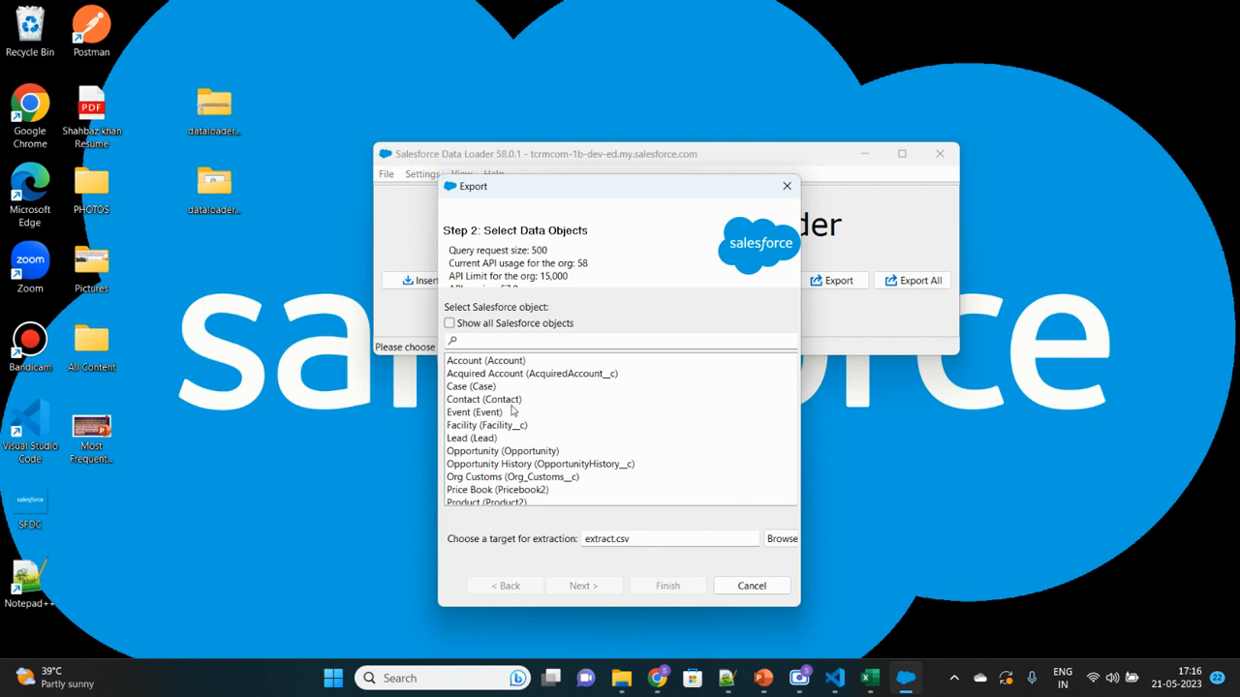
pyautogui.moveTo(469, 449)
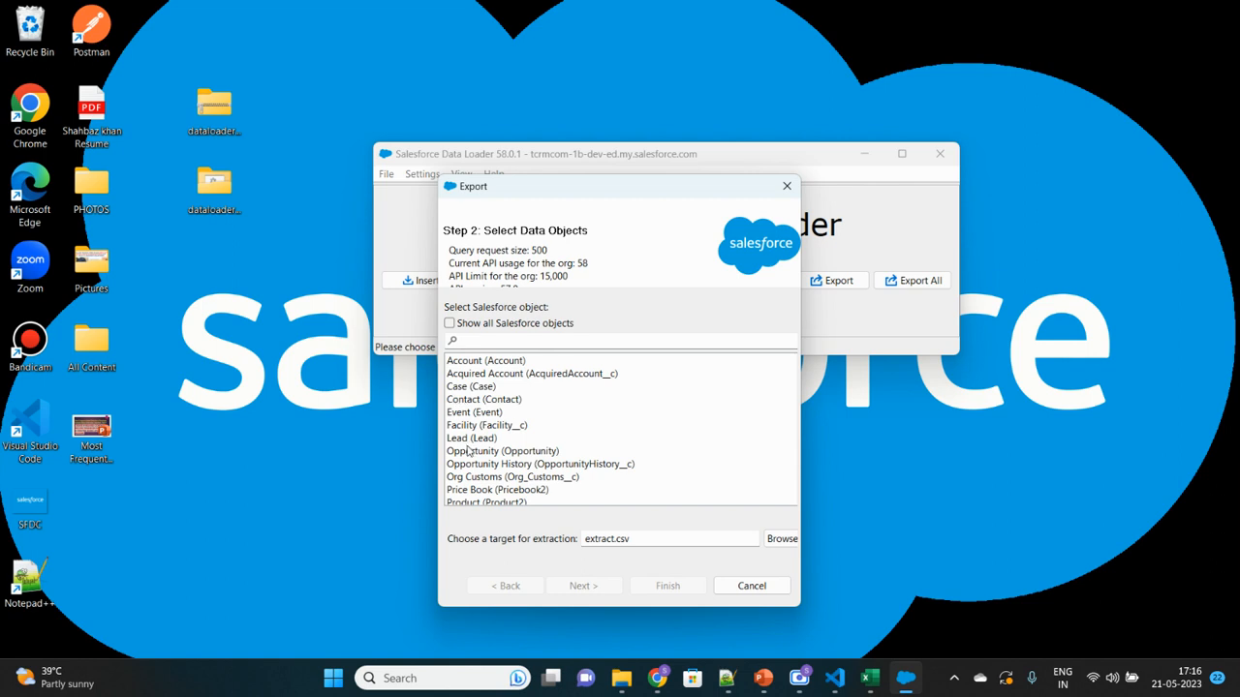
pyautogui.click(502, 449)
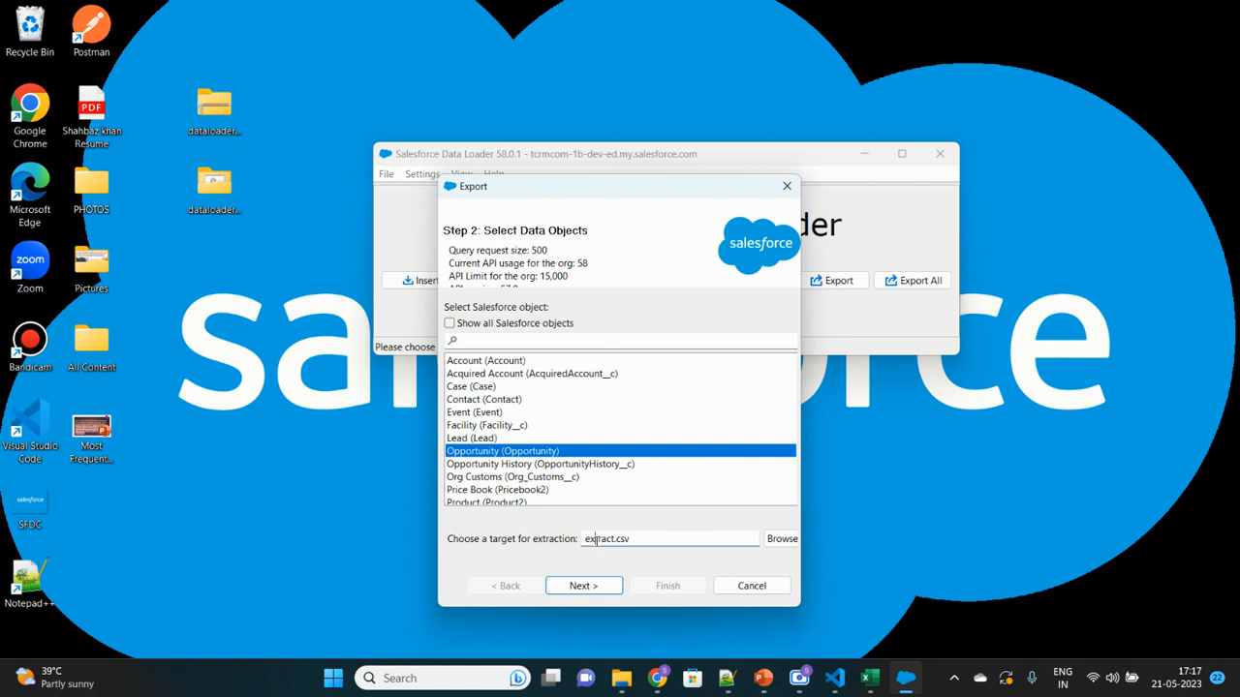
pyautogui.doubleClick(608, 538)
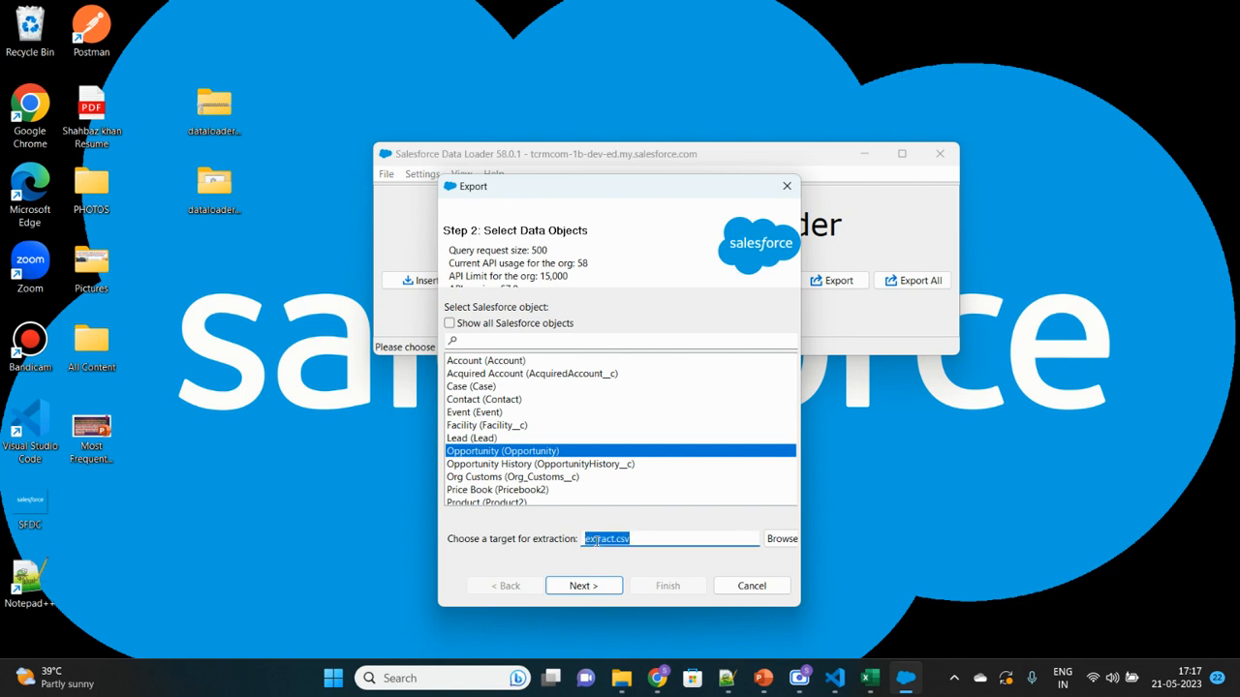
pyautogui.click(604, 538)
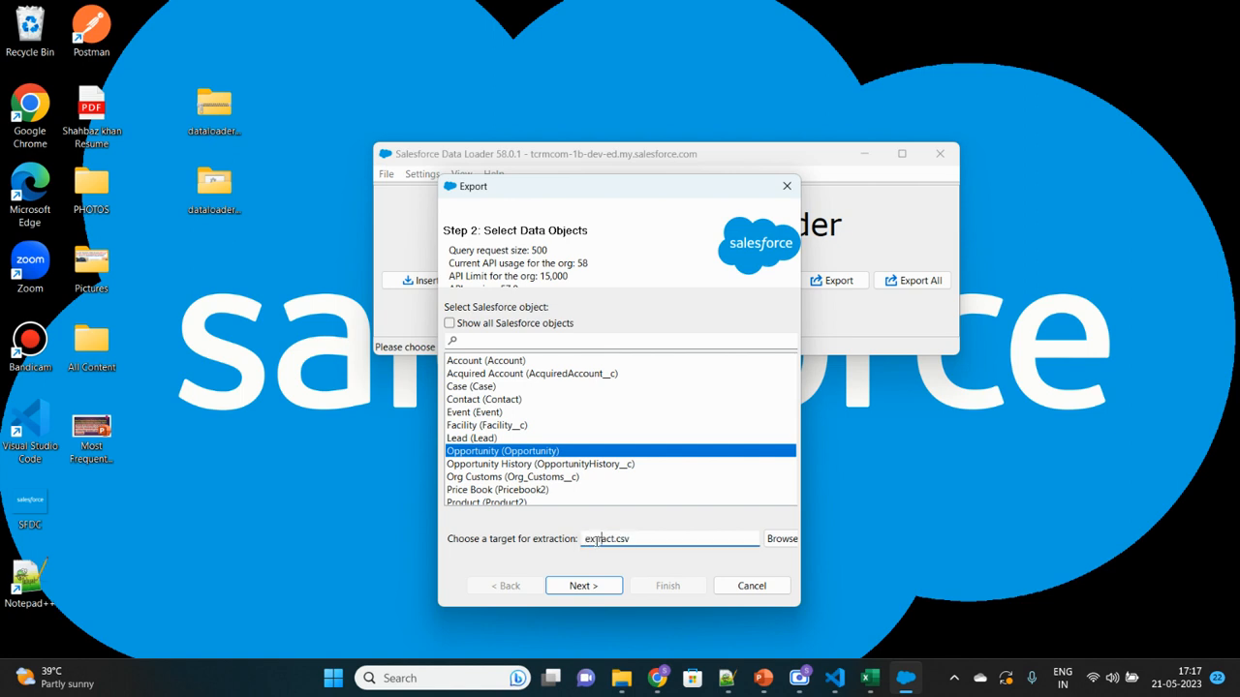
pyautogui.press('Backspace')
pyautogui.write('opportunity')
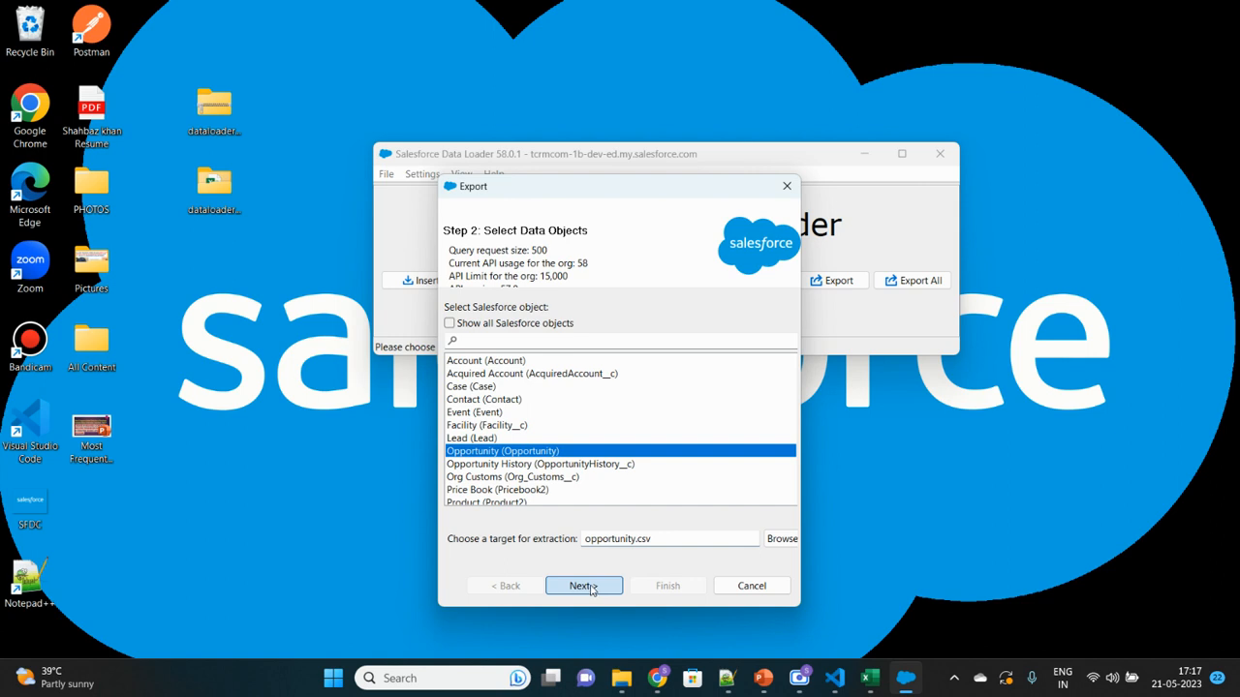
# - Advance to Step 3, Edit your Query, agreeing to replace the existing opportunity.csv
pyautogui.click(583, 584)
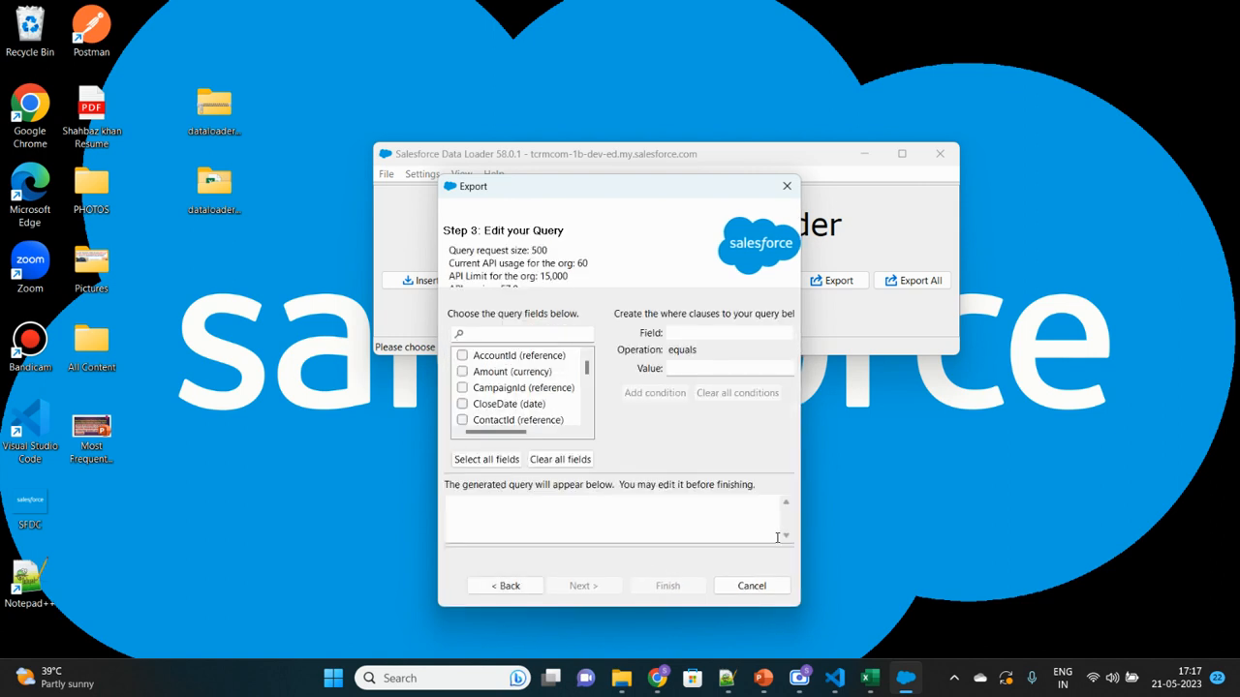
pyautogui.click(503, 585)
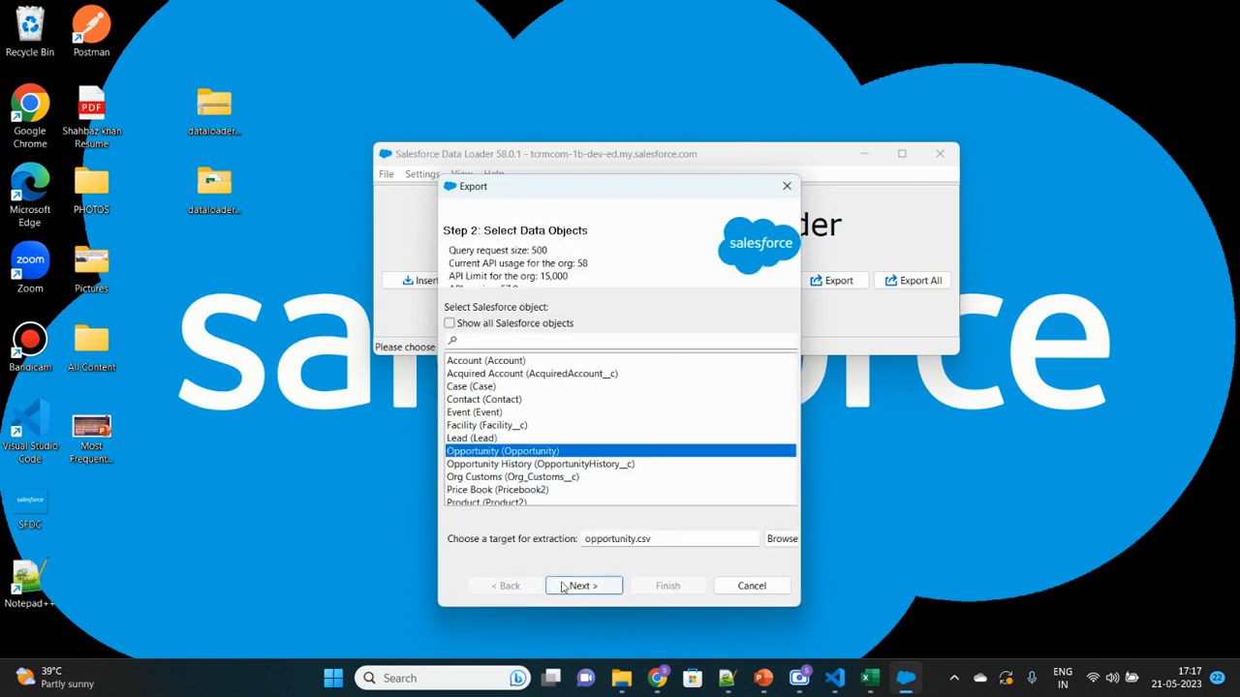
pyautogui.click(583, 585)
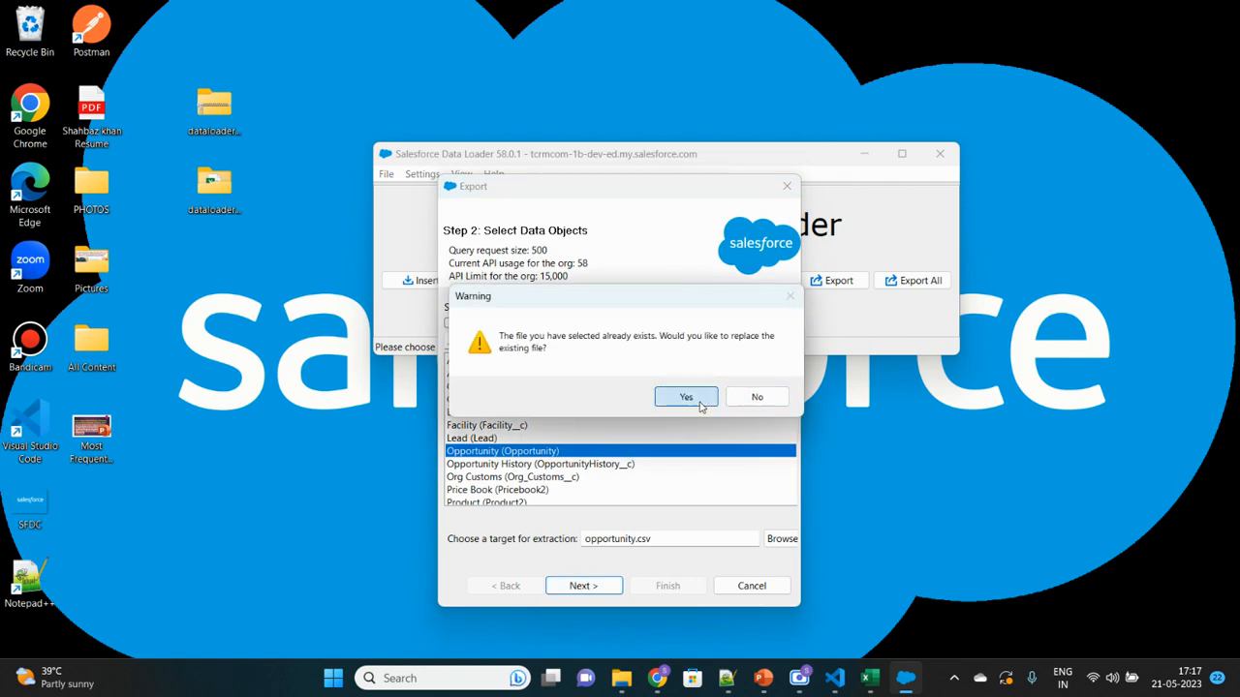
pyautogui.click(685, 395)
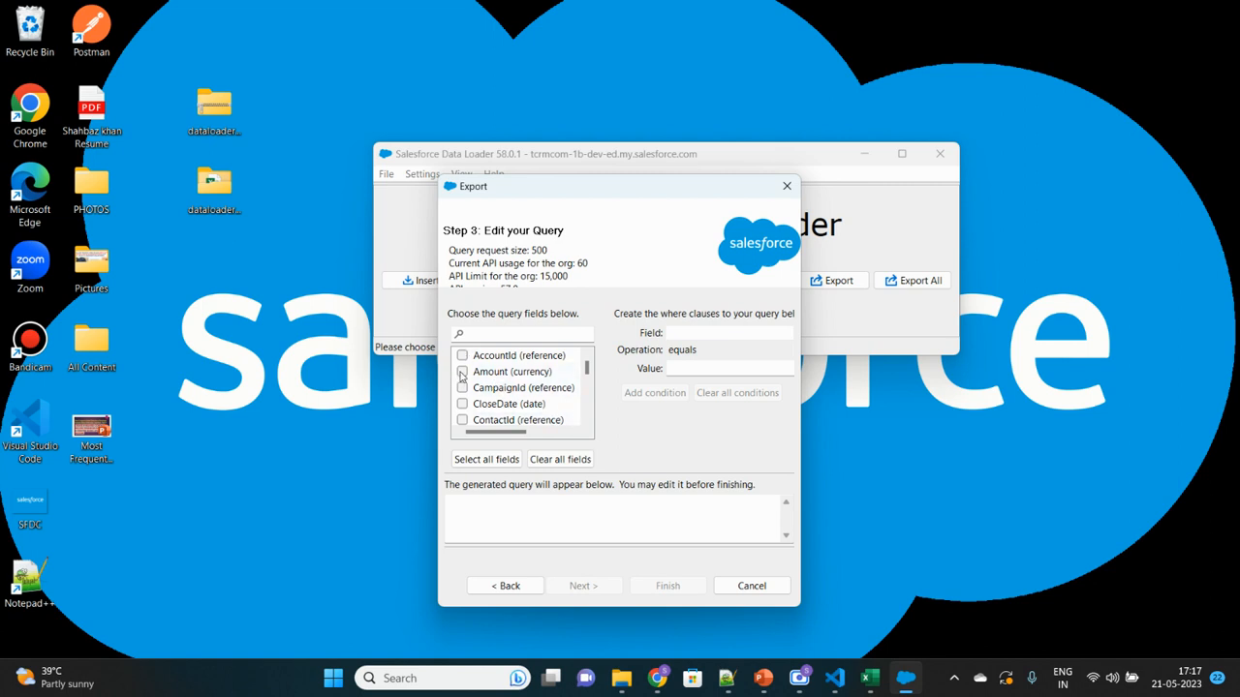
# - Tick Amount, CloseDate and CreatedDate so the query reads SELECT Amount, CloseDate, CreatedDate FROM Opportunity
pyautogui.click(461, 372)
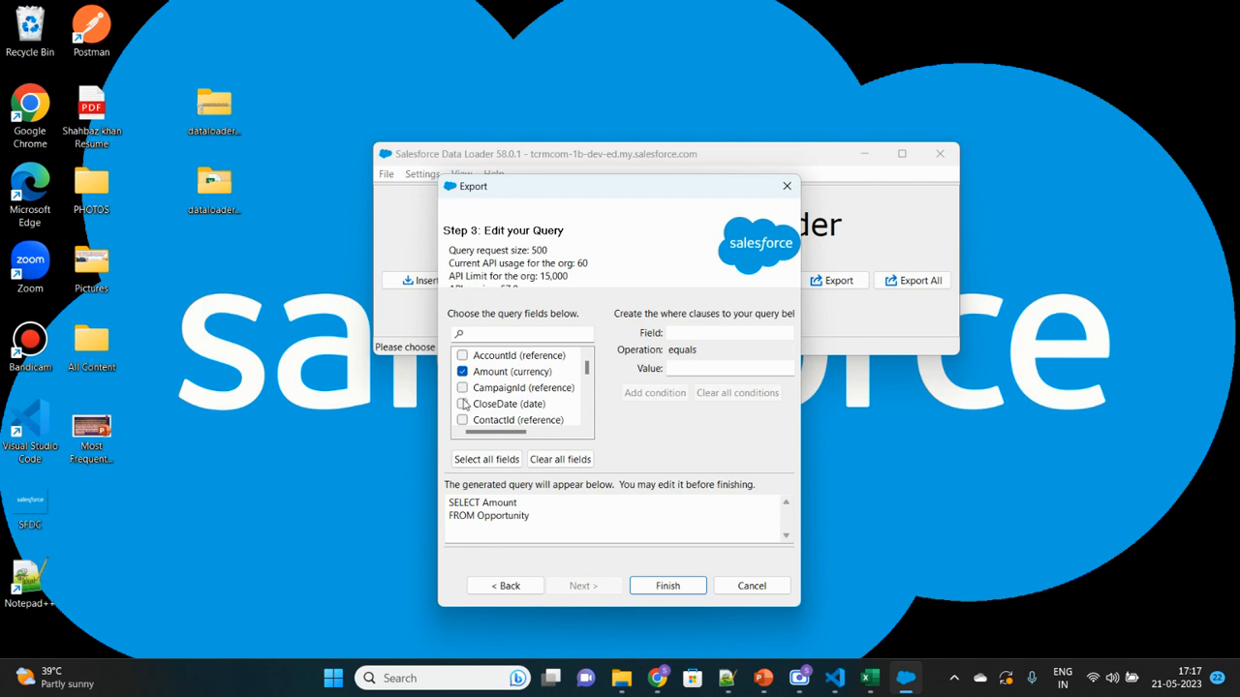
pyautogui.click(461, 403)
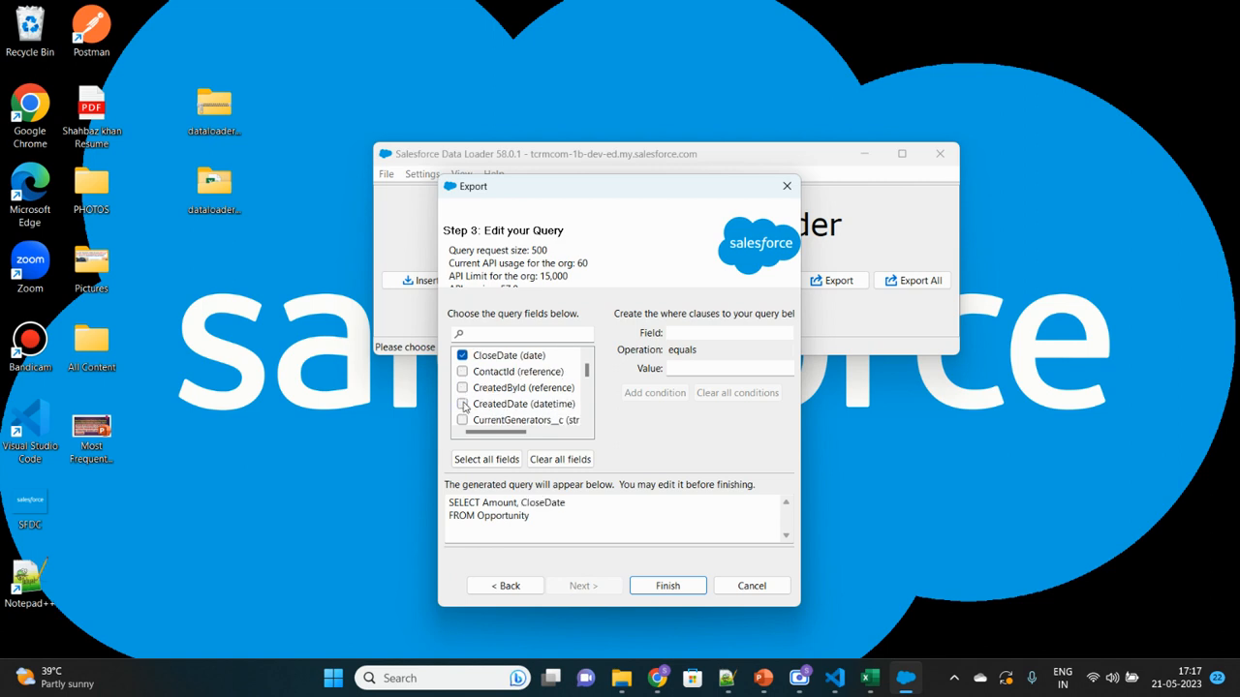
pyautogui.scroll(-3)
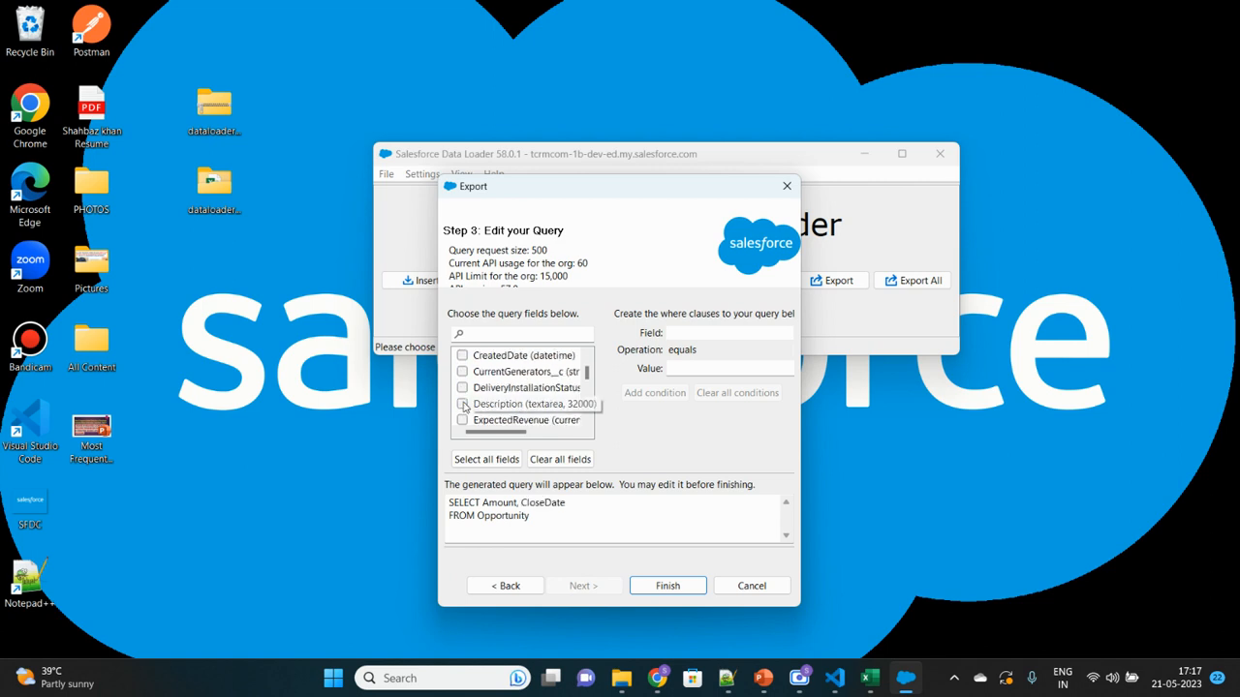
pyautogui.click(461, 355)
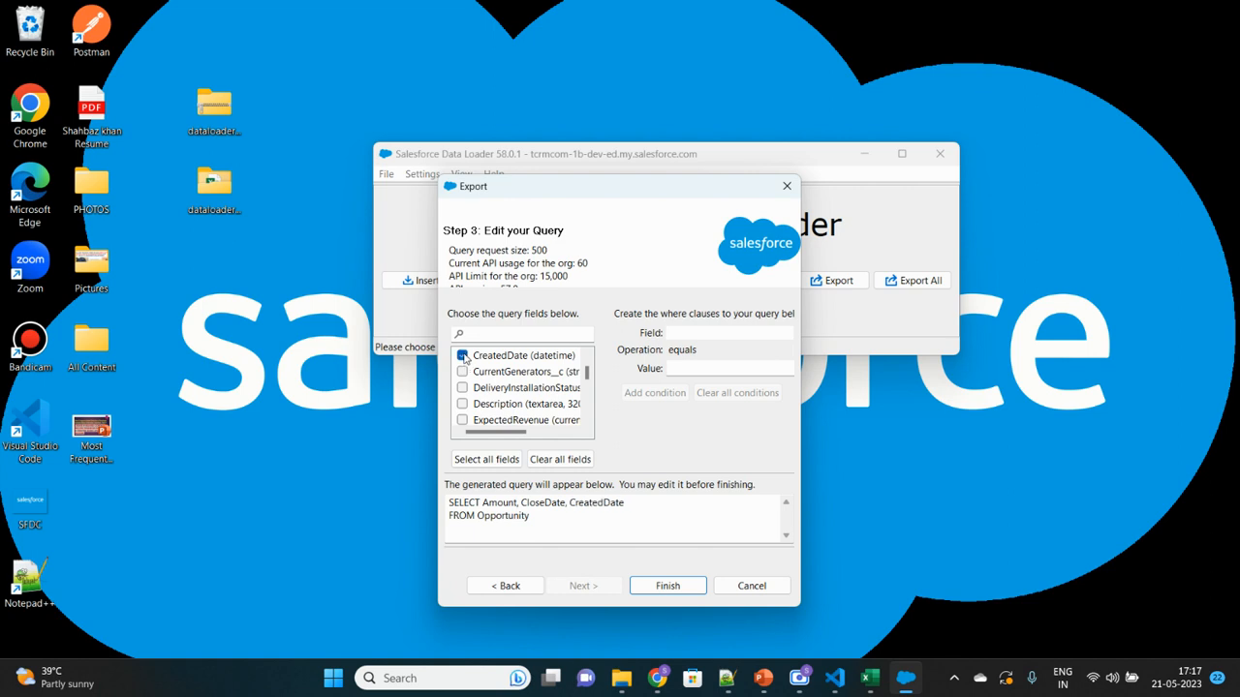
pyautogui.click(461, 354)
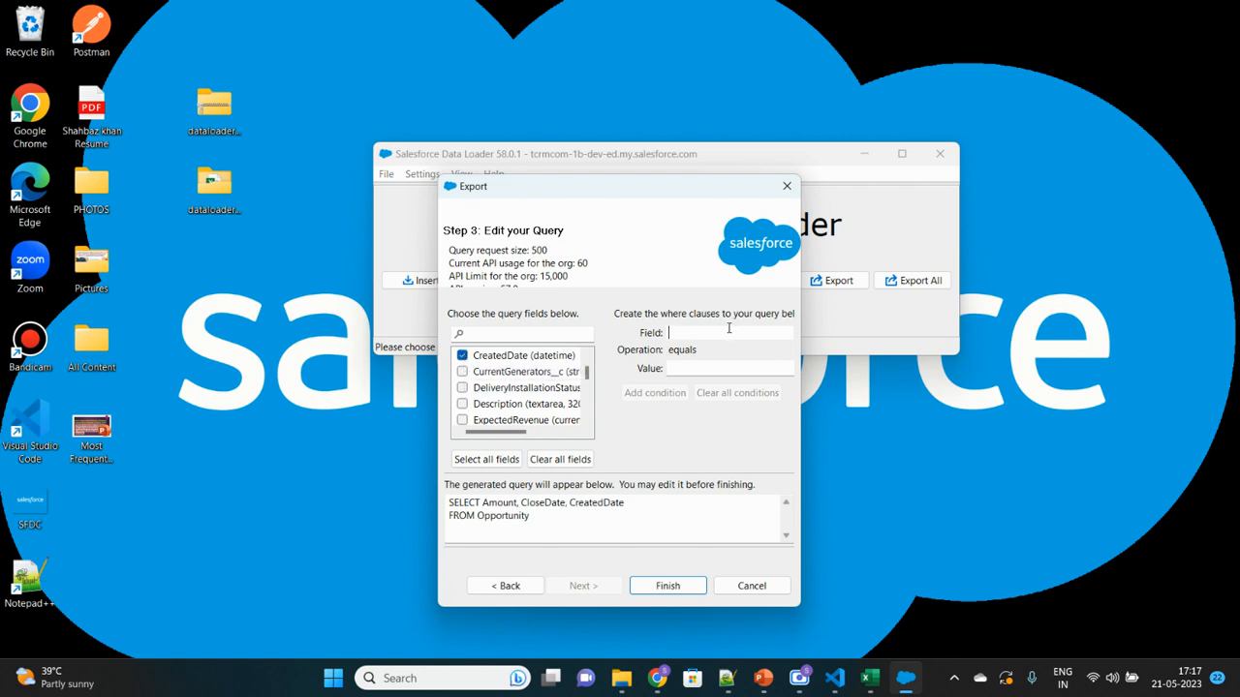
pyautogui.moveTo(616, 316)
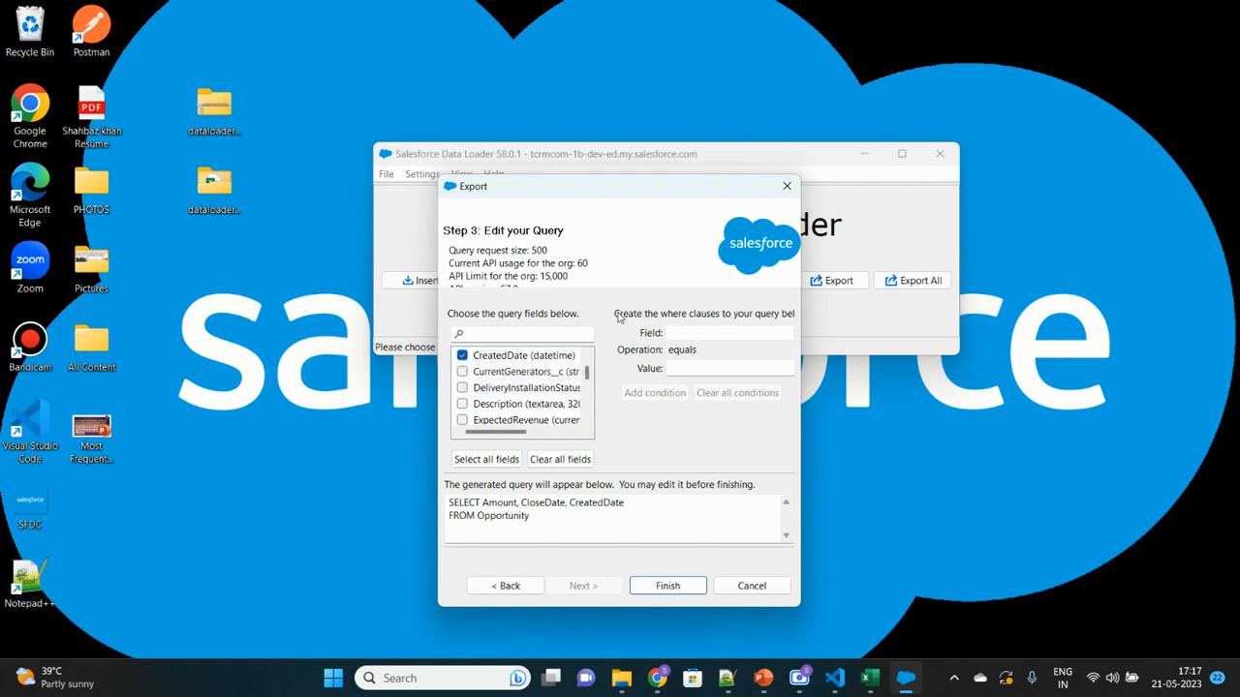
pyautogui.click(720, 333)
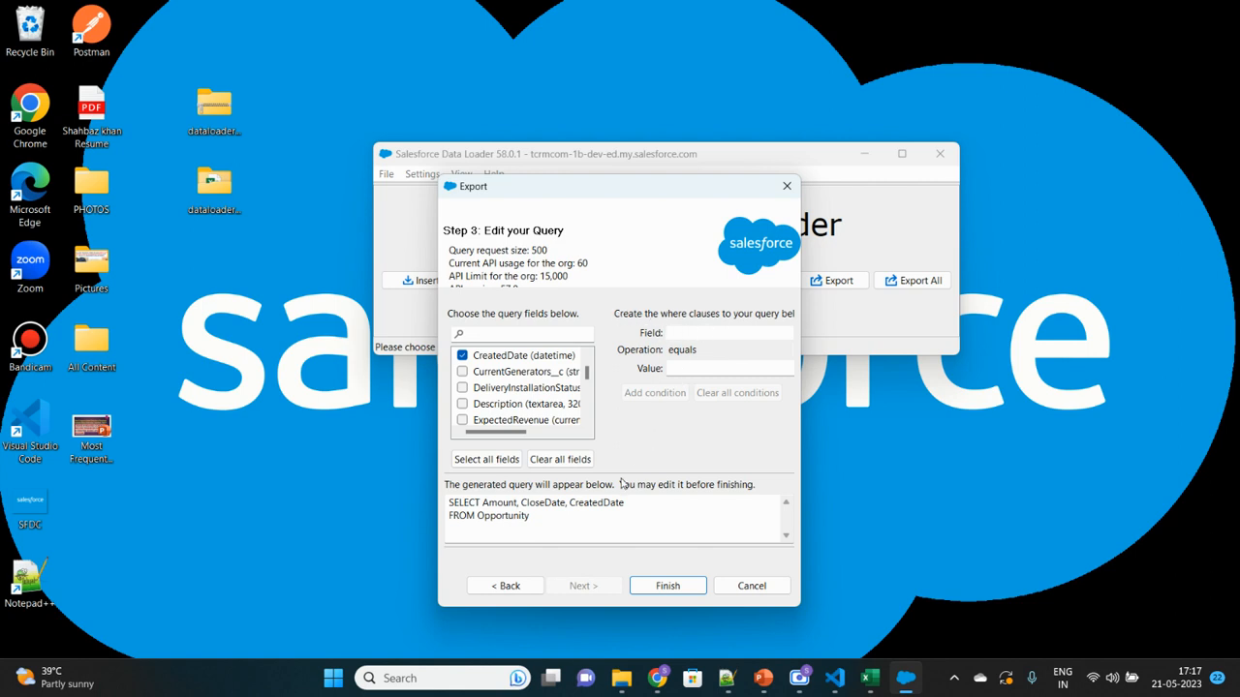
pyautogui.click(626, 504)
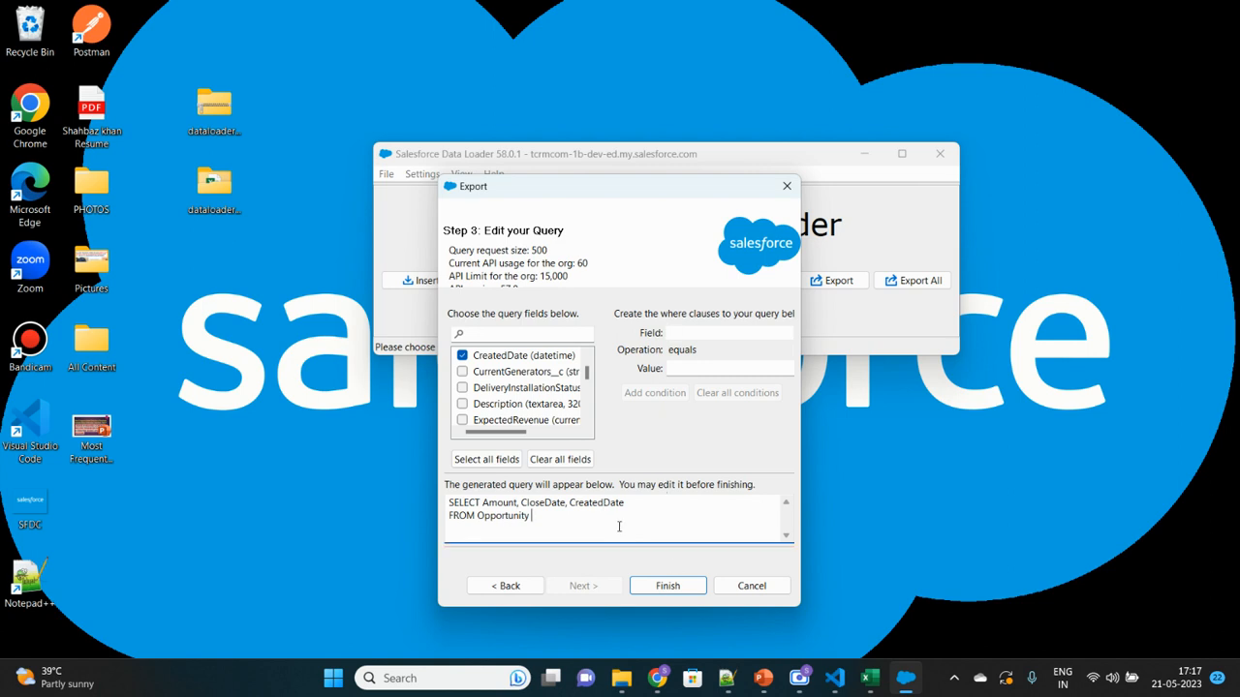
# - Finish and confirm the export, extracting 709 Opportunity records with 0 errors
pyautogui.click(666, 585)
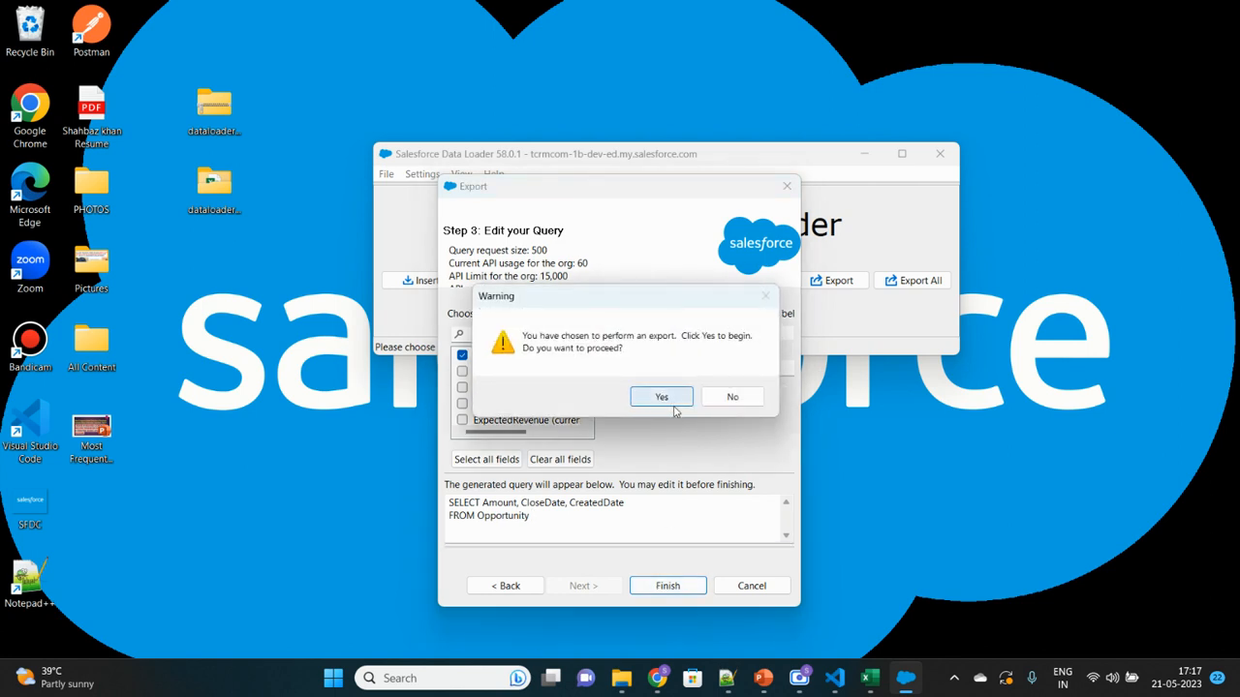
pyautogui.moveTo(668, 405)
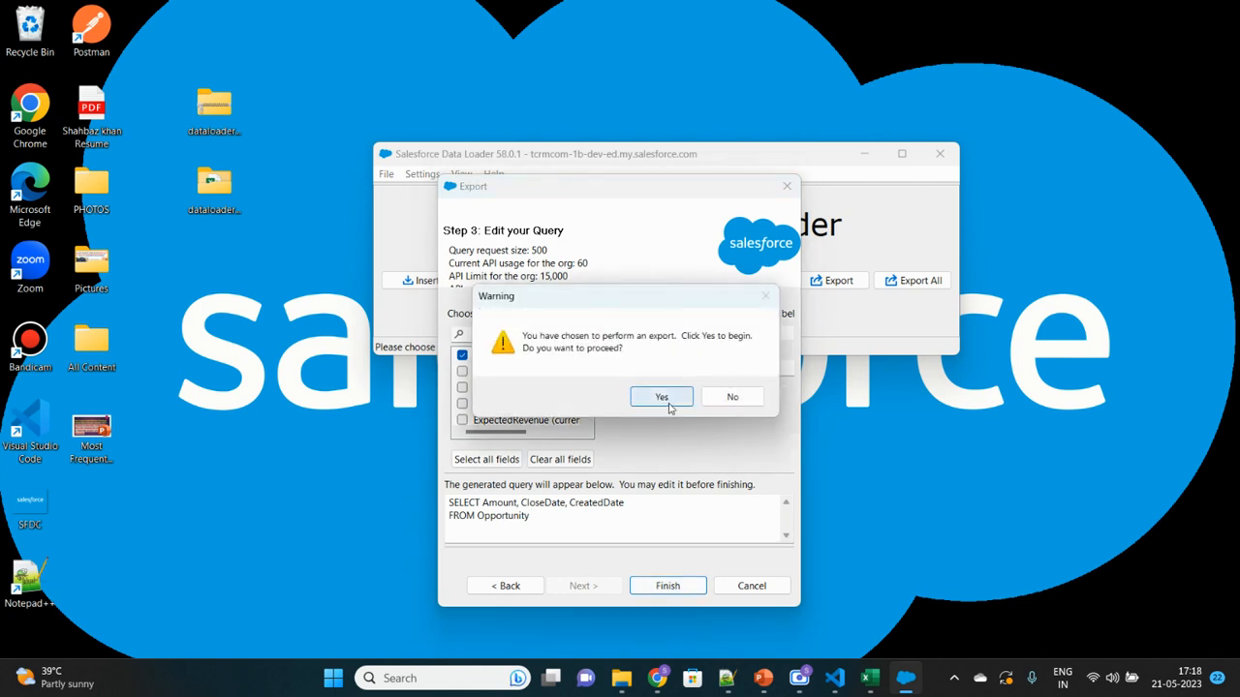
pyautogui.click(661, 395)
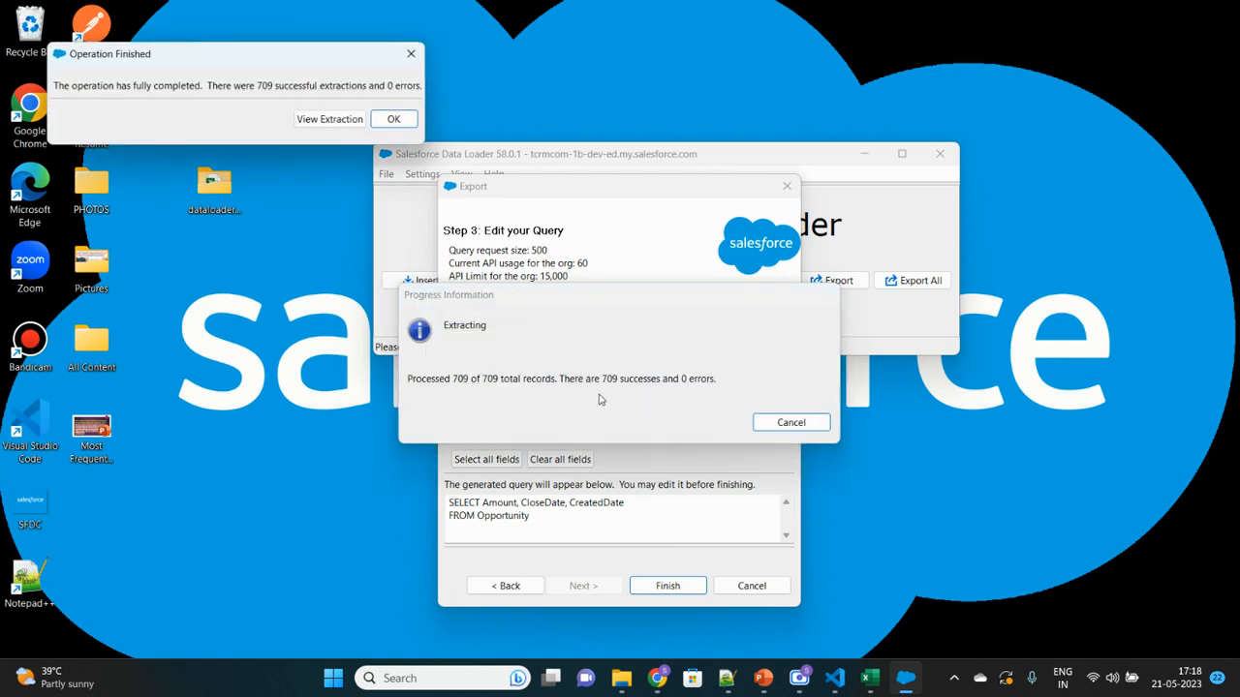
pyautogui.moveTo(558, 395)
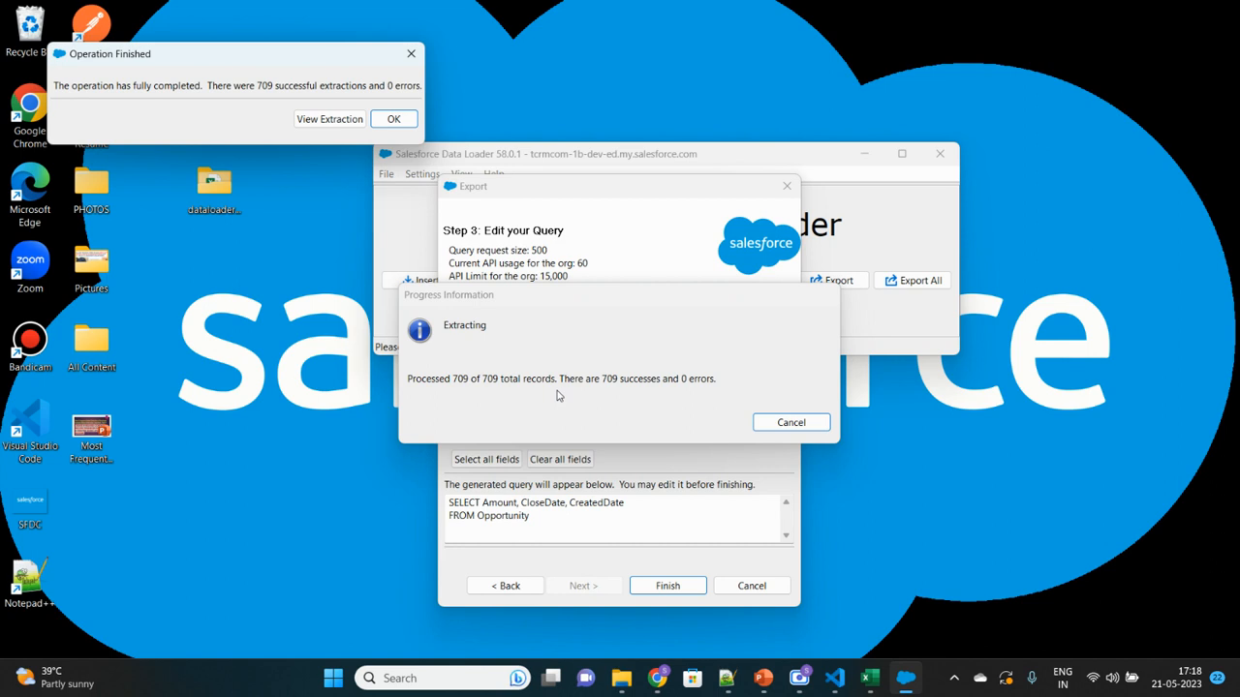
pyautogui.moveTo(533, 395)
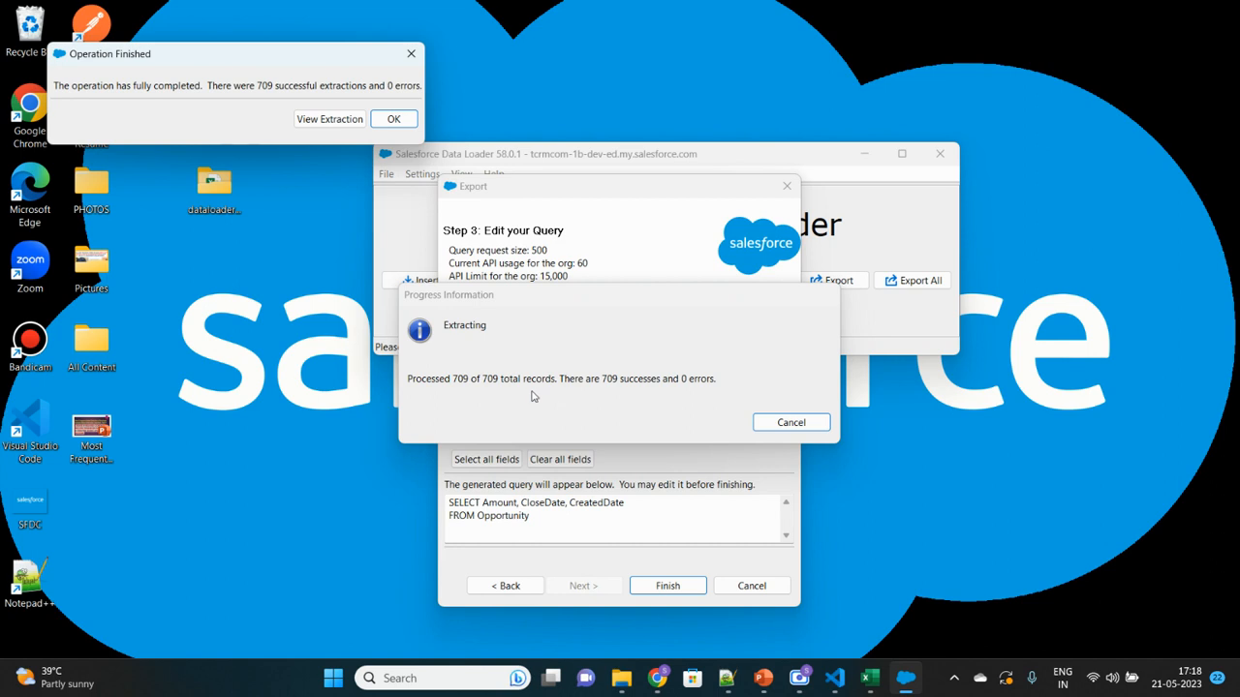
pyautogui.moveTo(521, 389)
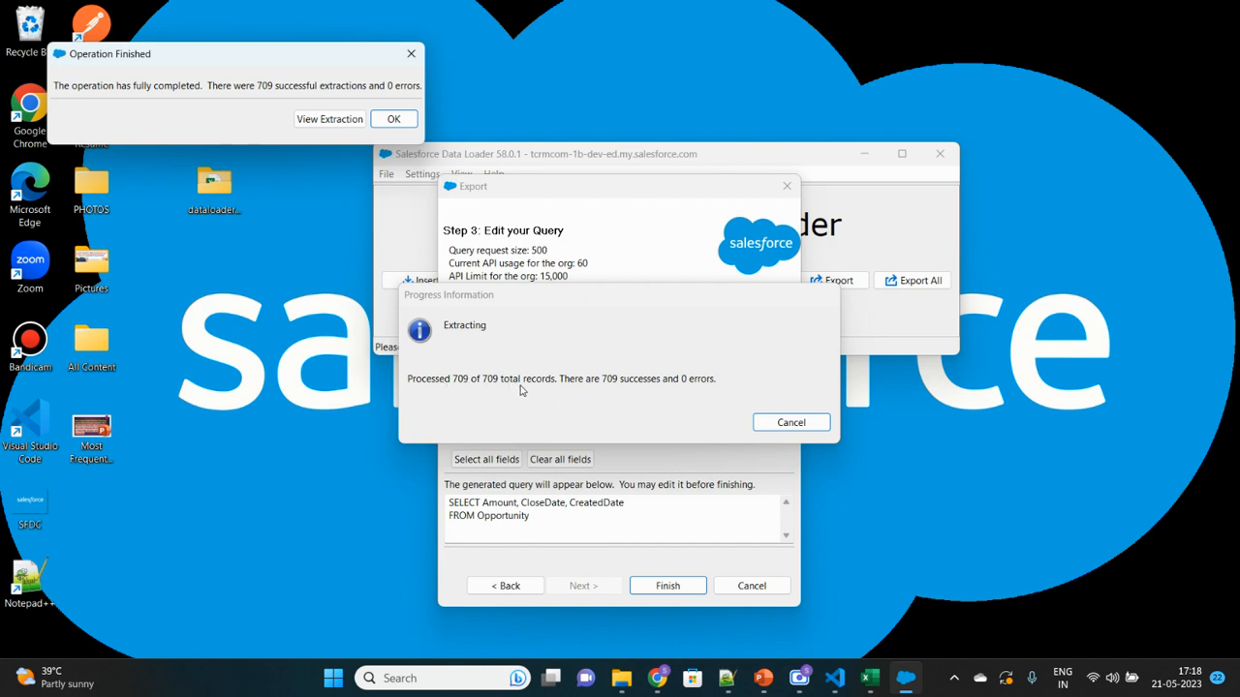
pyautogui.moveTo(717, 399)
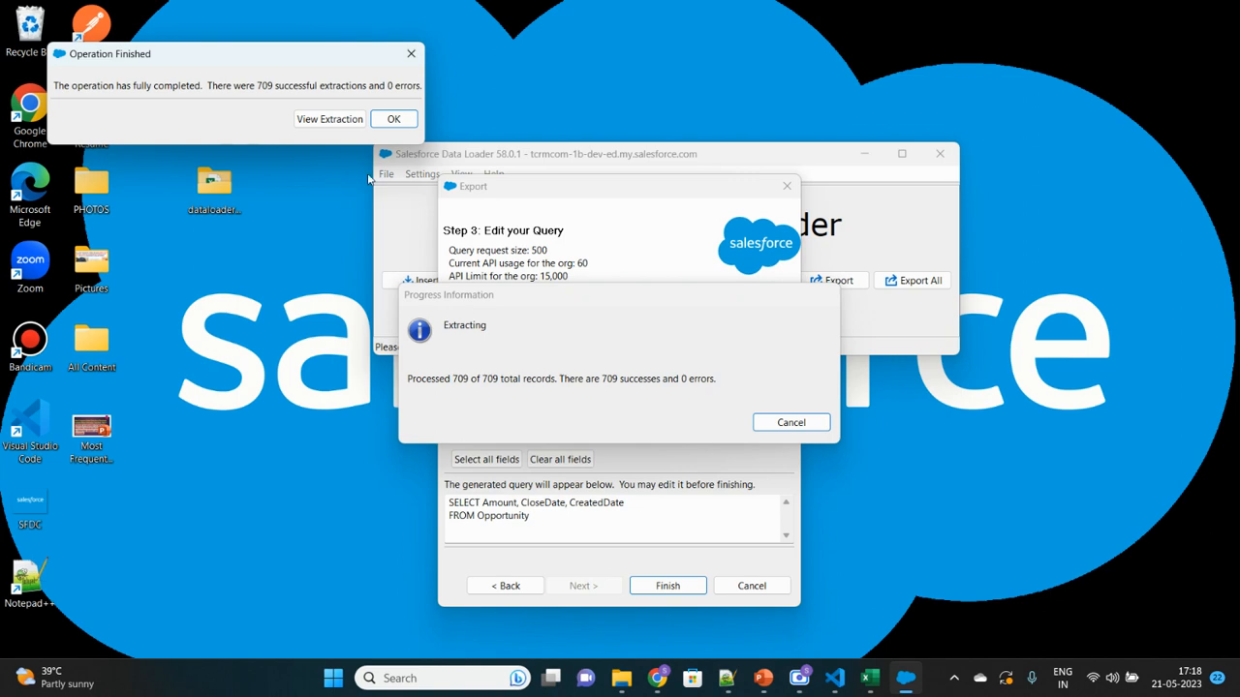
# - View the 709 extracted Opportunity rows with Amount, CloseDate and CreatedDate in CSV Viewer
pyautogui.click(329, 118)
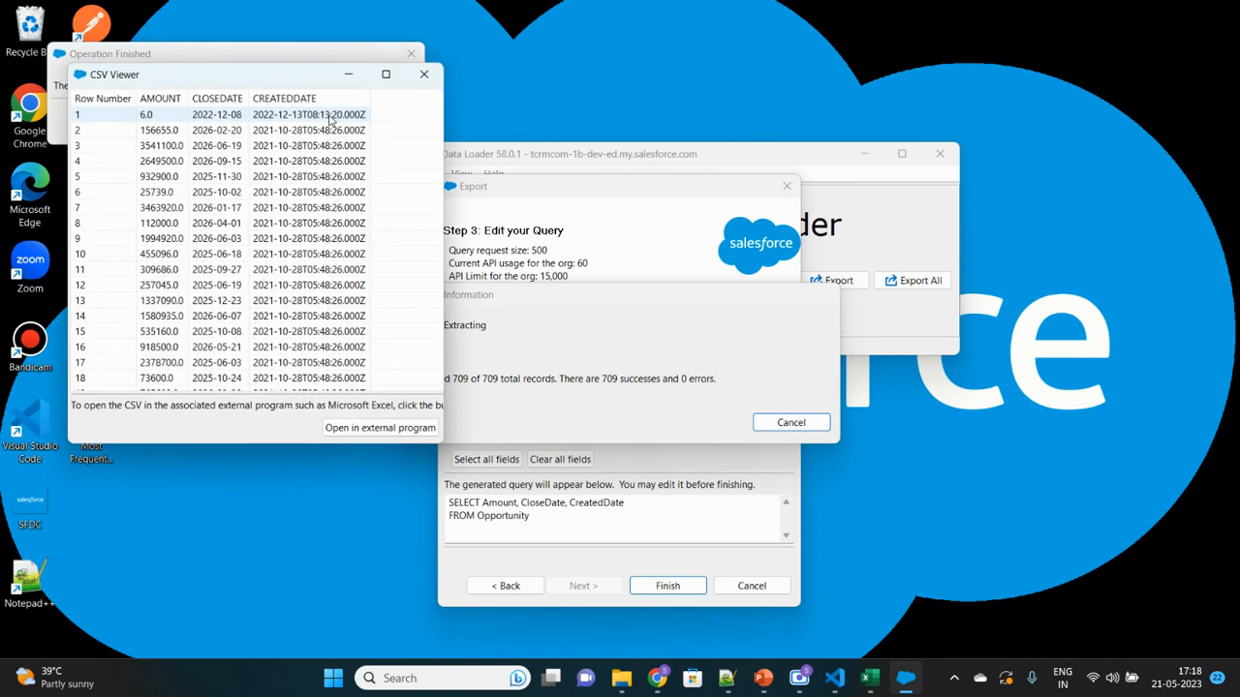
pyautogui.scroll(-3)
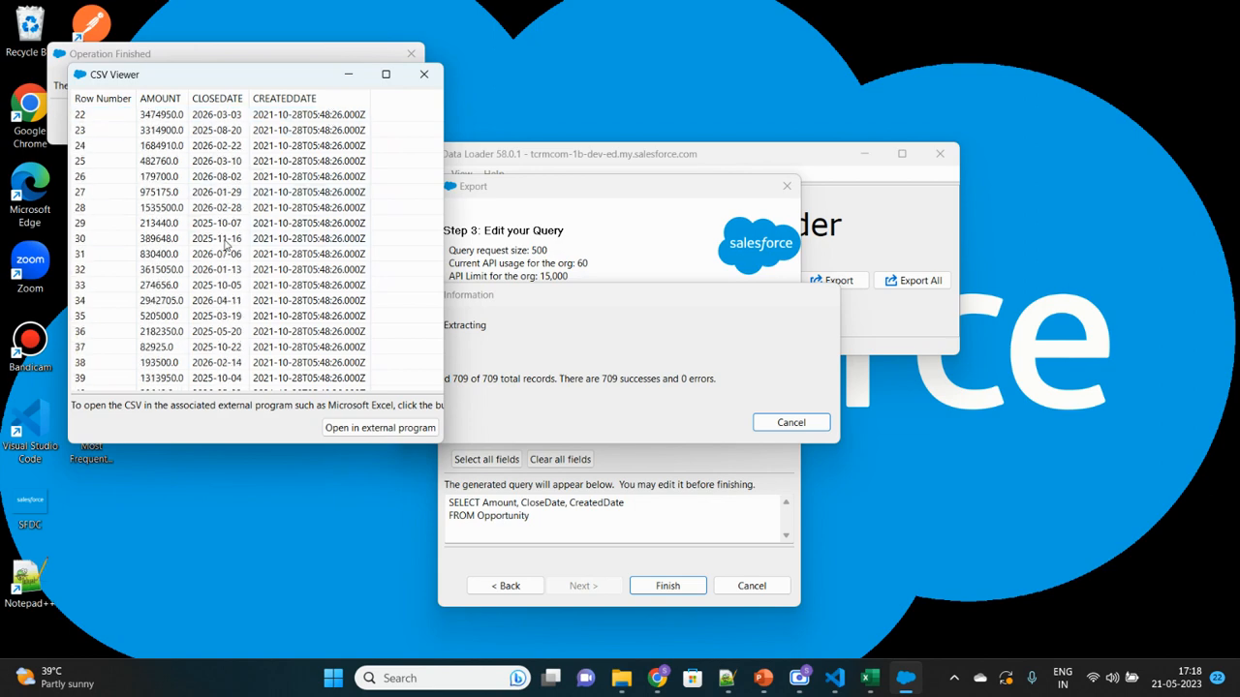
pyautogui.scroll(-3)
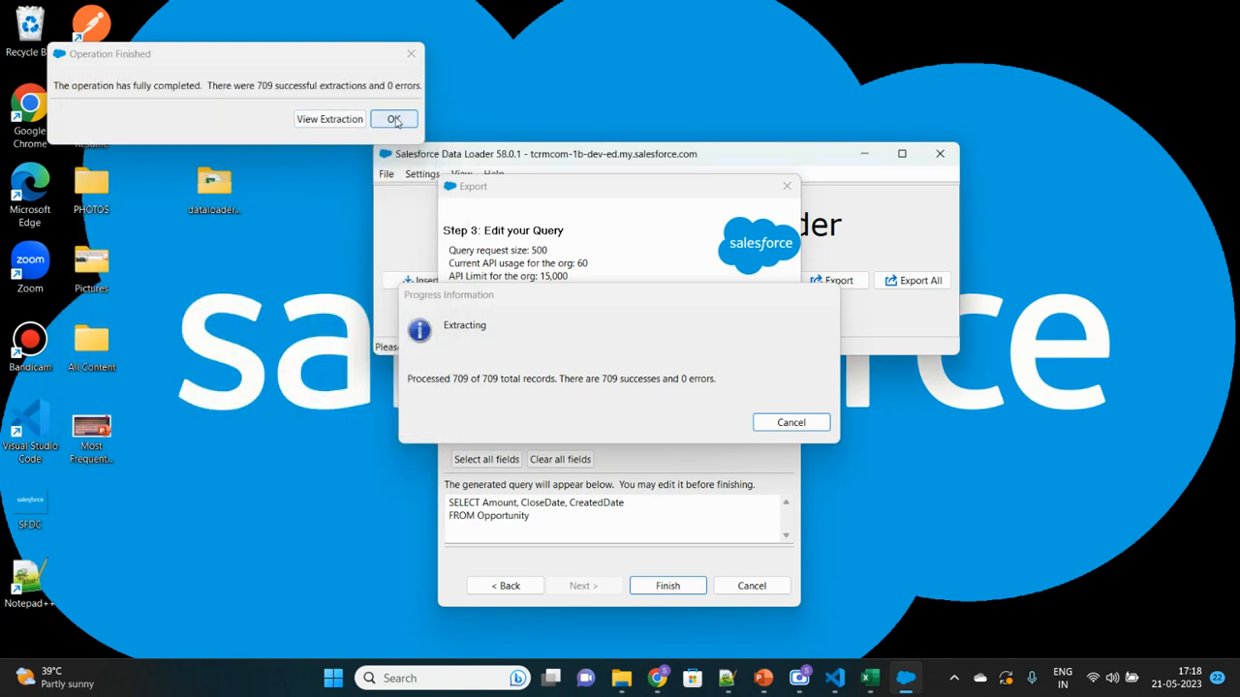
# - Dismiss the export completion message and return to the dataloader.io task list
pyautogui.click(393, 118)
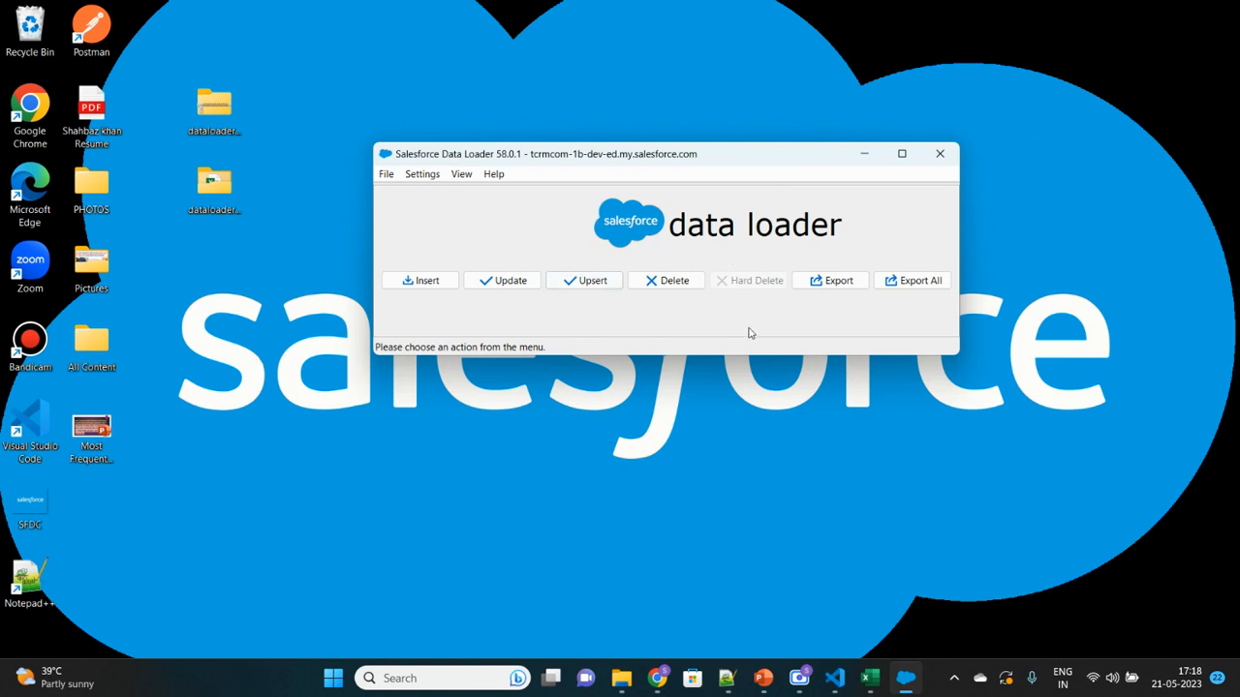
pyautogui.moveTo(658, 678)
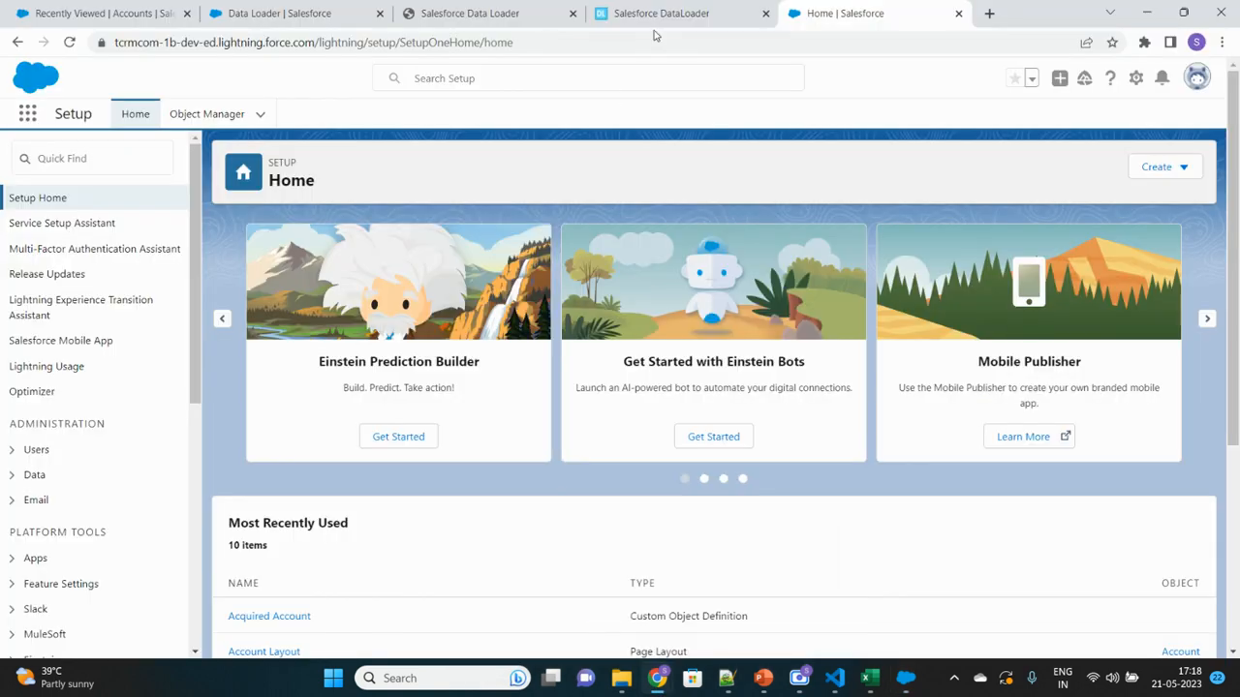
pyautogui.click(682, 13)
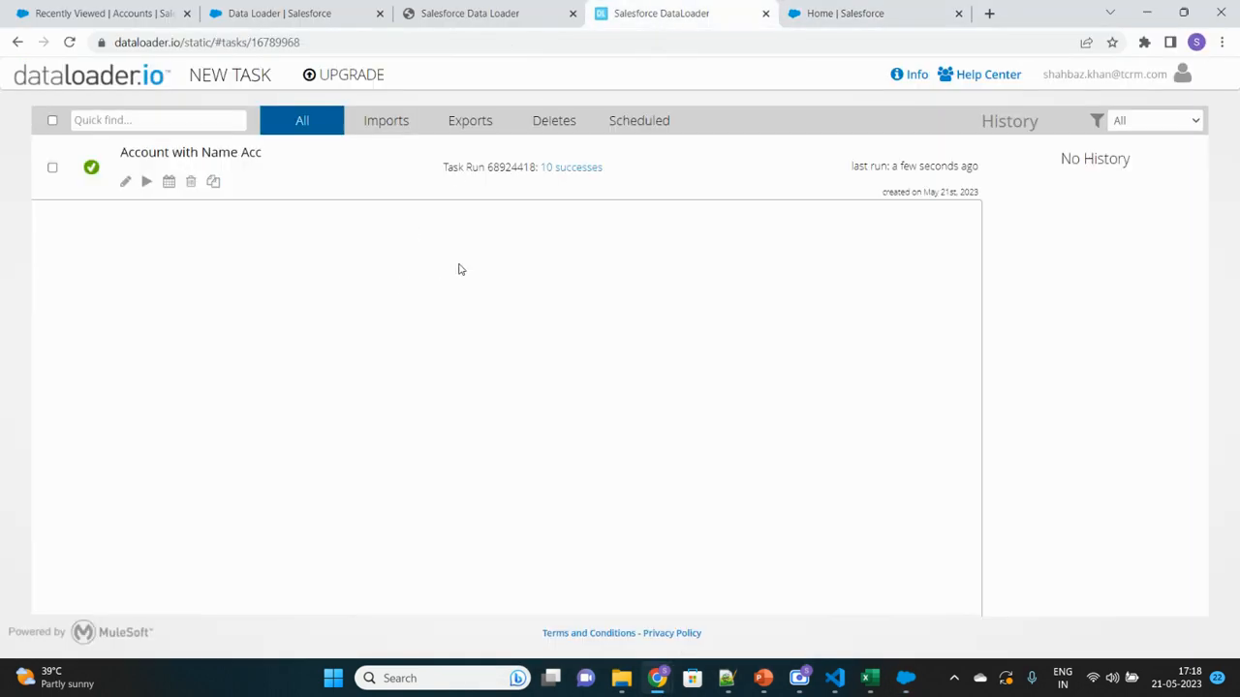